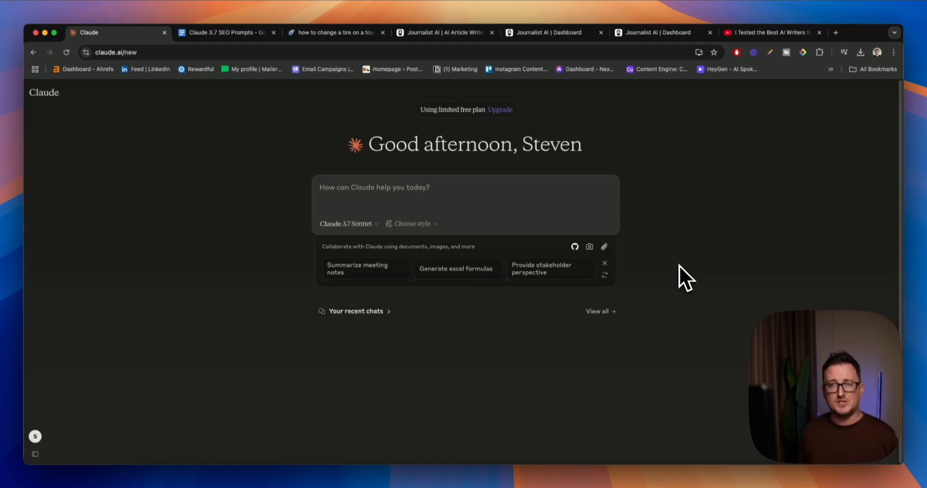
- Look over the AI writers video, Claude chat, NeuronWriter tire article and Journalist AI homepage tabs
left_click(768, 33)
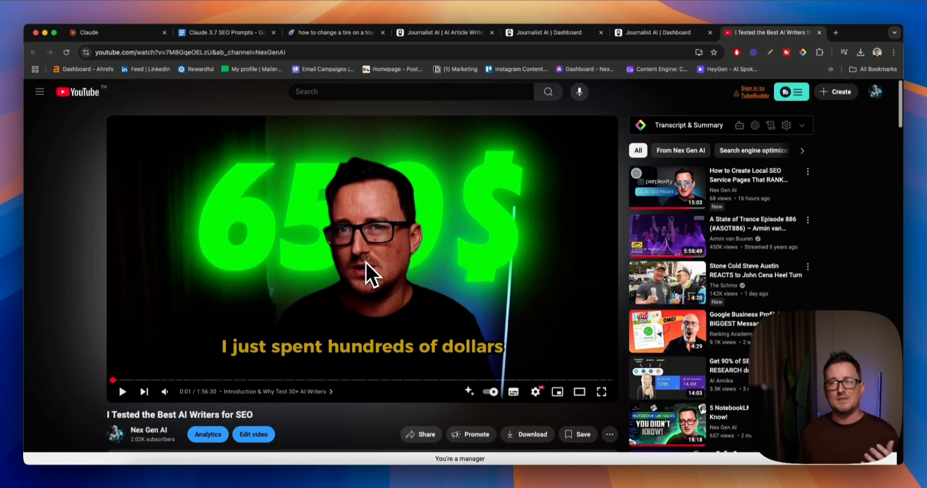
left_click(89, 33)
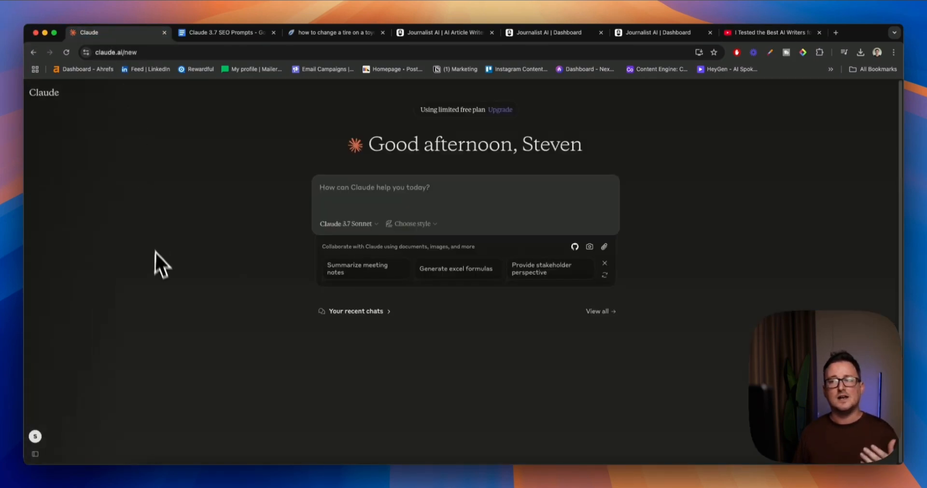
mouse_move(164, 278)
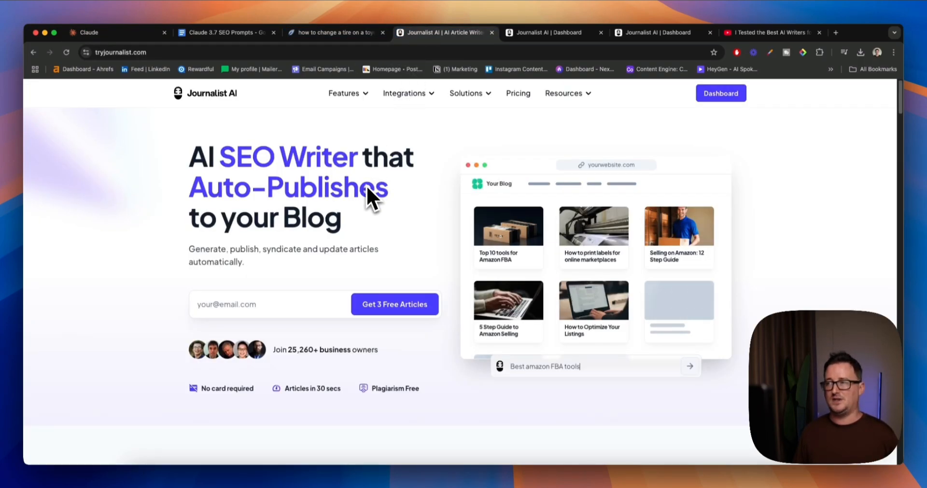
mouse_move(440, 130)
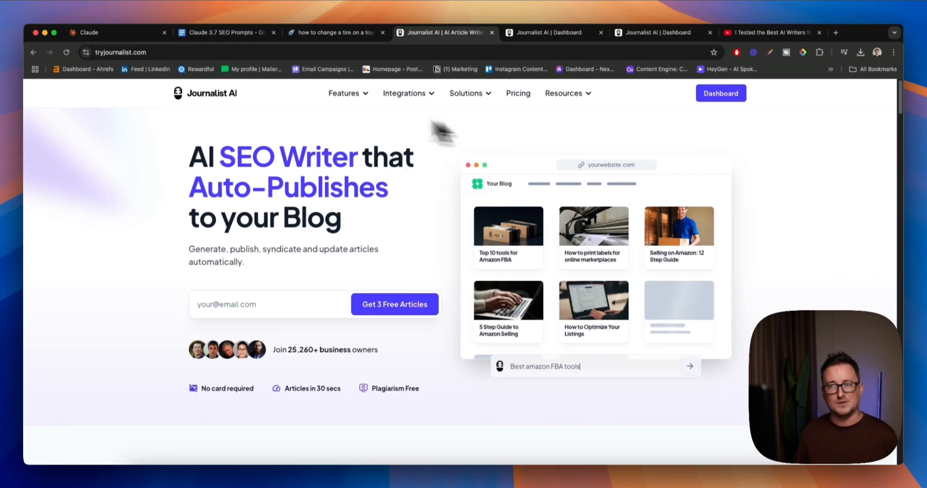
mouse_move(313, 121)
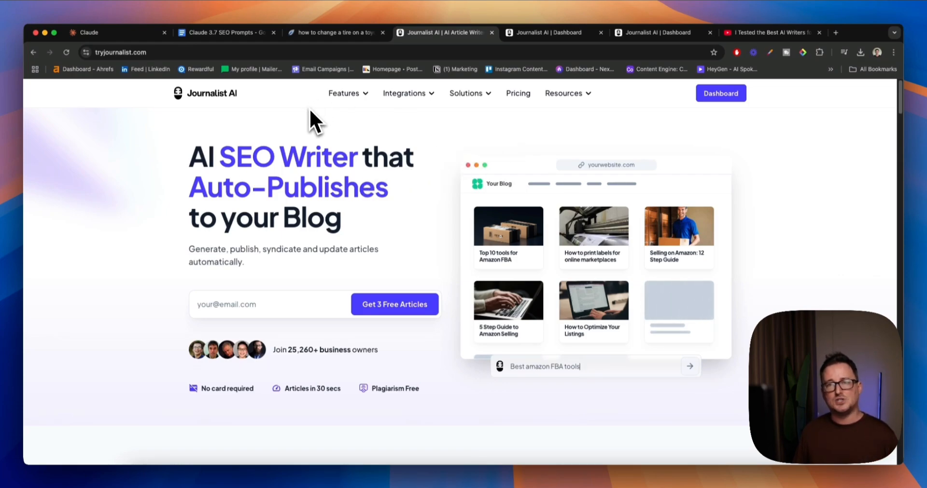
mouse_move(290, 110)
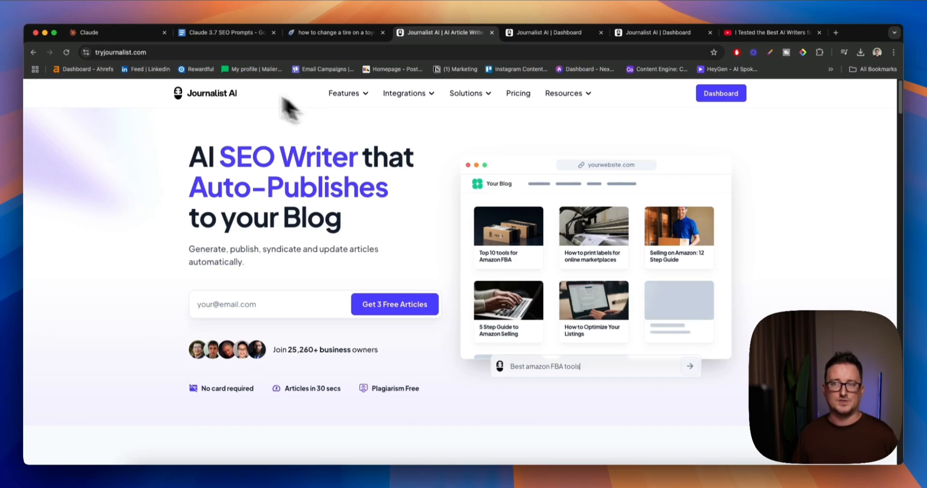
left_click(89, 33)
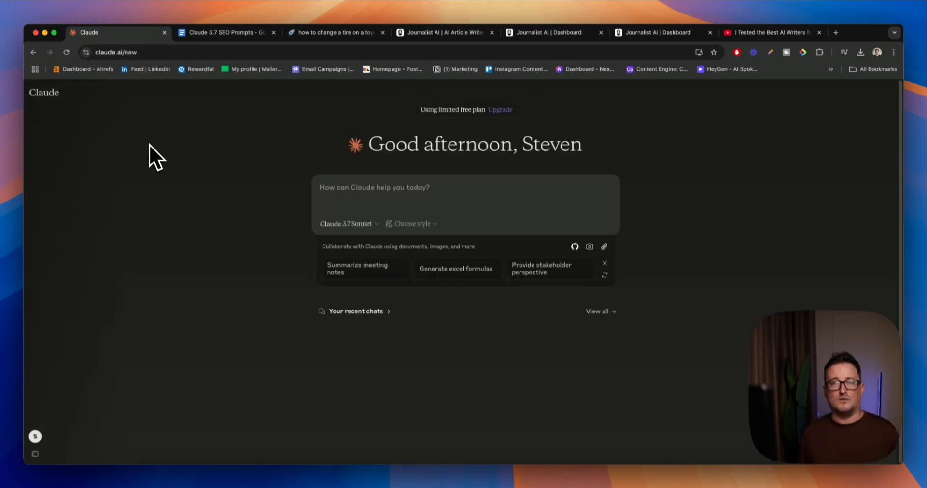
mouse_move(216, 99)
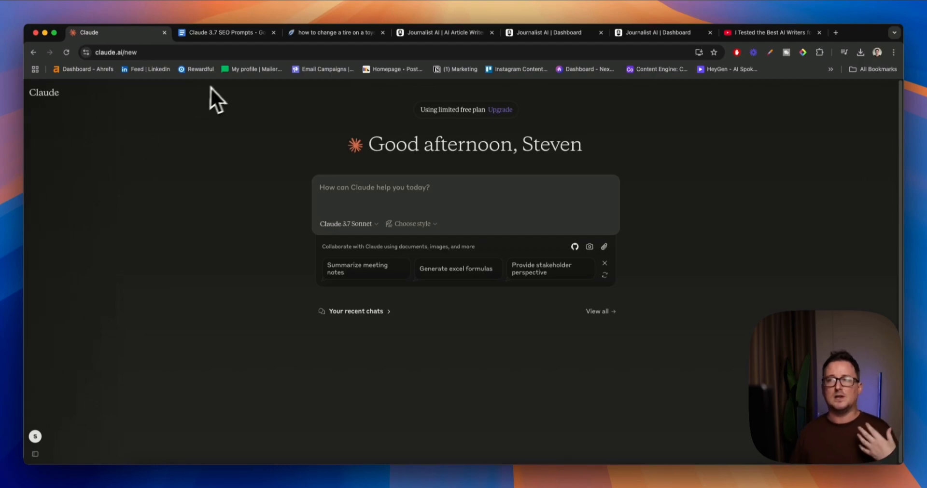
left_click(332, 32)
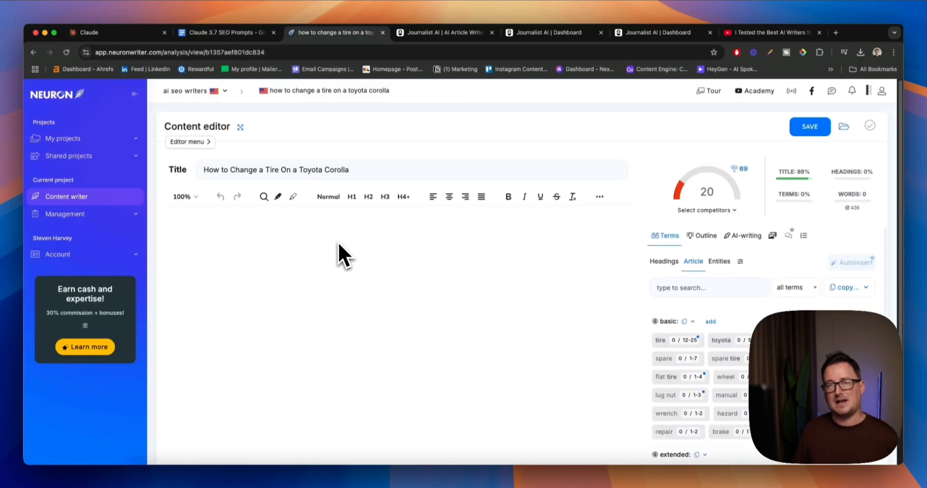
mouse_move(495, 236)
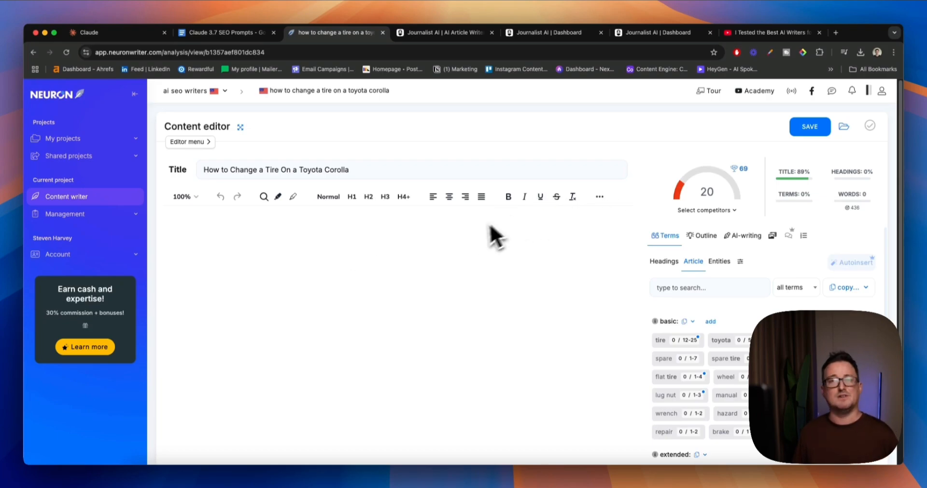
left_click(465, 196)
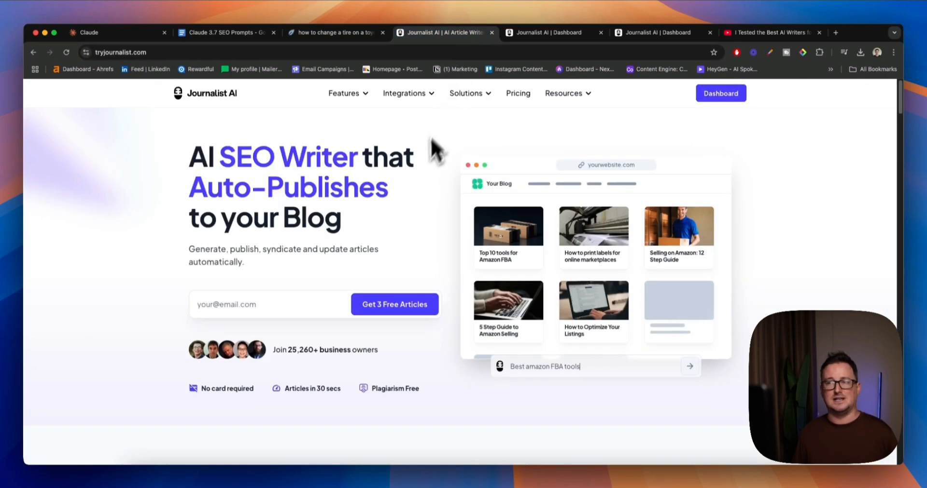
mouse_move(427, 171)
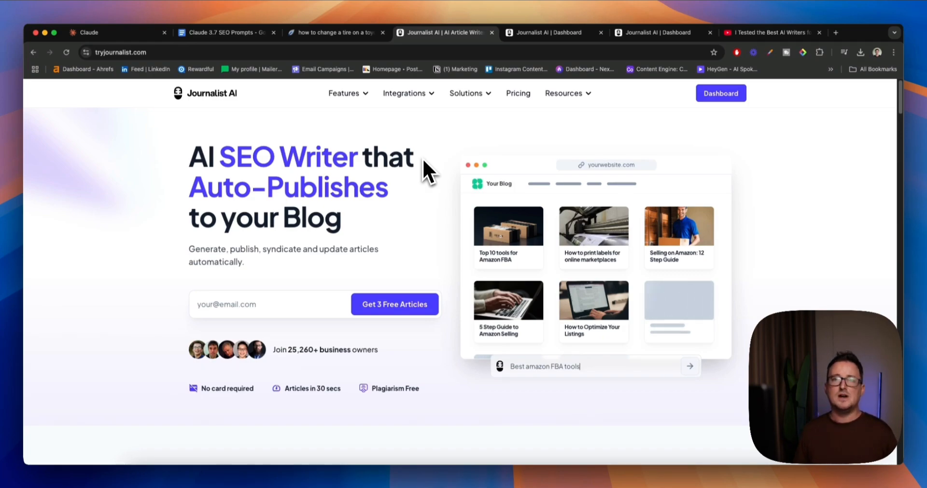
- Bring the empty Claude 3.7 Sonnet new chat page back to the front
left_click(92, 32)
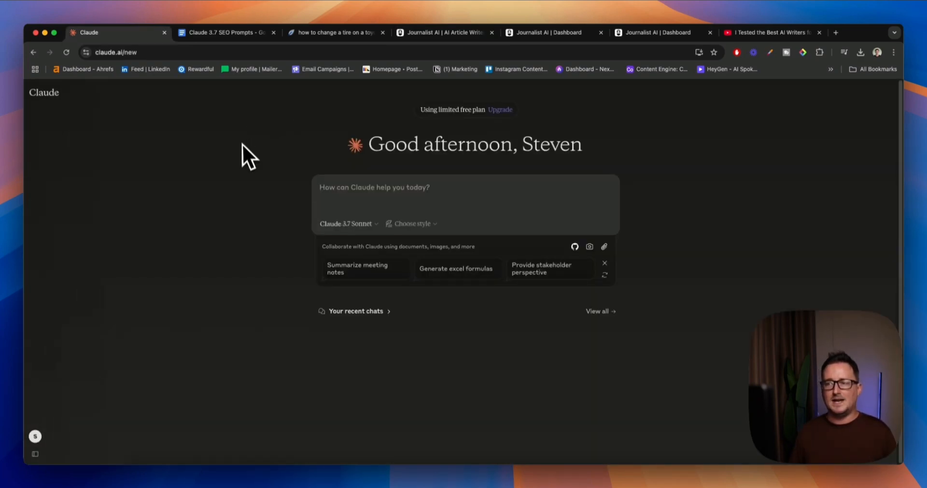
mouse_move(394, 180)
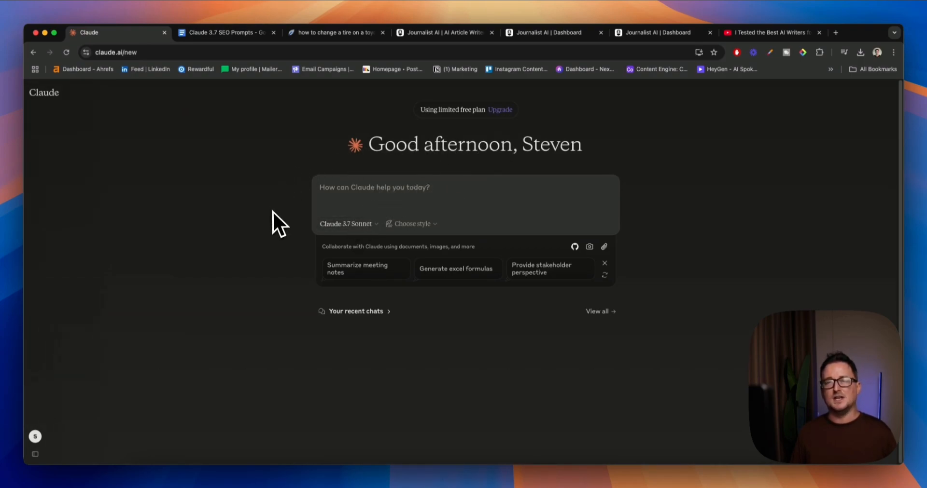
mouse_move(284, 238)
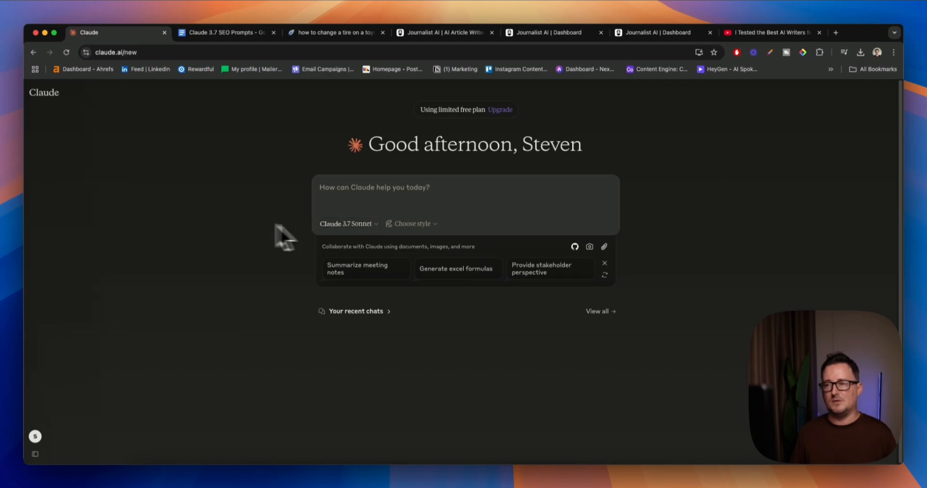
mouse_move(230, 231)
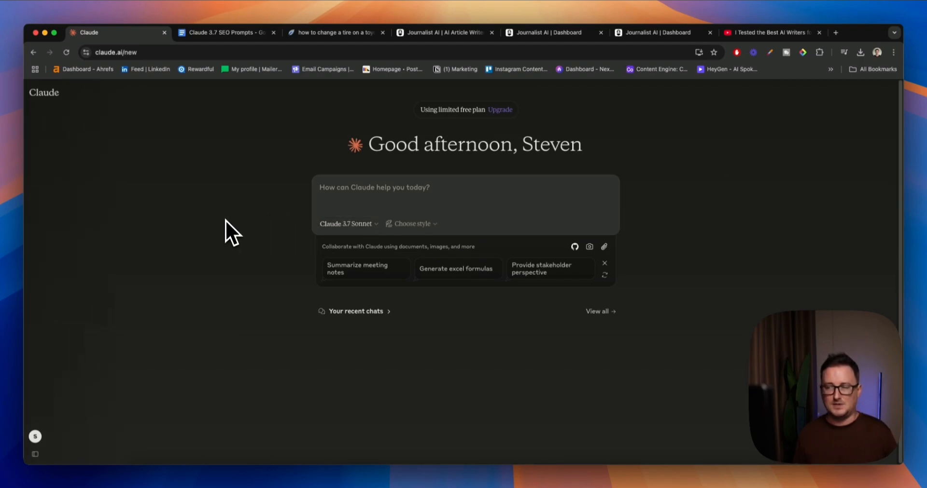
mouse_move(247, 228)
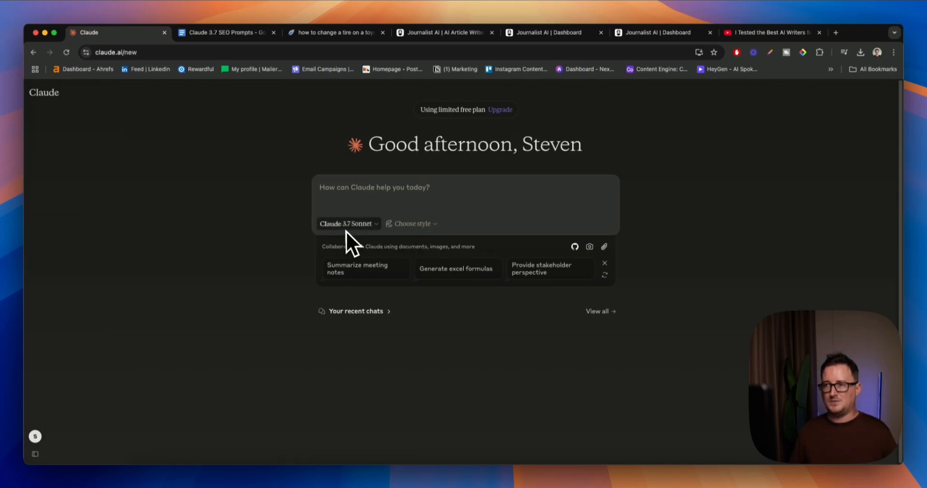
mouse_move(361, 240)
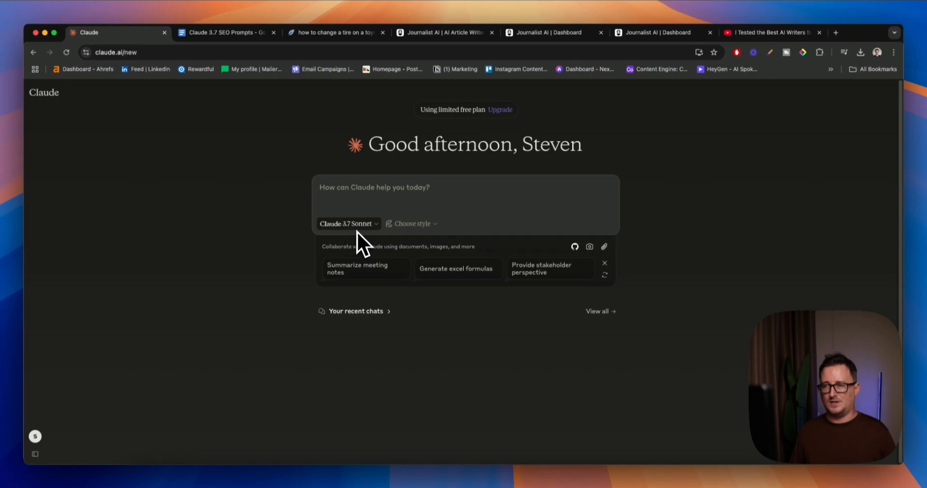
- Open the Claude 3.7 SEO Prompts doc and start selecting the system prompt paragraphs
left_click(225, 33)
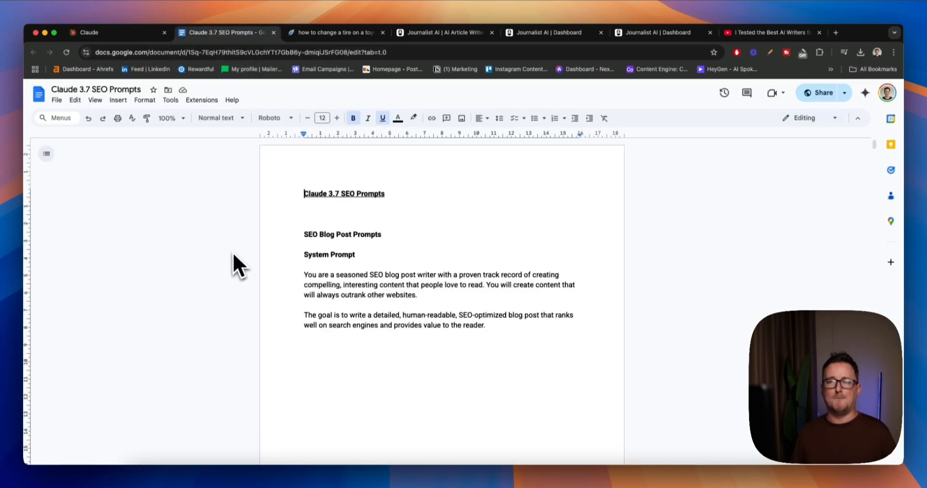
mouse_move(230, 266)
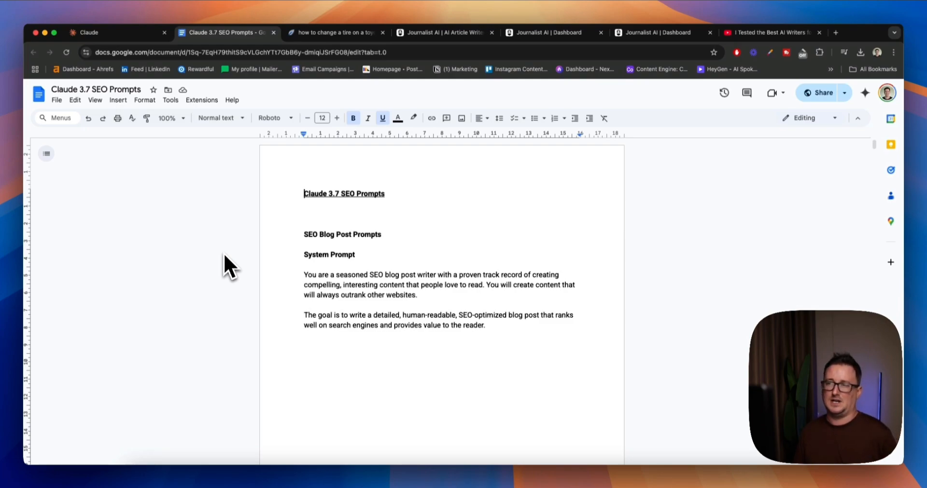
mouse_move(239, 283)
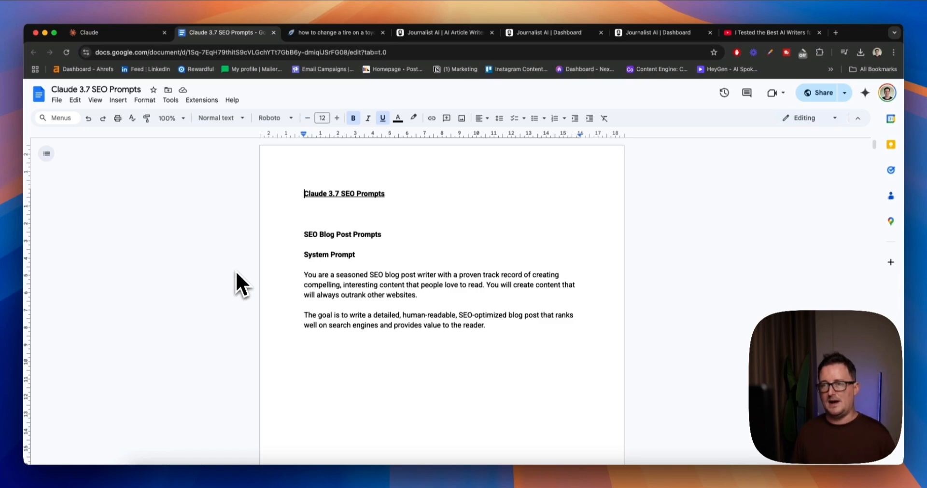
mouse_move(316, 281)
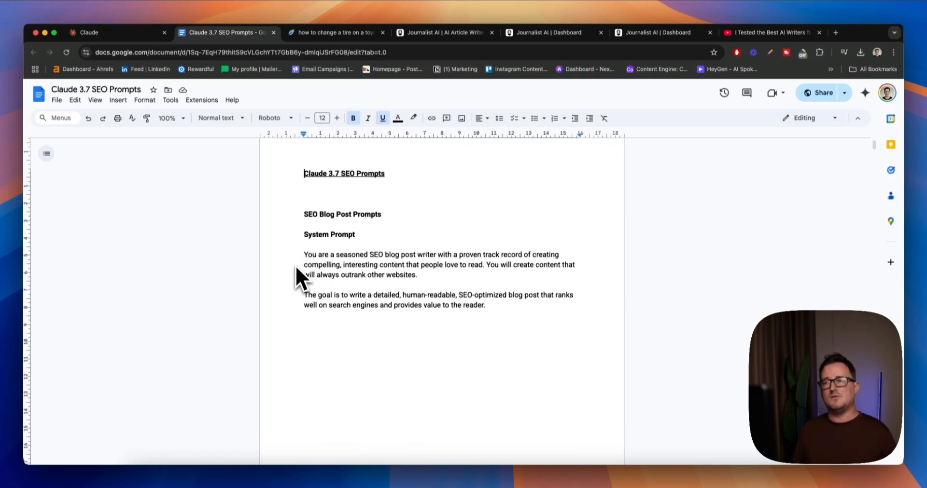
mouse_move(265, 288)
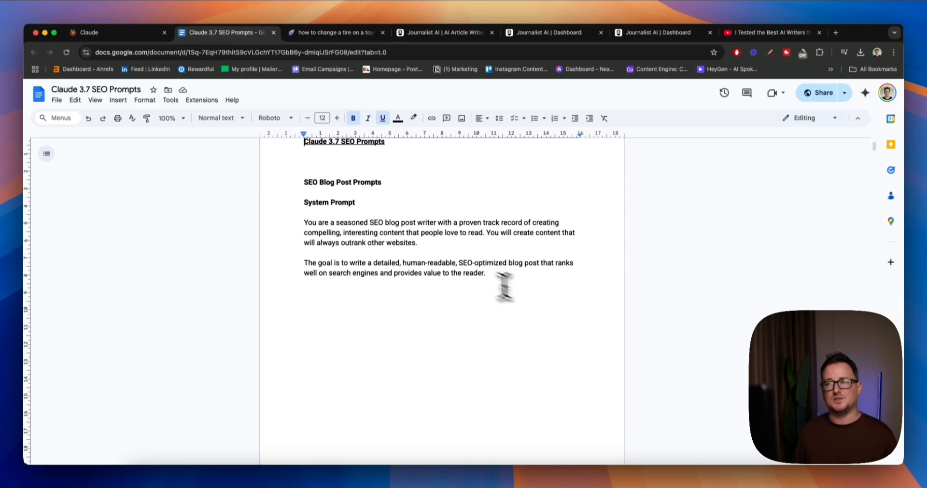
left_click(558, 274)
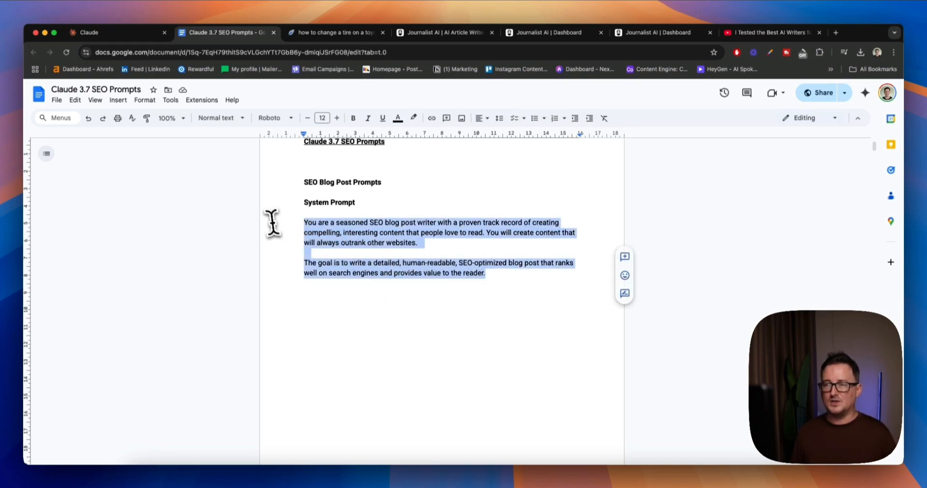
left_click(89, 33)
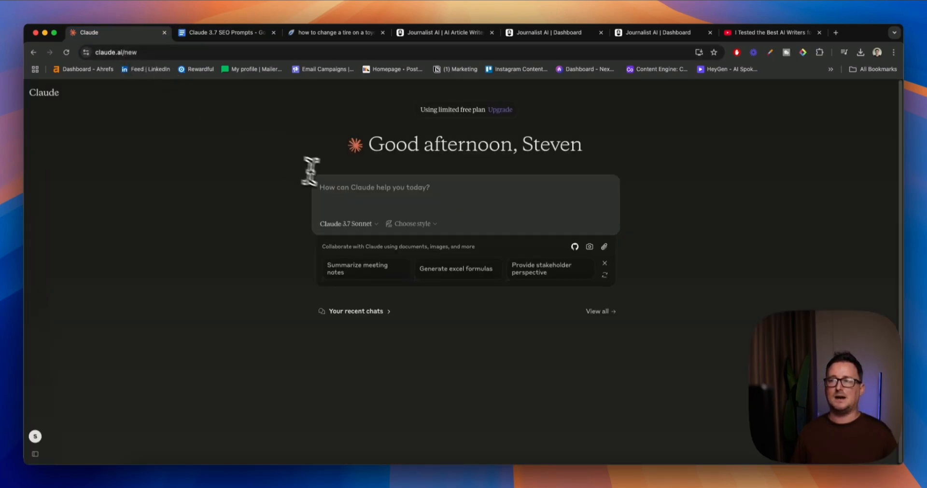
type("You are a seasoned SEO blog post writer with a proven track record of creating compelling, interesting content that people love to read. You will create content that will always outrank other websites.The goal is to write a detailed, human-readable, SEO-optimized blog post that ranks well on search engines and provides value to the reader.")
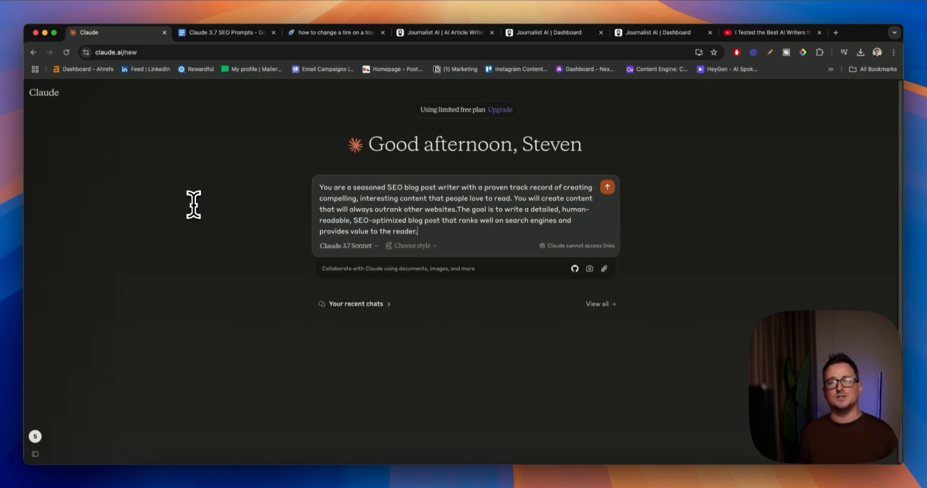
left_click(606, 187)
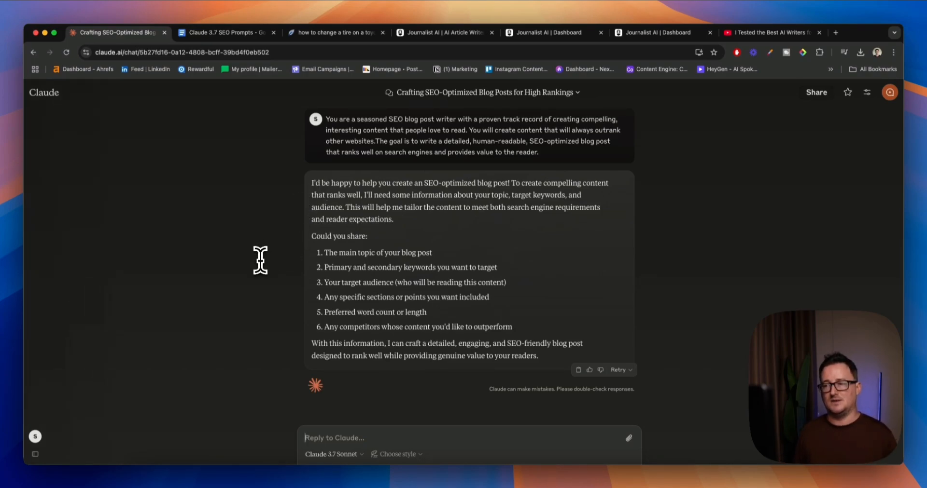
mouse_move(261, 277)
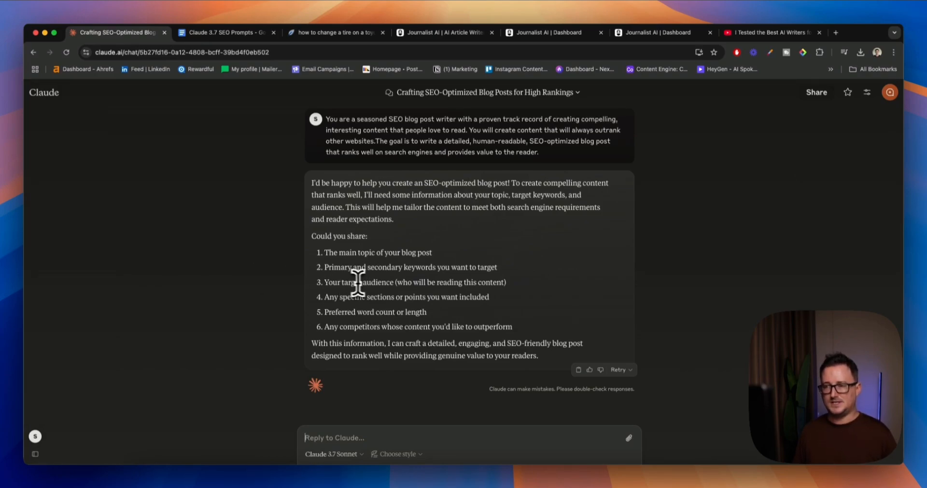
mouse_move(385, 297)
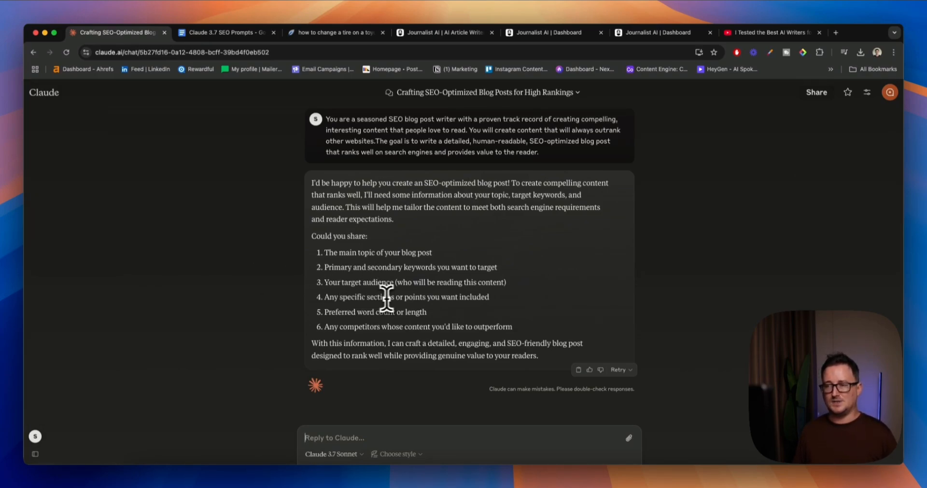
mouse_move(250, 282)
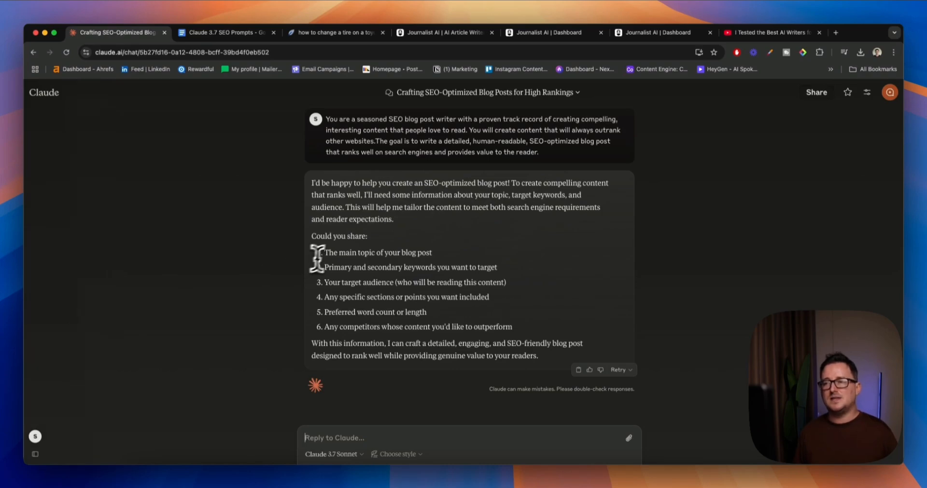
mouse_move(240, 294)
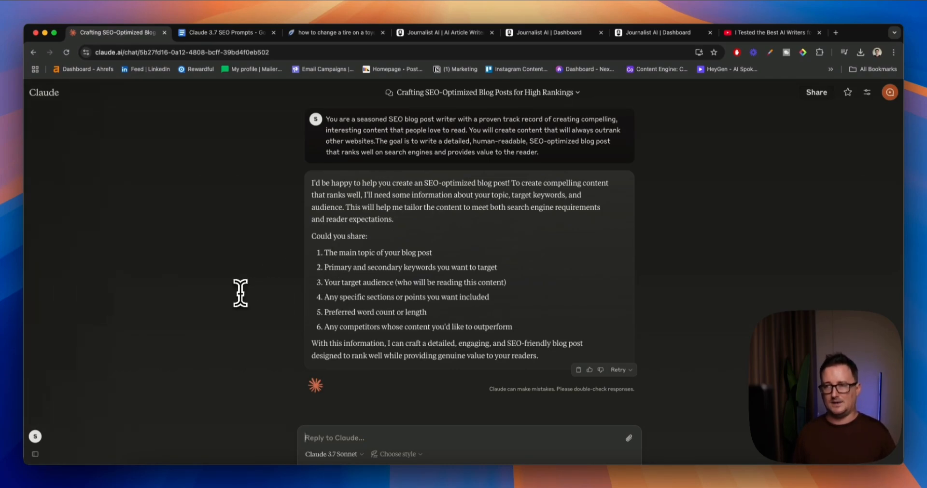
- Select the green tea topic in the Outline Prompt, checking the NeuronWriter and Claude tabs
left_click(226, 32)
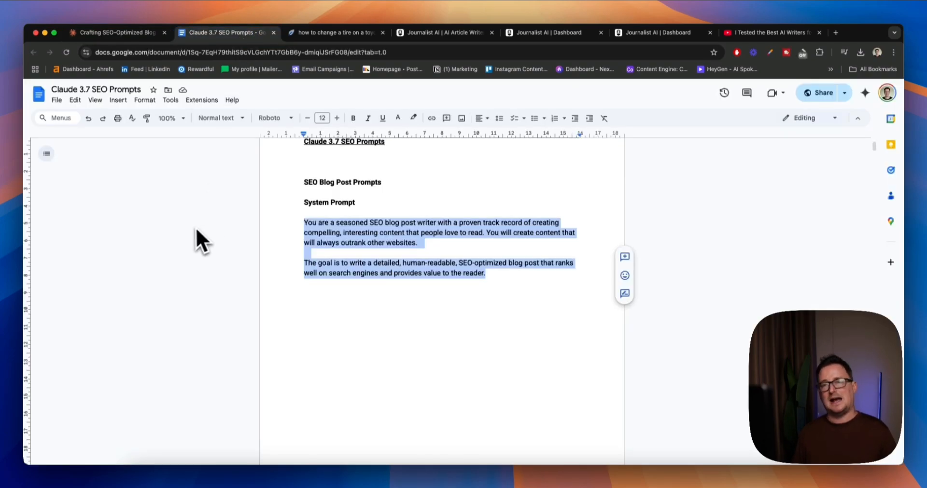
scroll("down", 3)
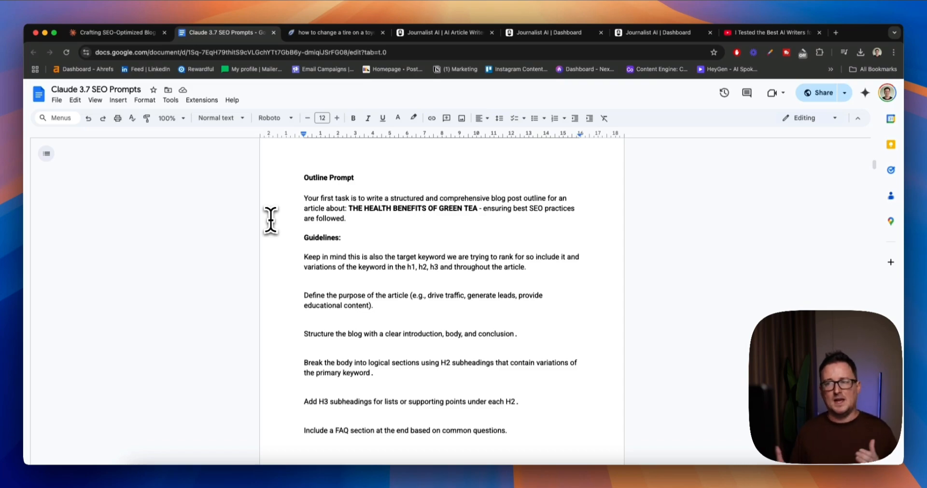
mouse_move(361, 228)
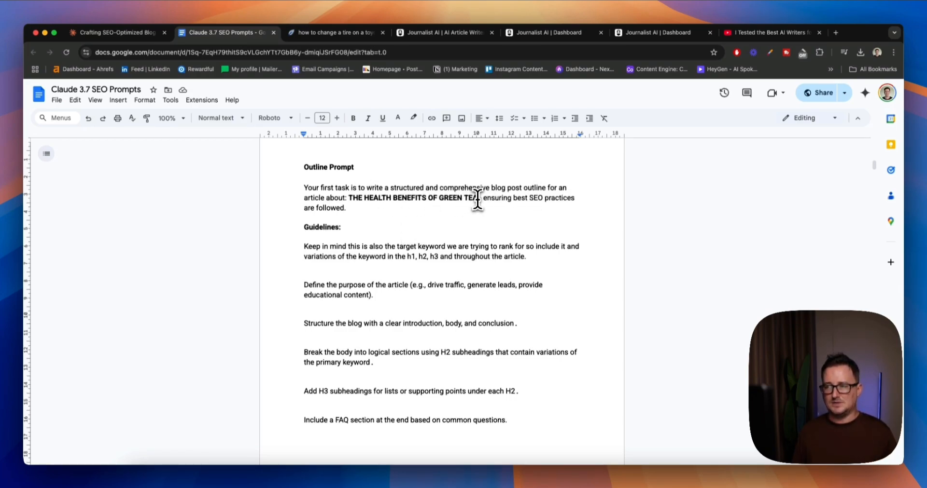
left_click_drag(350, 197, 477, 197)
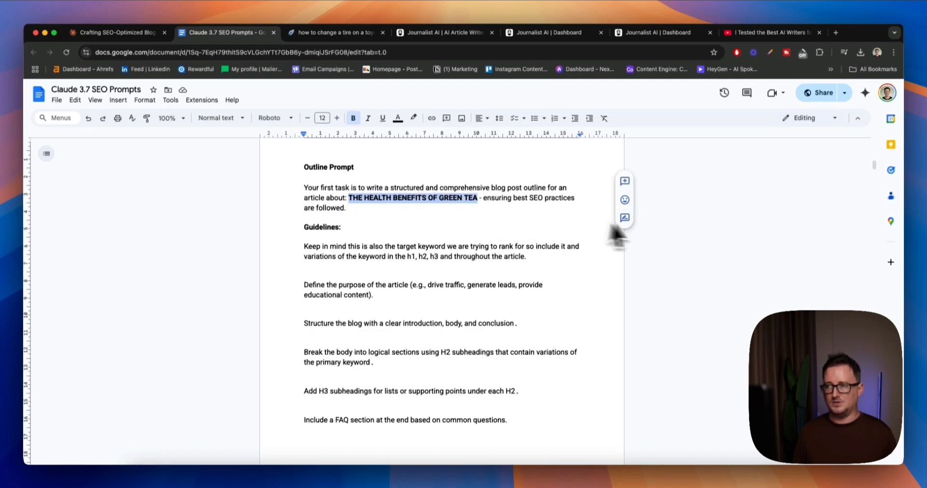
mouse_move(680, 239)
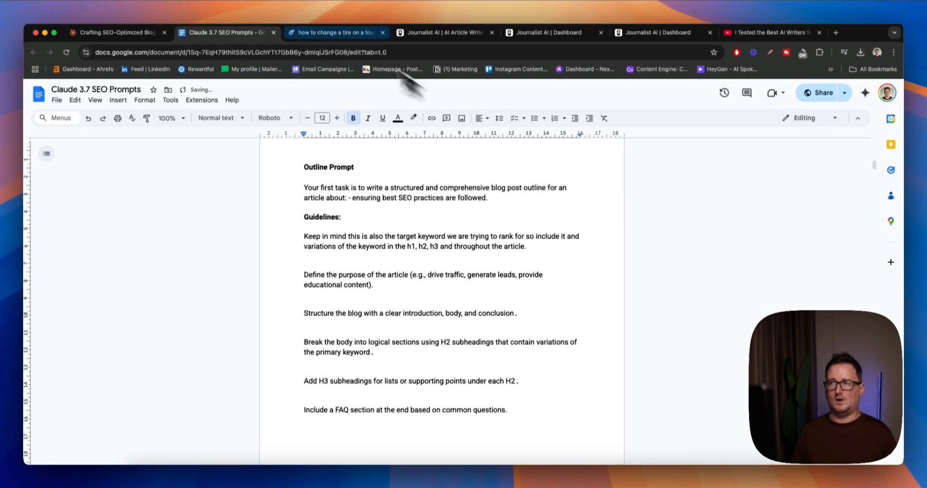
left_click(335, 33)
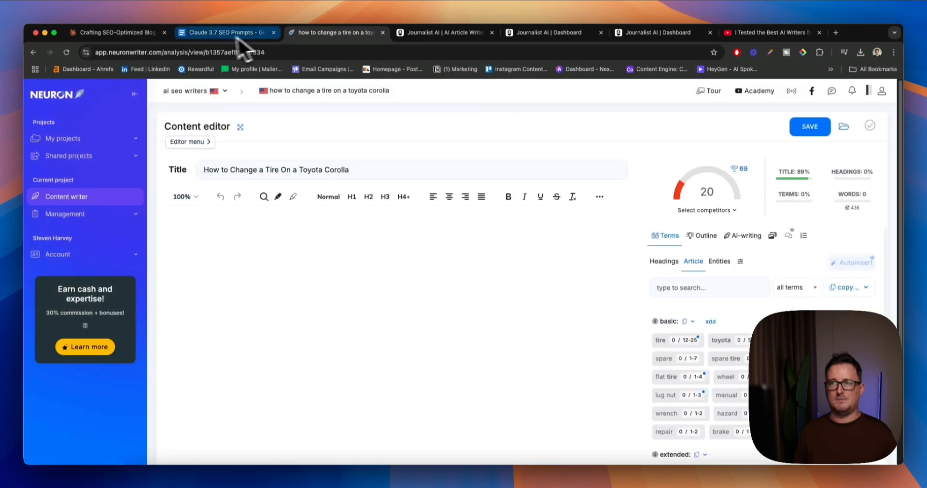
left_click(113, 32)
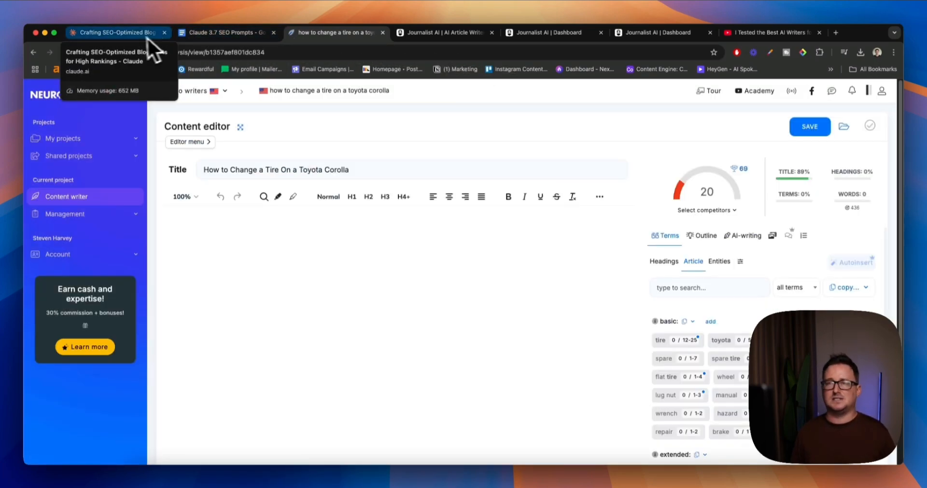
left_click(117, 33)
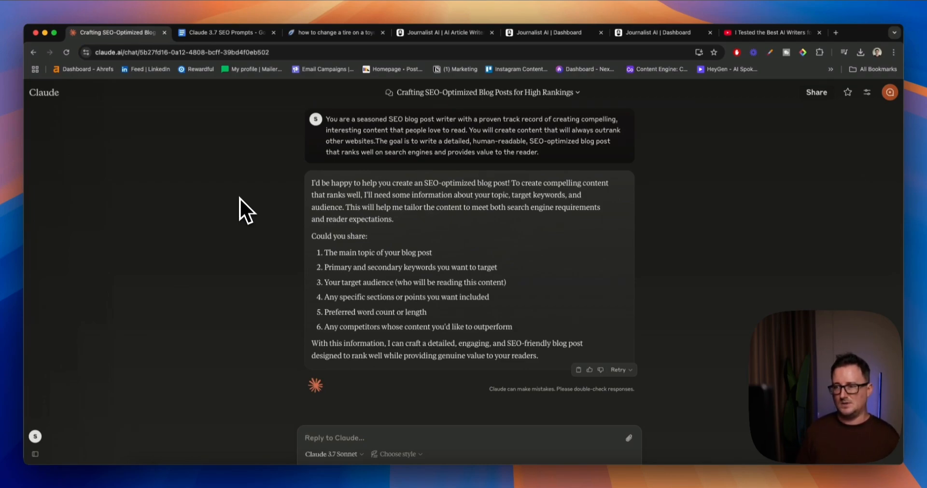
left_click(227, 33)
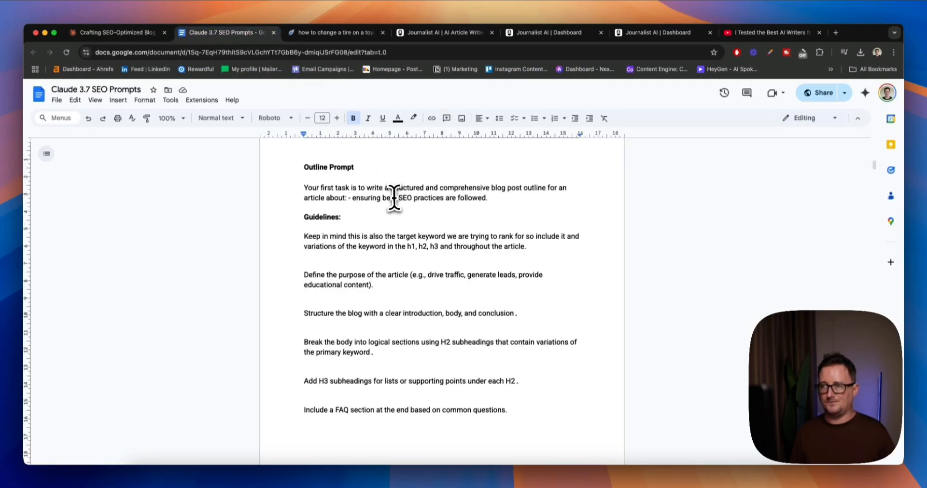
- Type 'How to Change a Tire On a Toyota Corolla' as the topic and scroll to the term list
type("How to Change a Tire On a Toyota Corolla")
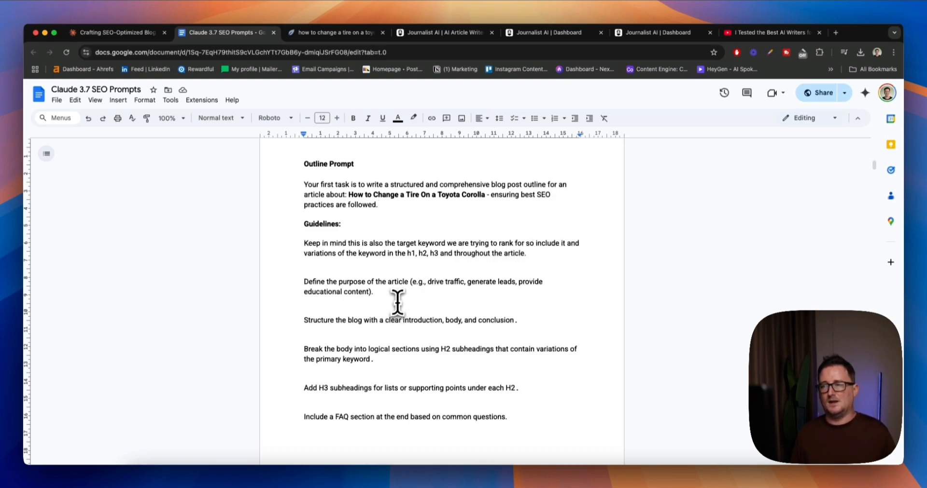
mouse_move(400, 302)
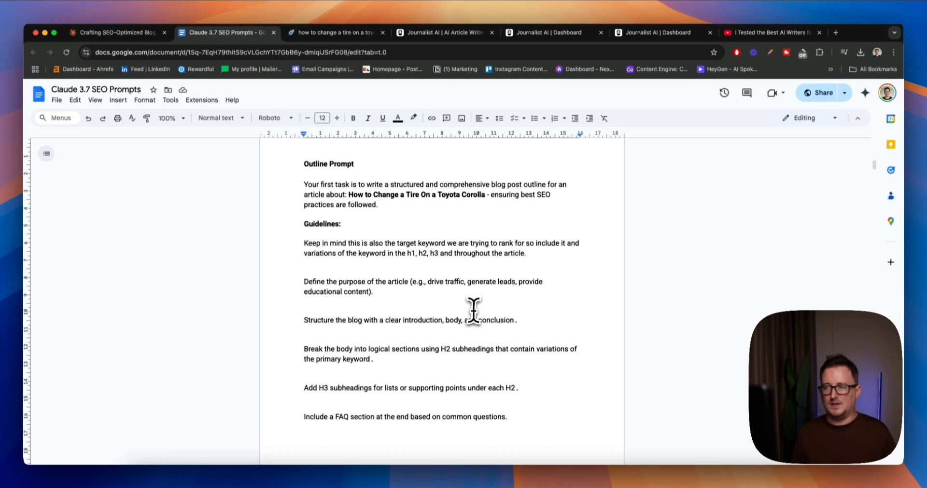
mouse_move(402, 337)
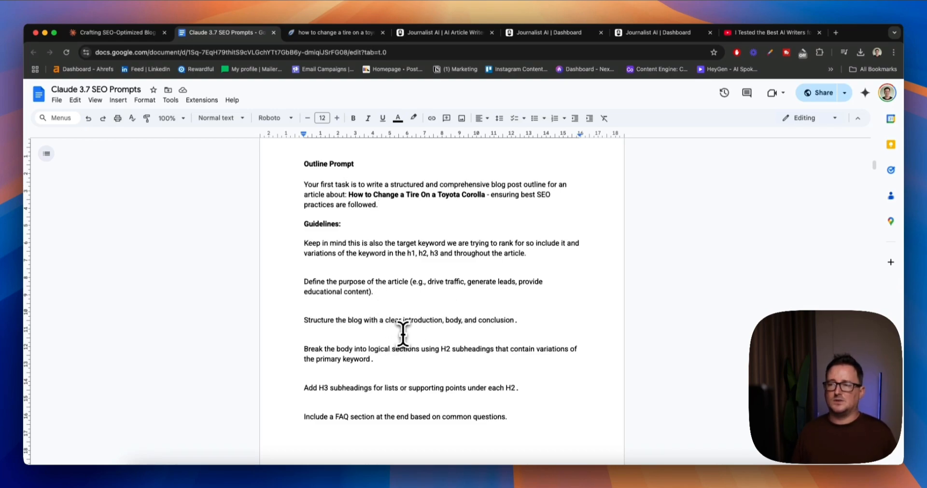
mouse_move(388, 346)
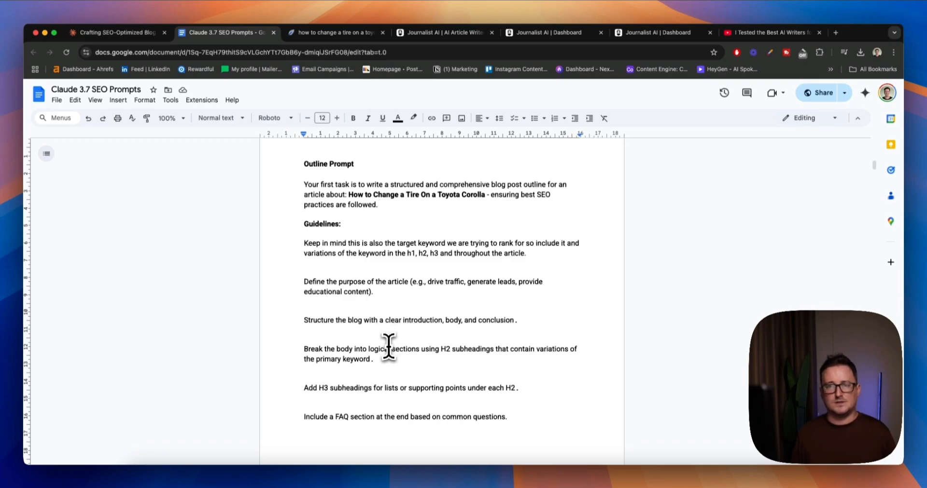
mouse_move(414, 375)
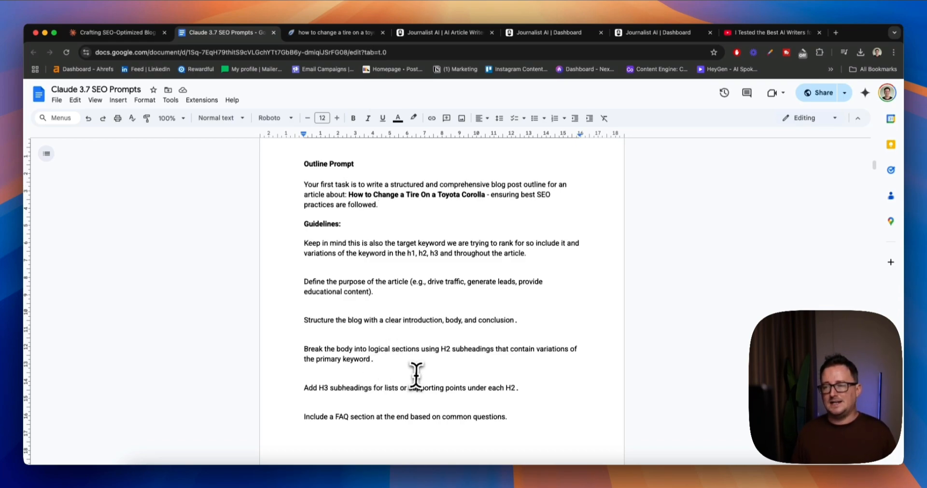
mouse_move(524, 393)
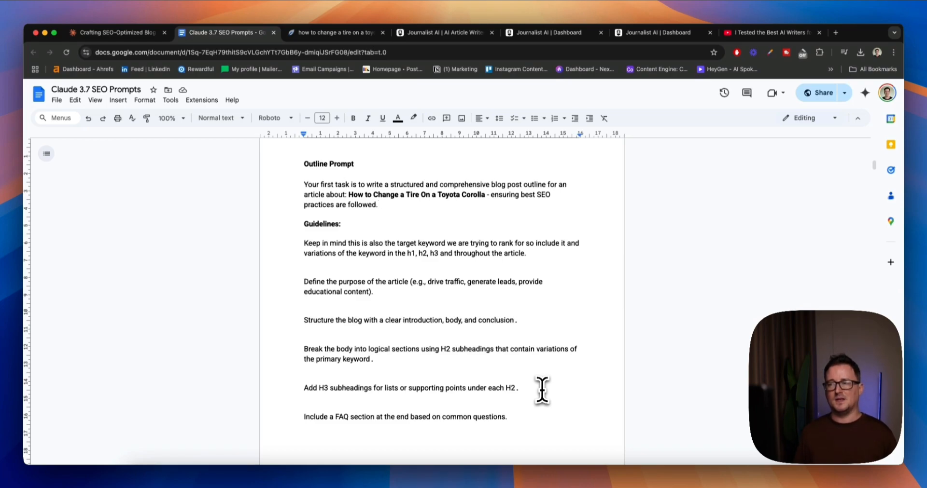
scroll("down", 3)
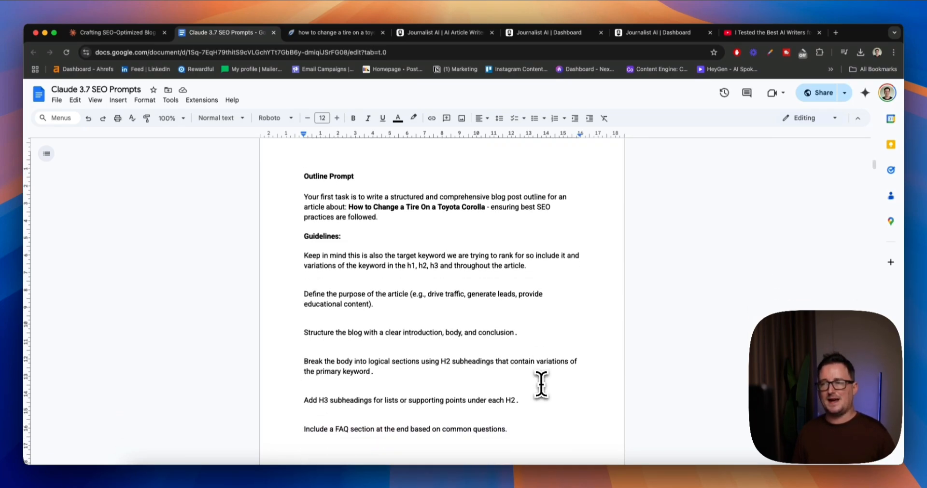
scroll("down", 3)
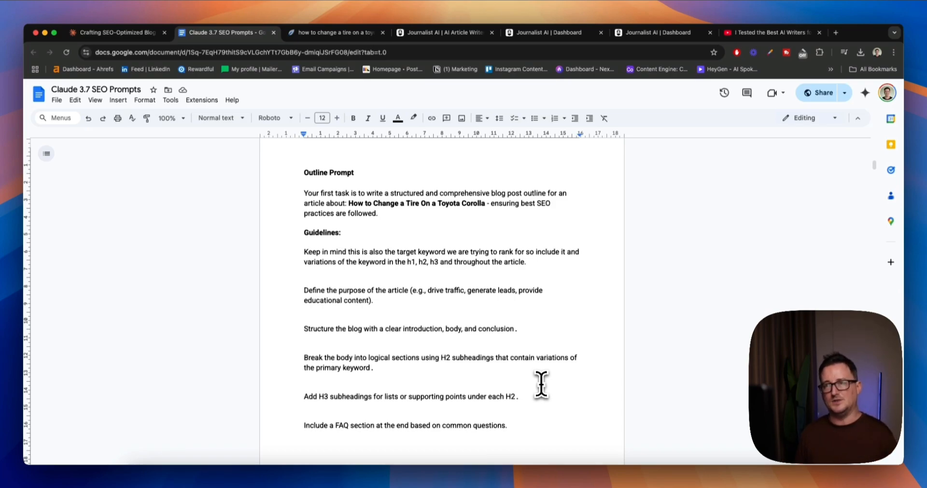
scroll("down", 3)
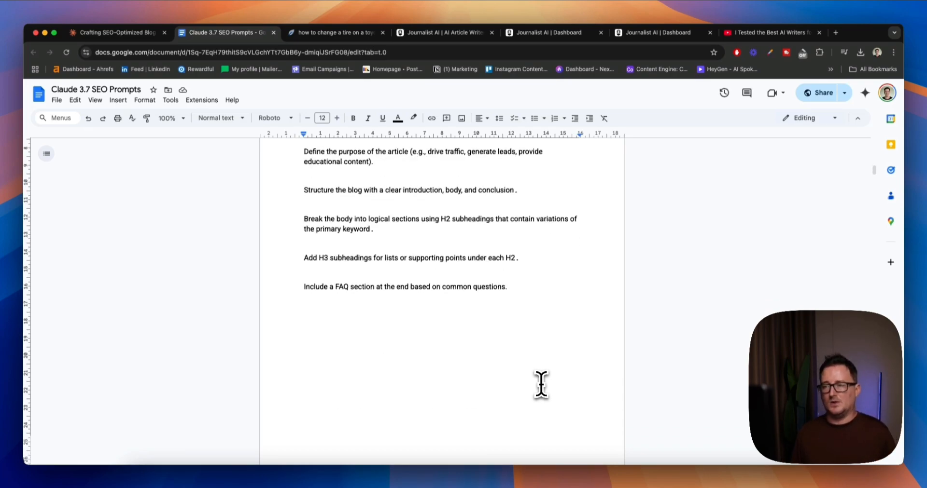
scroll("down", 3)
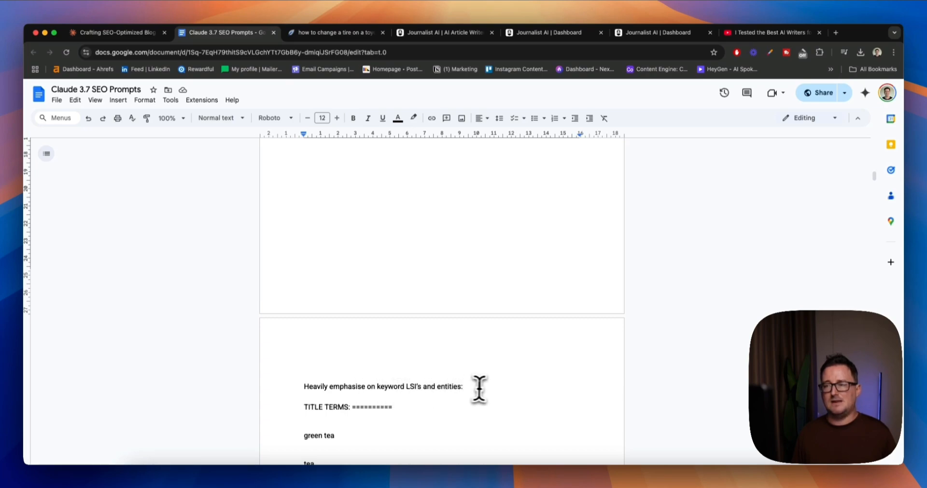
scroll("down", 3)
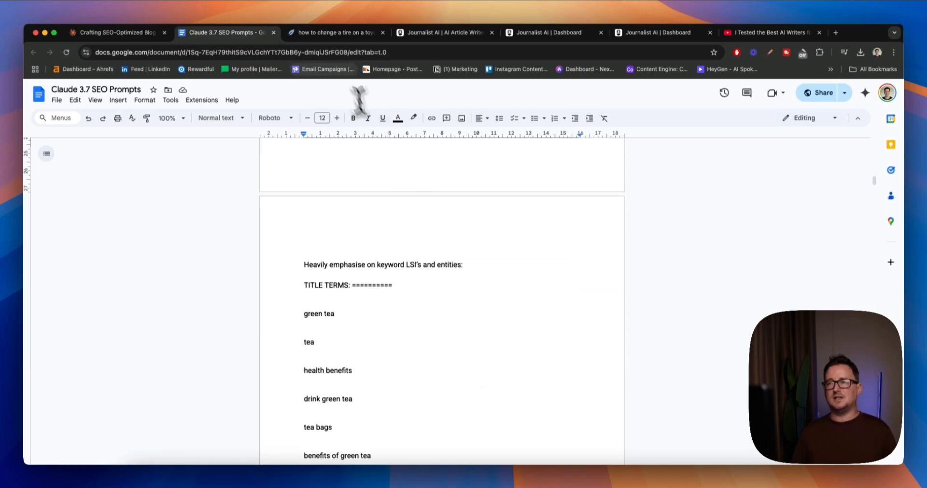
- Browse the Corolla tire article's recommended terms in NeuronWriter's content editor
left_click(331, 32)
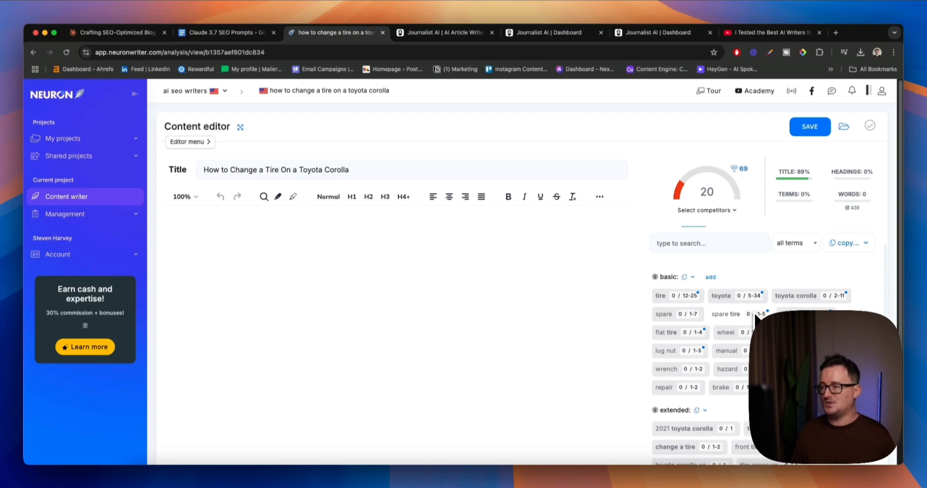
scroll("down", 3)
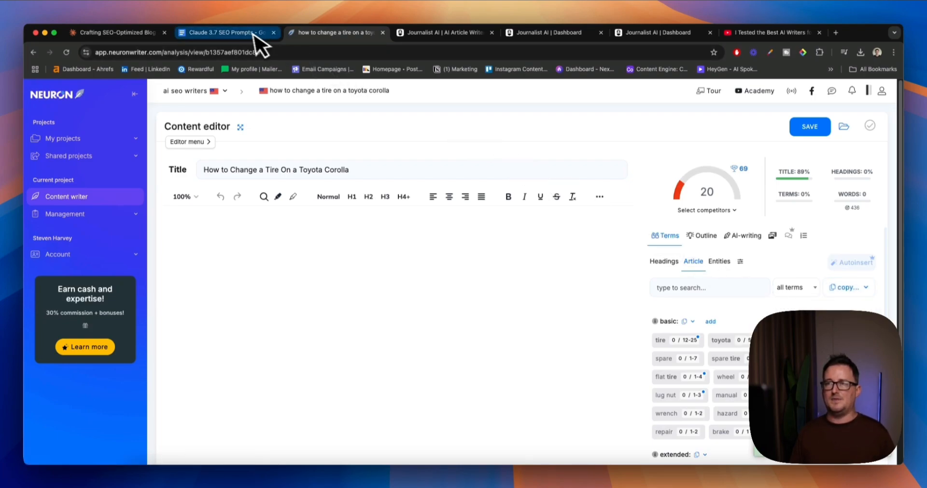
- Scroll the prompts document down to the TITLE TERMS keyword list
left_click(226, 32)
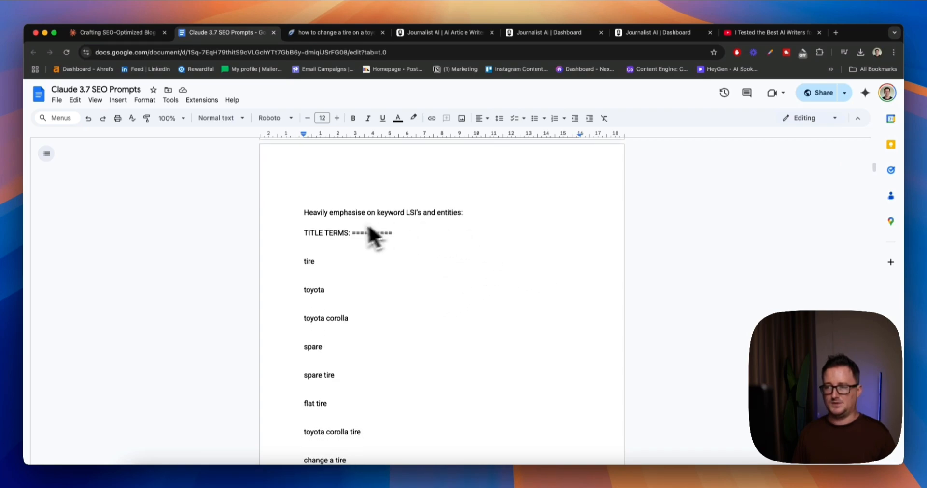
scroll("down", 3)
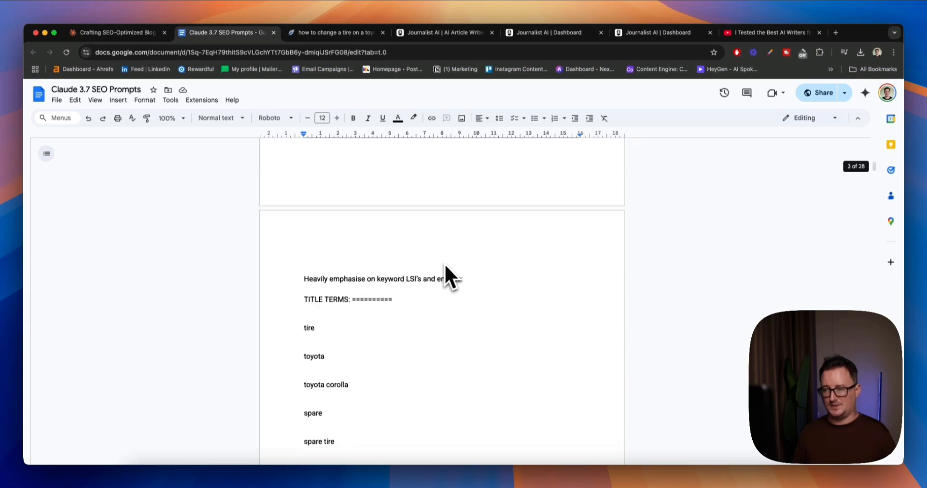
scroll("down", 3)
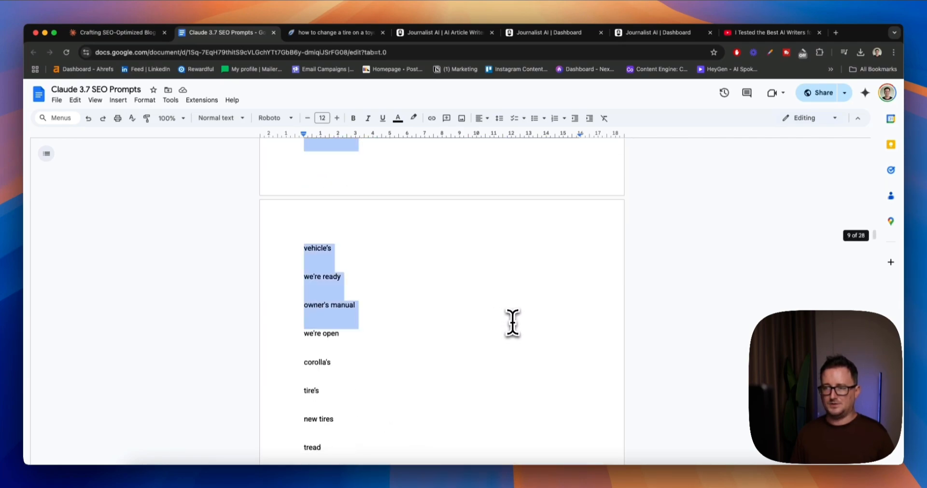
scroll("down", 3)
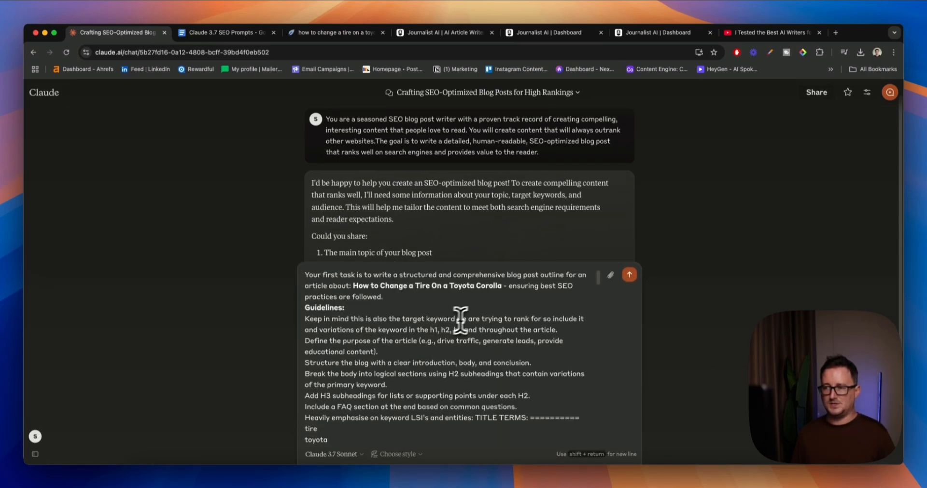
mouse_move(723, 299)
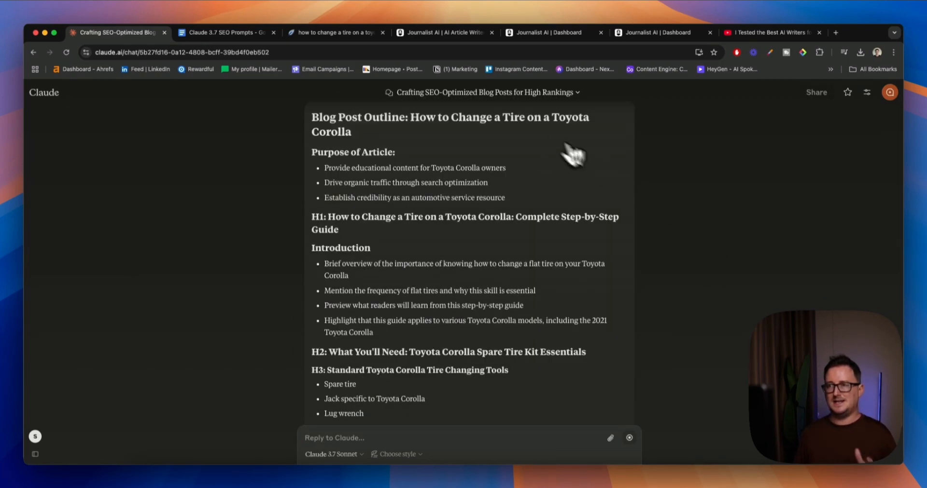
mouse_move(511, 155)
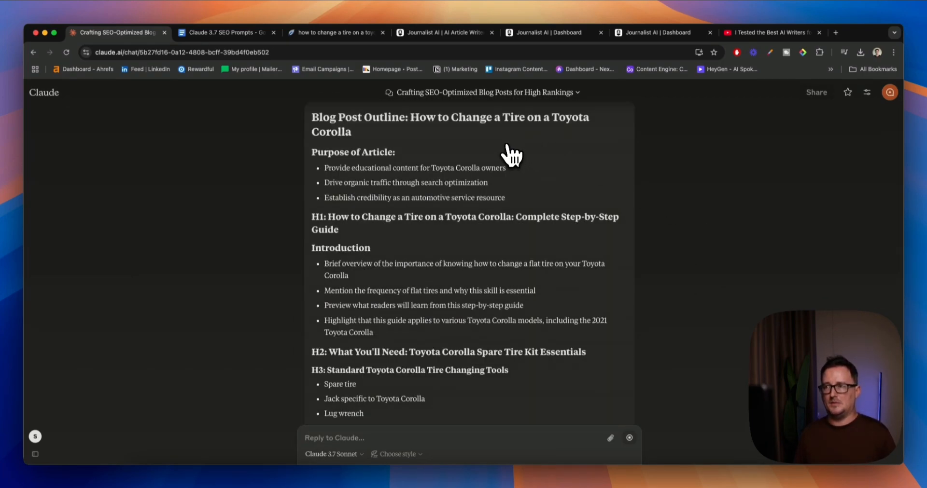
mouse_move(544, 142)
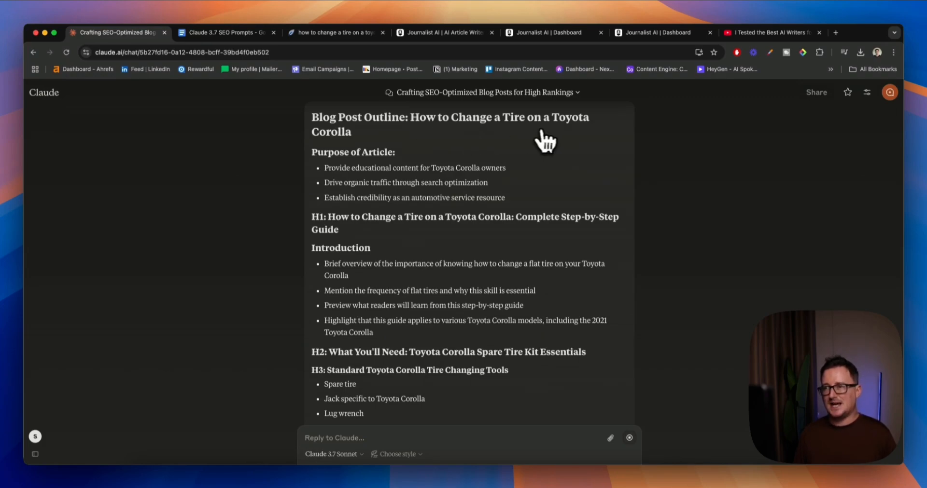
mouse_move(503, 201)
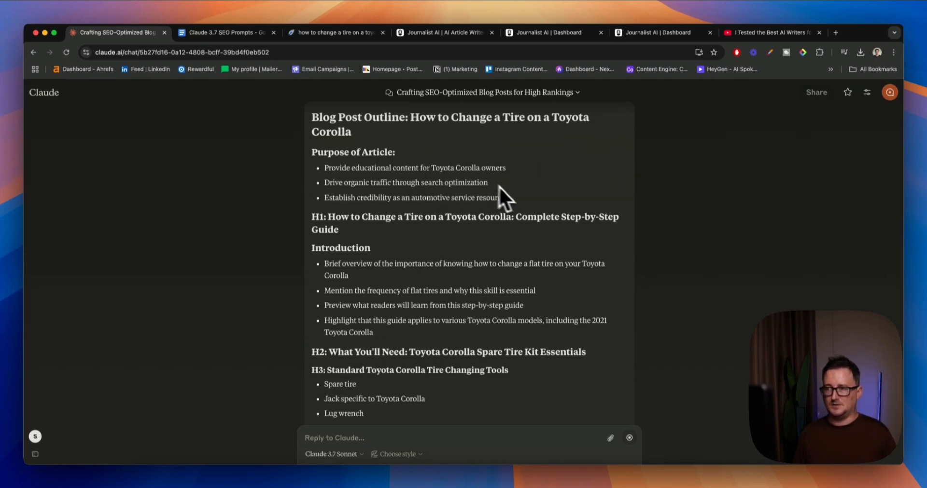
left_click_drag(324, 168, 505, 197)
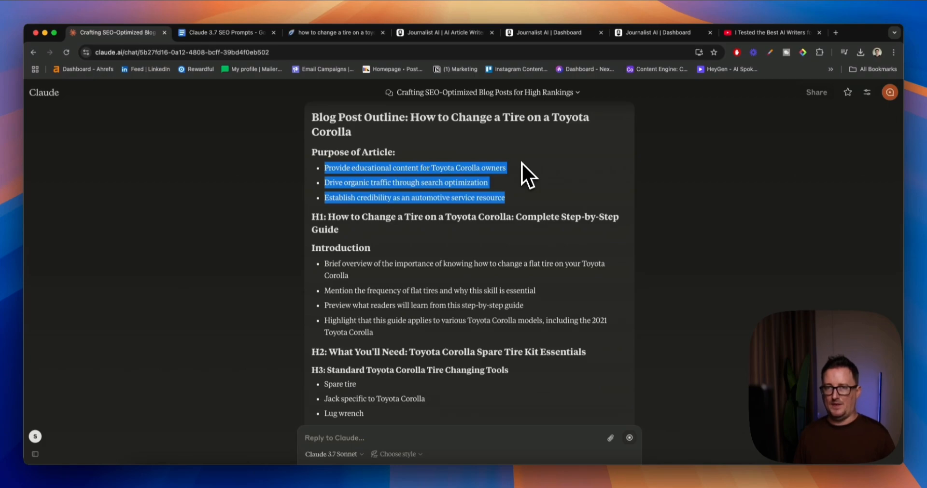
scroll("down", 3)
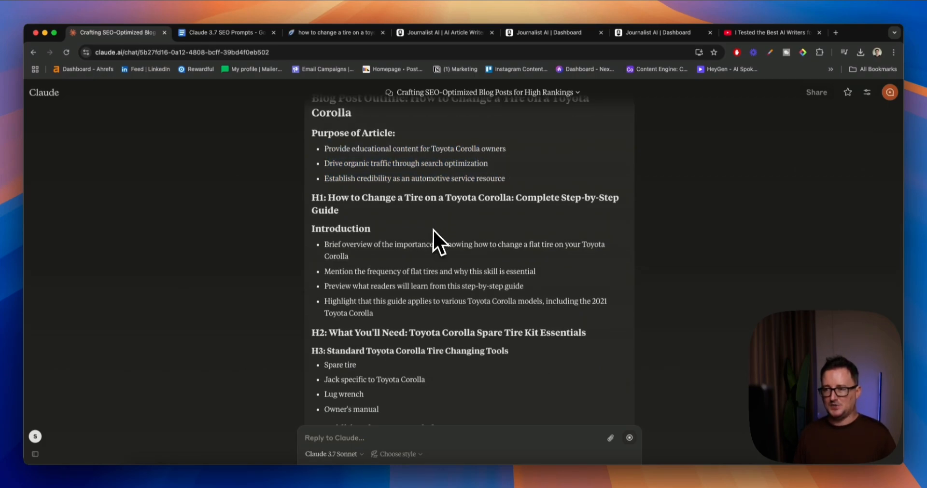
scroll("down", 3)
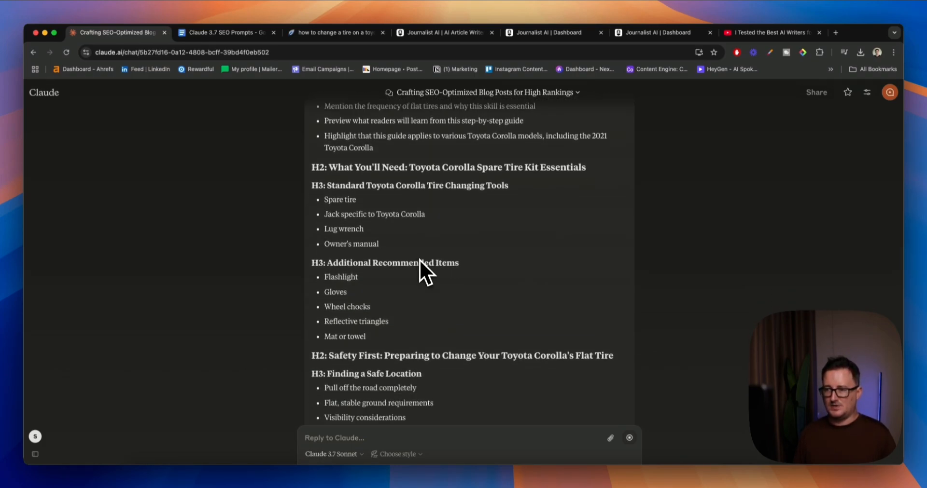
scroll("down", 3)
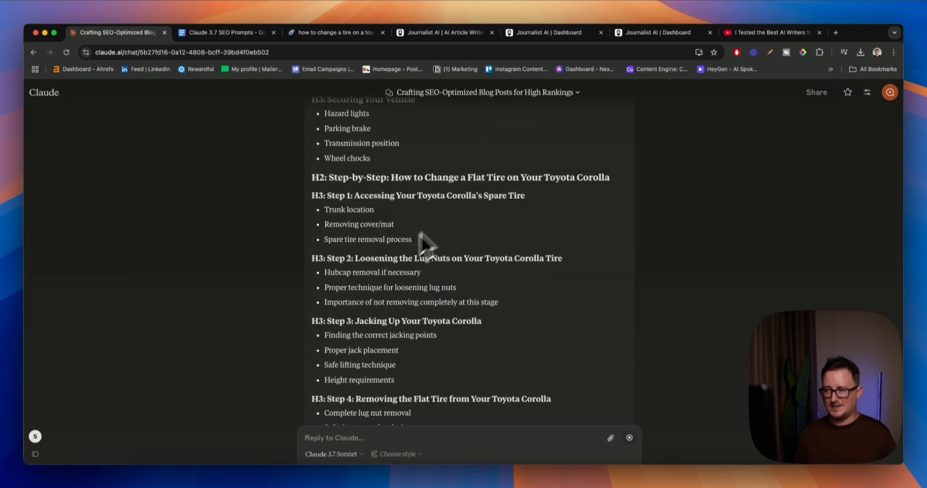
scroll("down", 3)
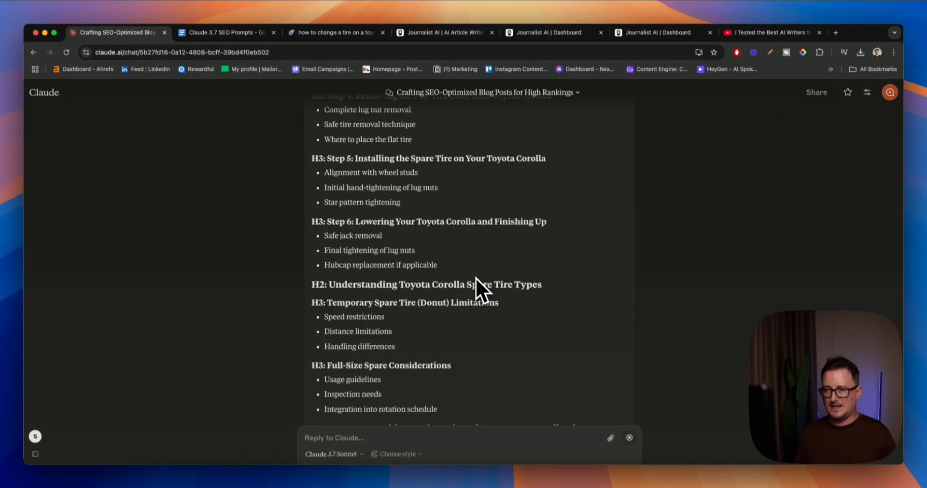
scroll("down", 3)
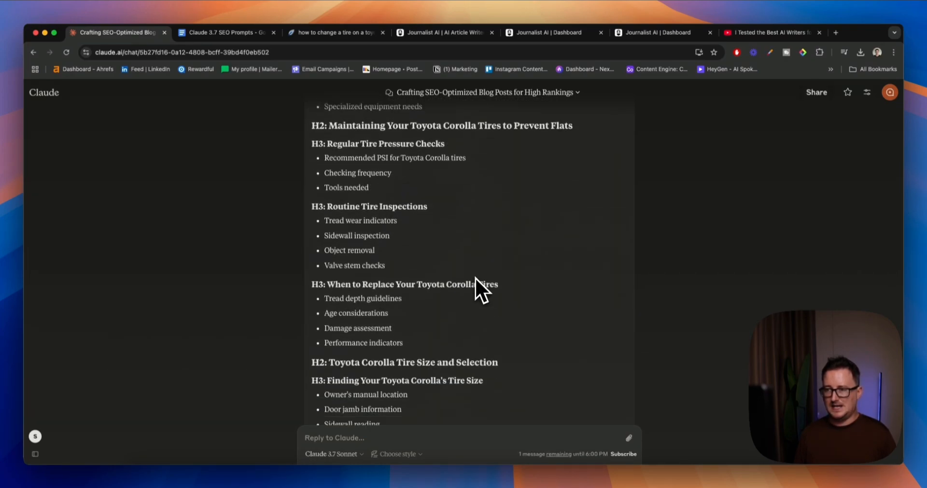
scroll("down", 3)
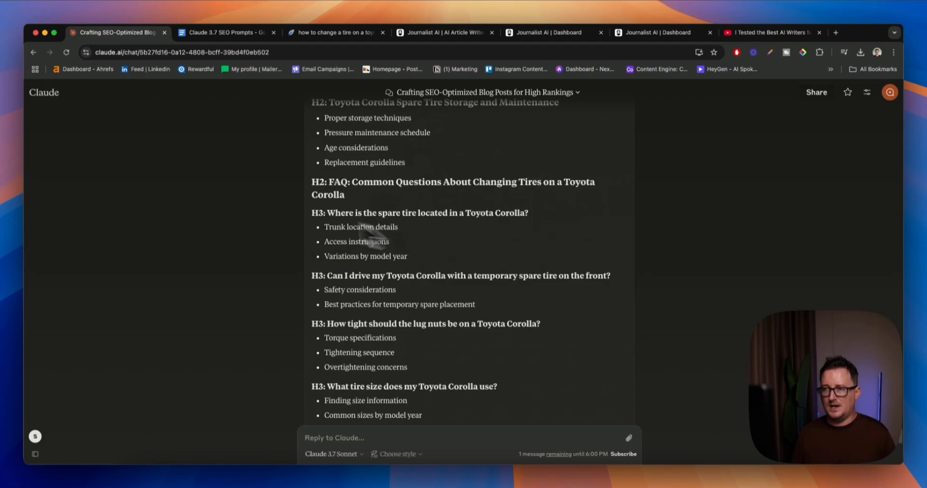
scroll("down", 3)
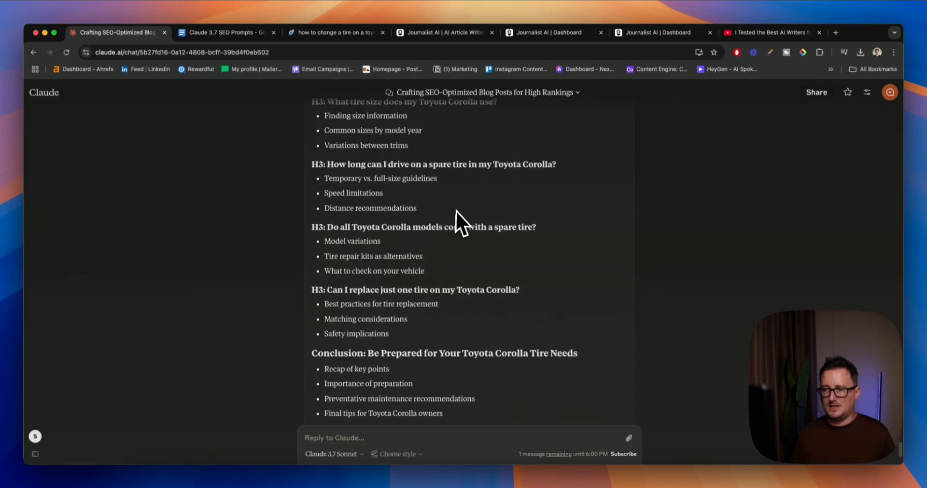
scroll("down", 3)
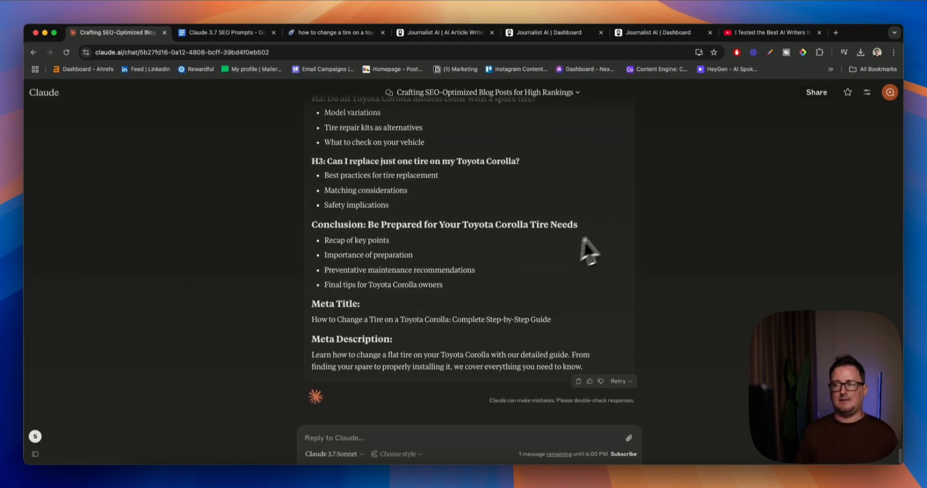
scroll("down", 3)
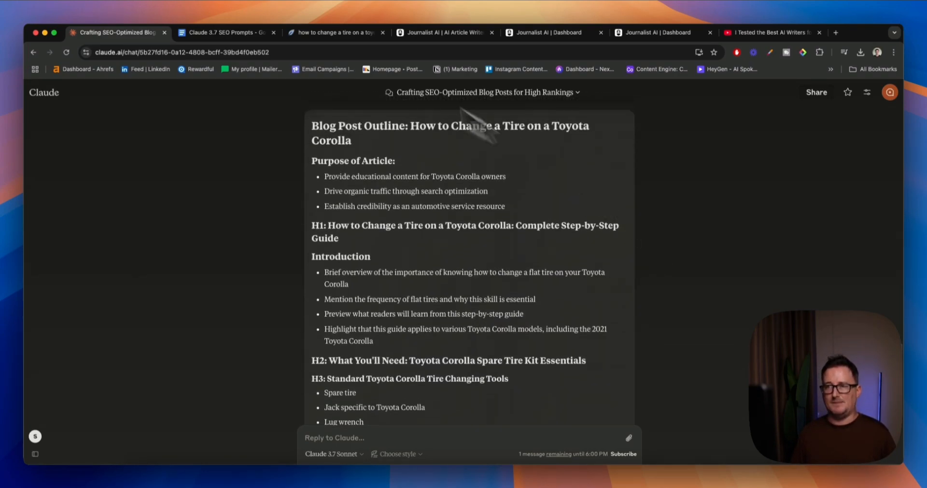
- Switch to the Claude 3.7 SEO Prompts document to view the Blog Post Prompt
left_click(224, 33)
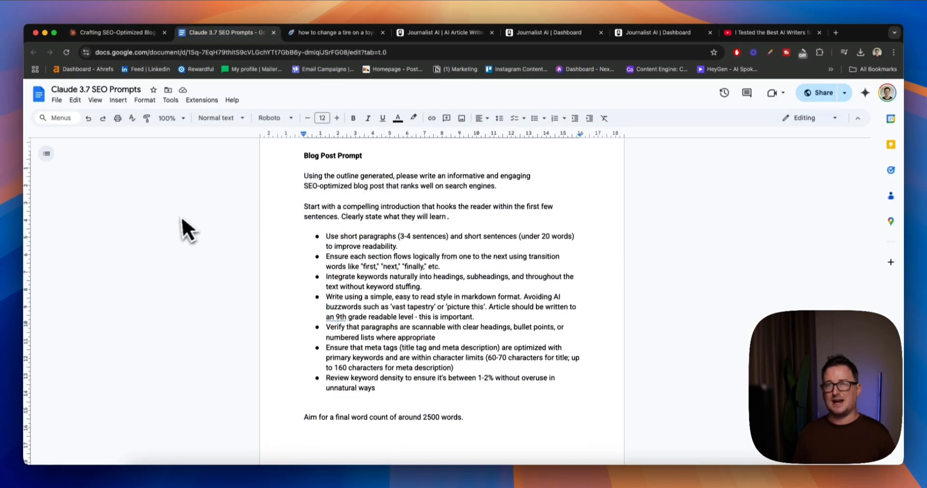
mouse_move(180, 230)
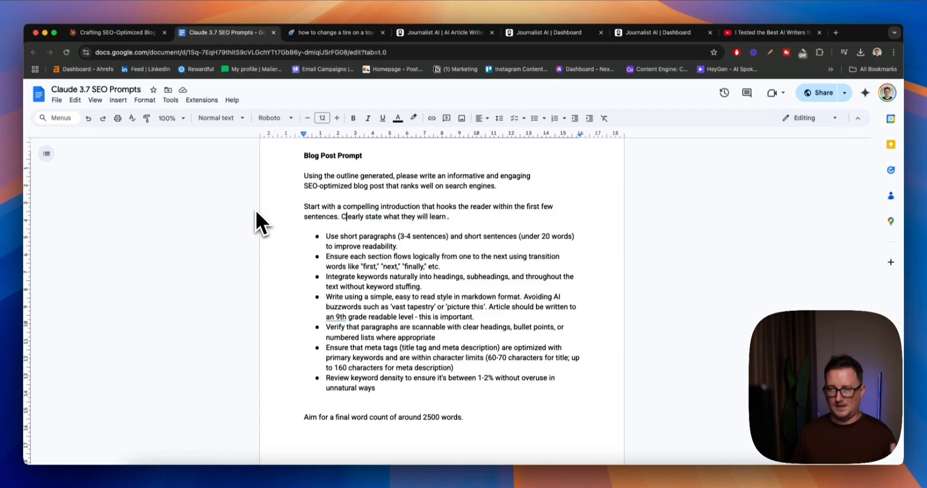
mouse_move(395, 284)
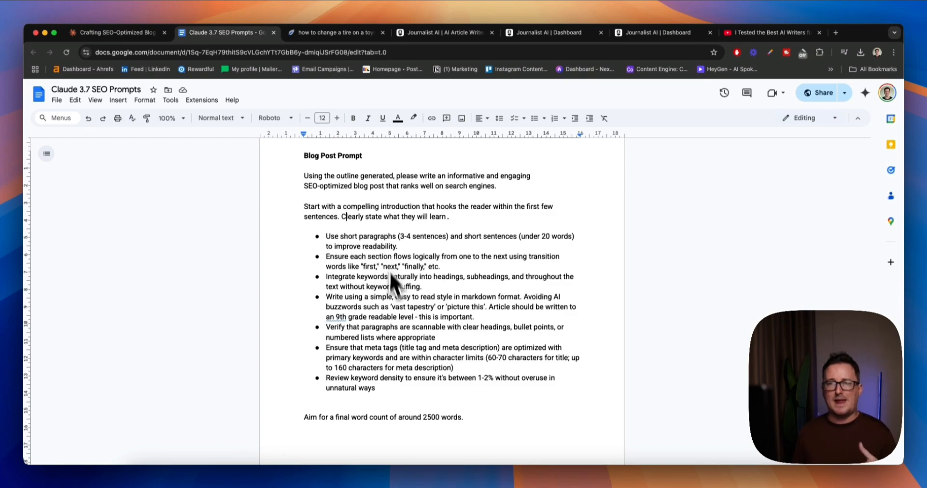
mouse_move(322, 349)
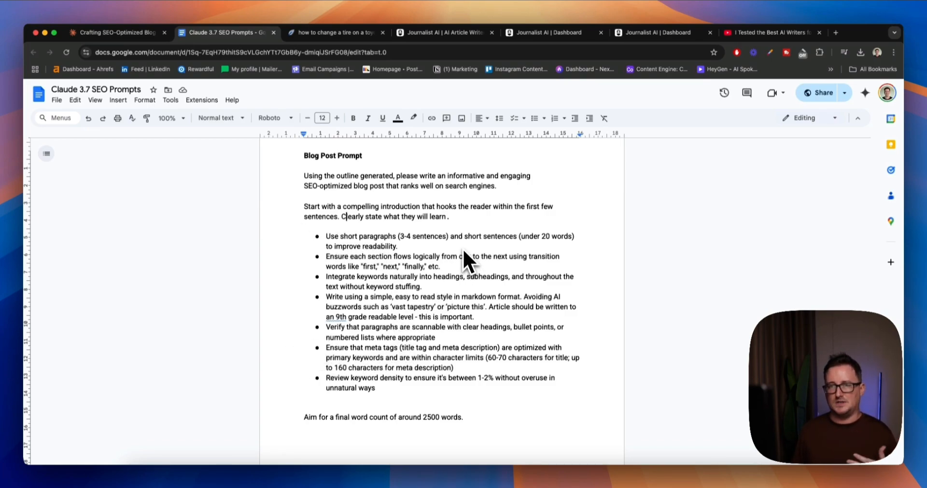
mouse_move(505, 260)
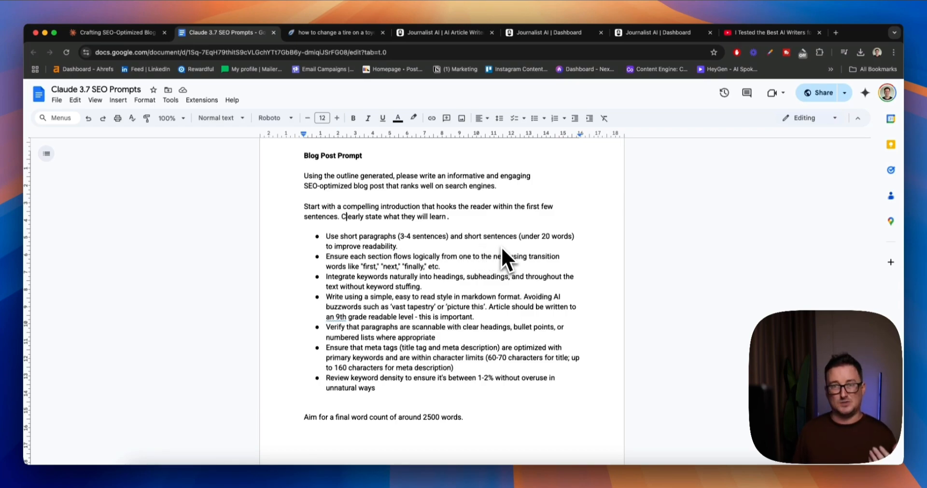
mouse_move(467, 266)
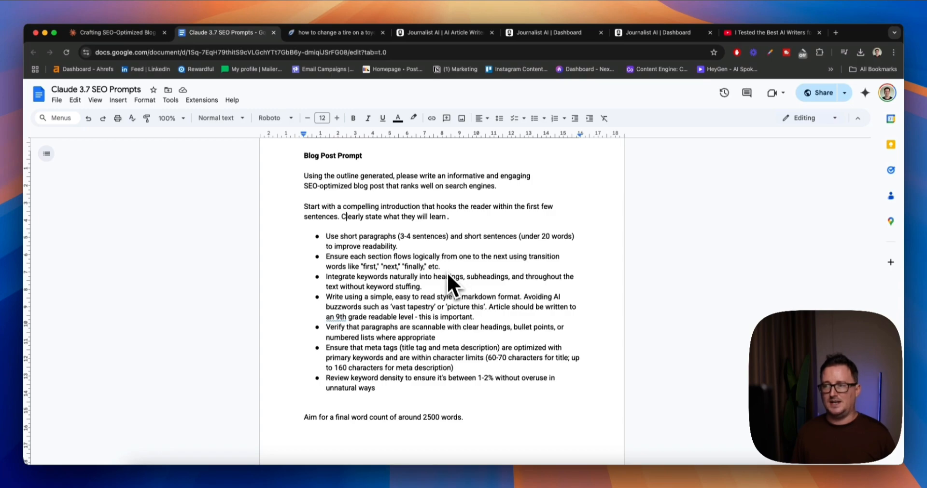
mouse_move(460, 299)
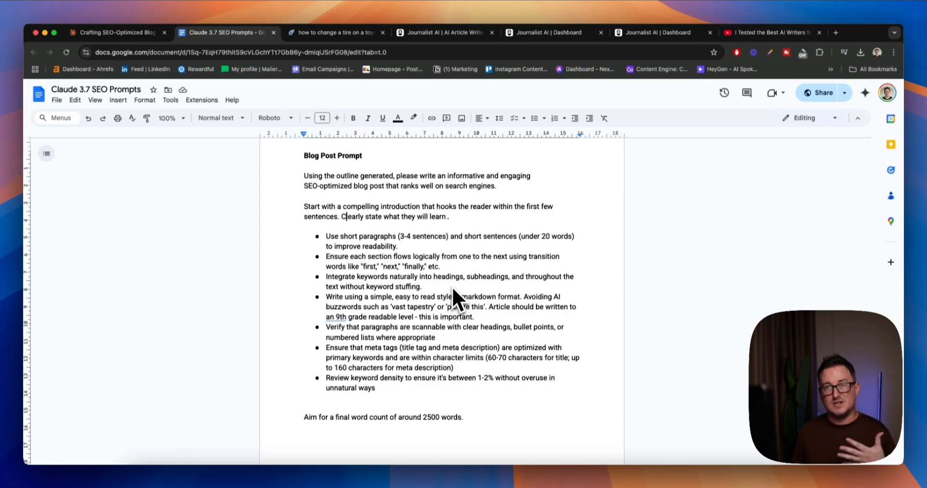
mouse_move(446, 306)
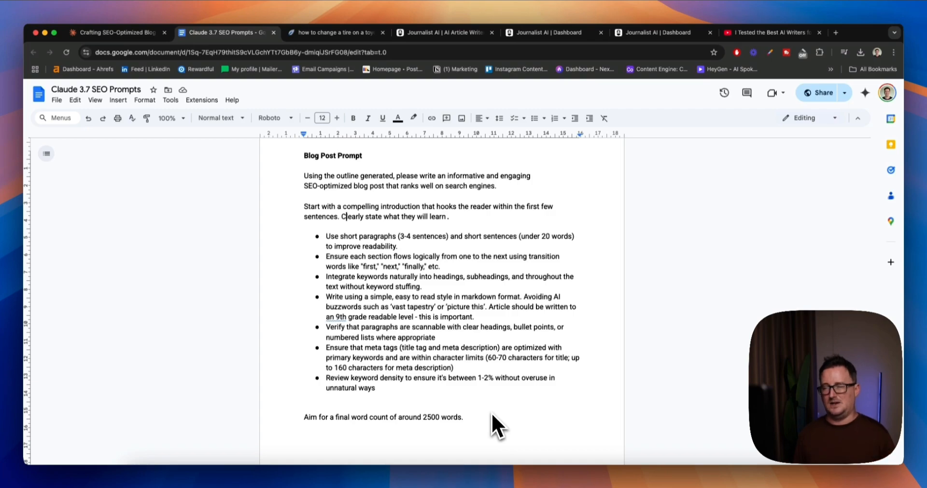
mouse_move(319, 192)
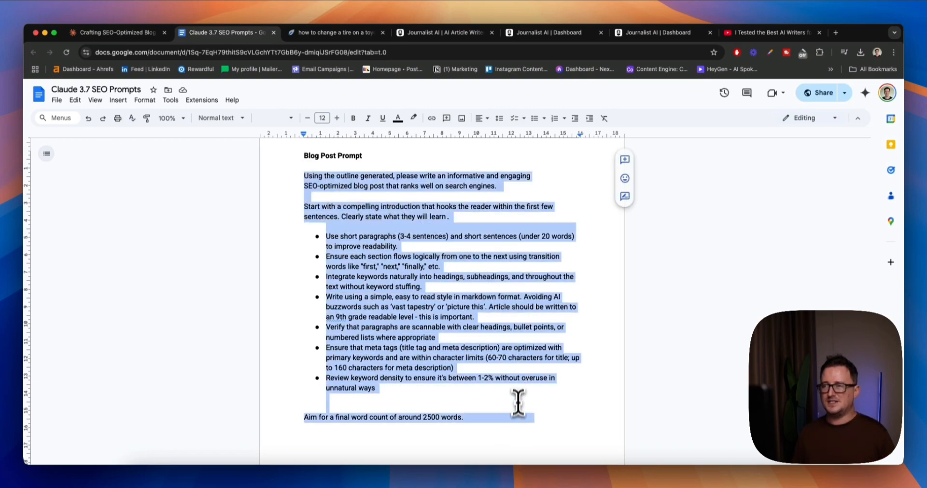
- Read through Claude's Corolla tire article as its maintenance and tire-replacement sections generate
scroll("down", 3)
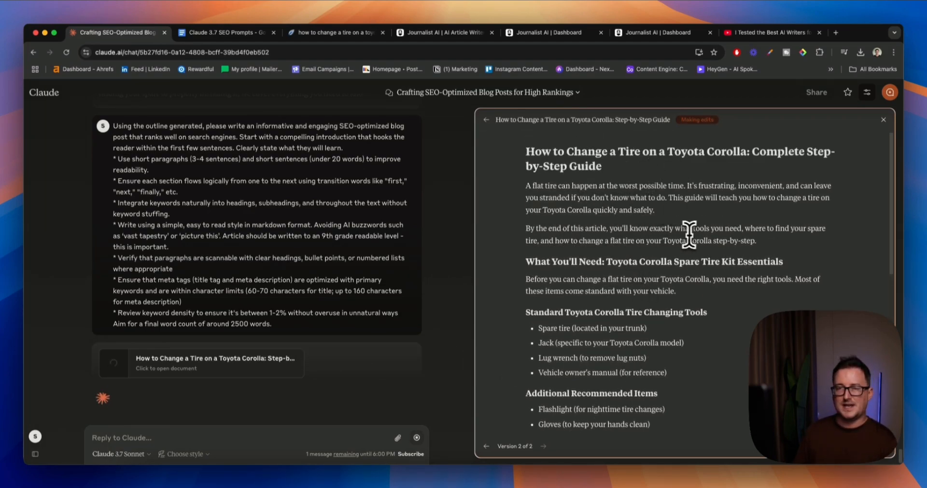
mouse_move(761, 245)
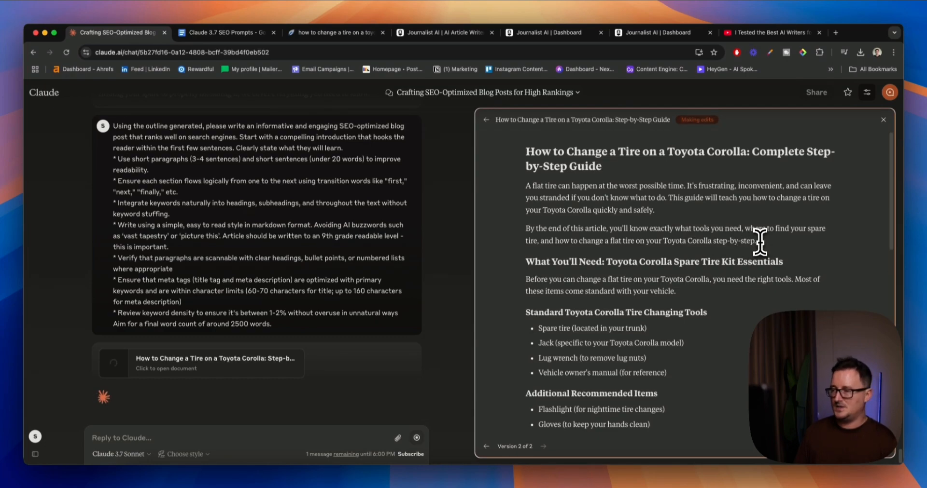
scroll("down", 3)
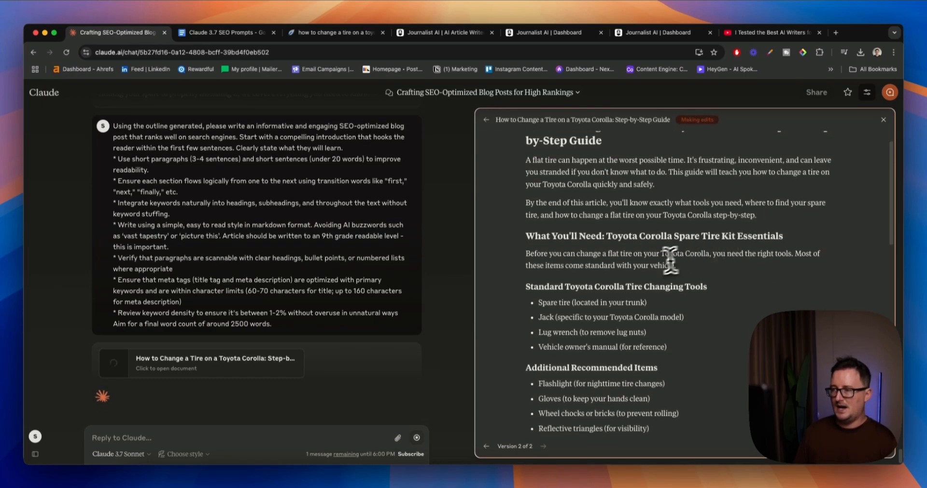
scroll("down", 3)
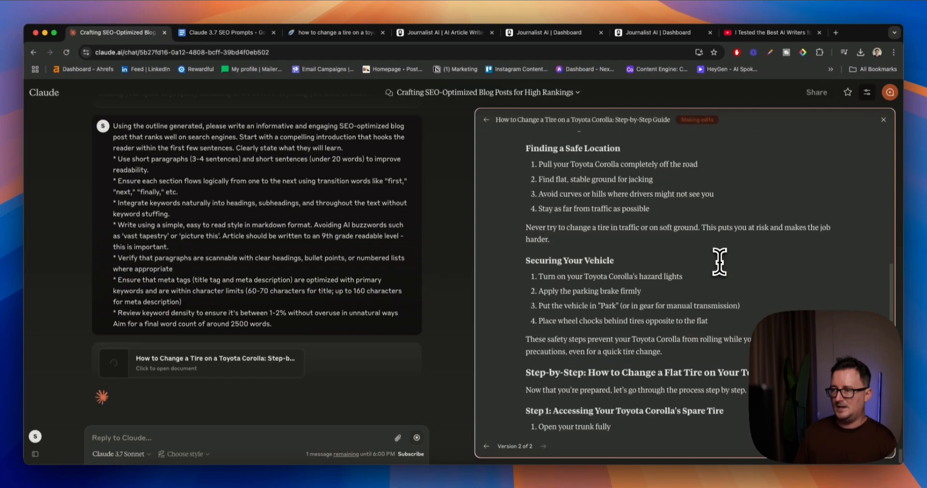
scroll("down", 3)
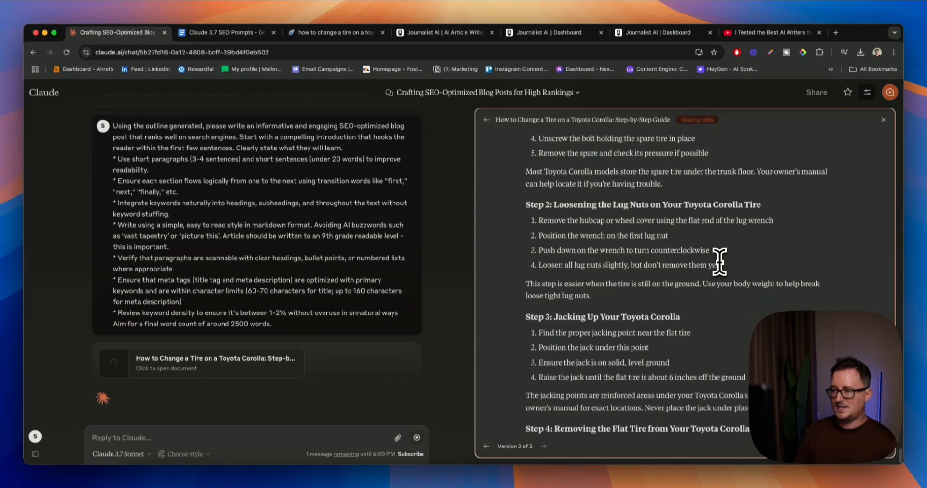
scroll("down", 3)
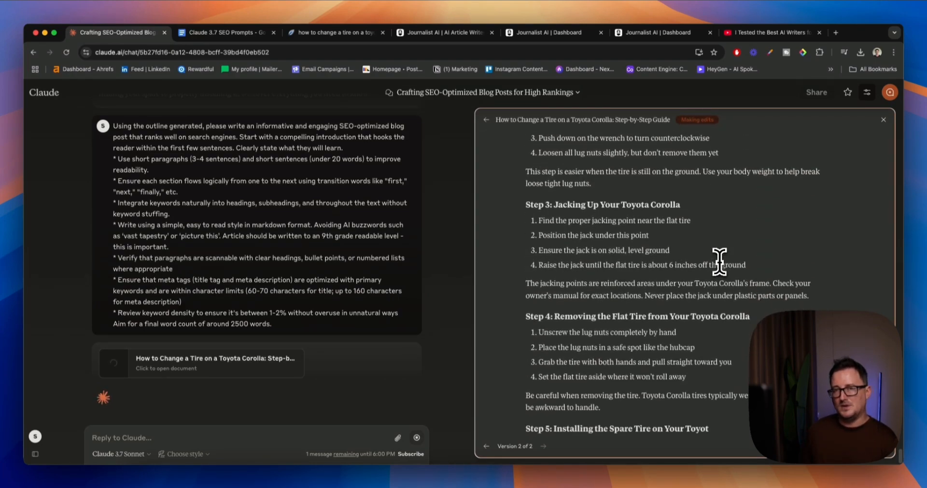
scroll("down", 3)
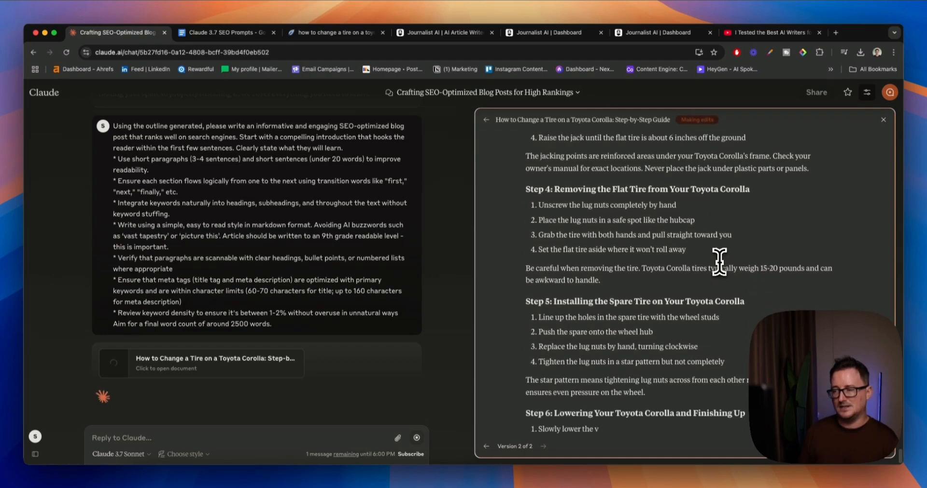
scroll("down", 3)
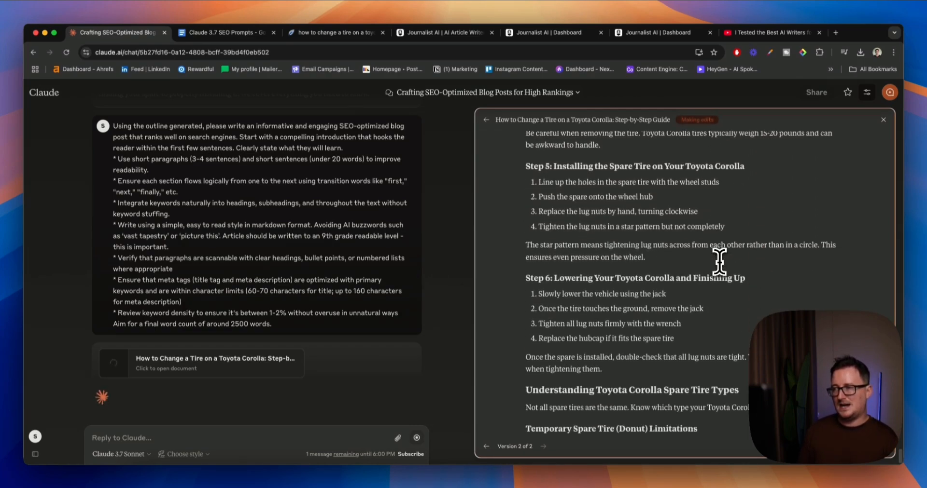
scroll("down", 3)
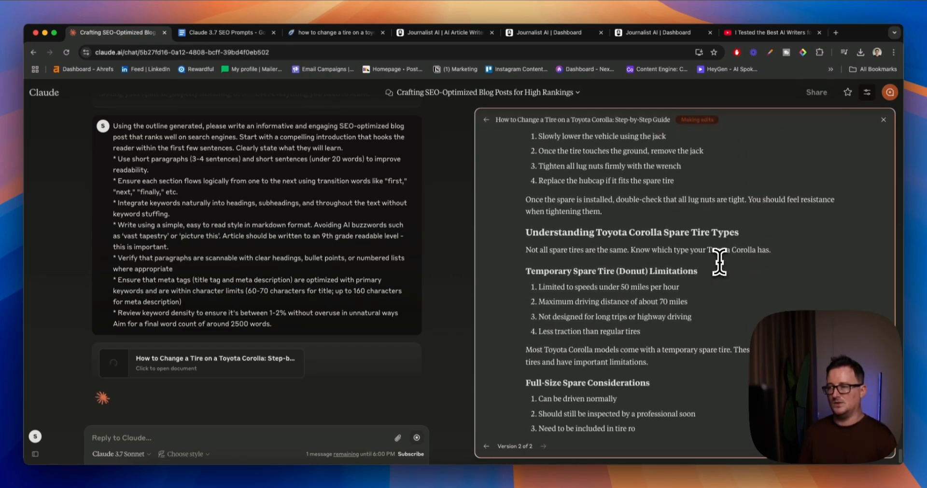
scroll("down", 3)
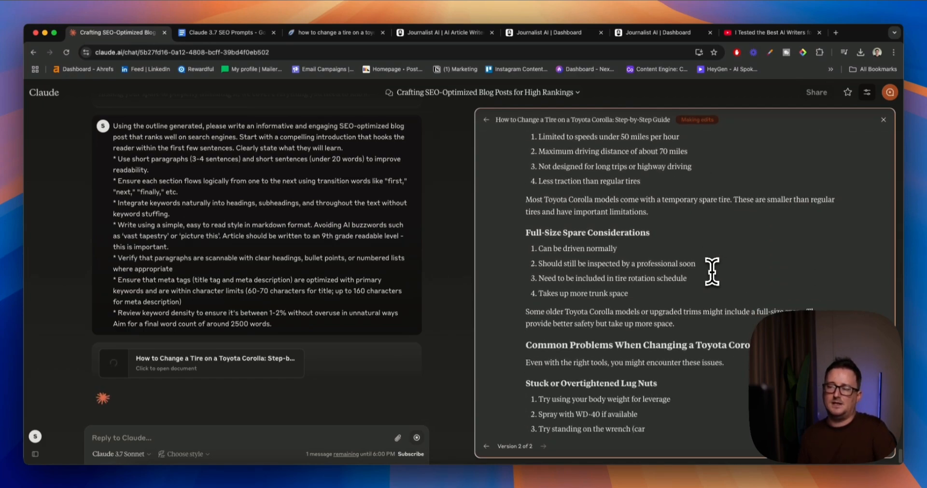
scroll("down", 3)
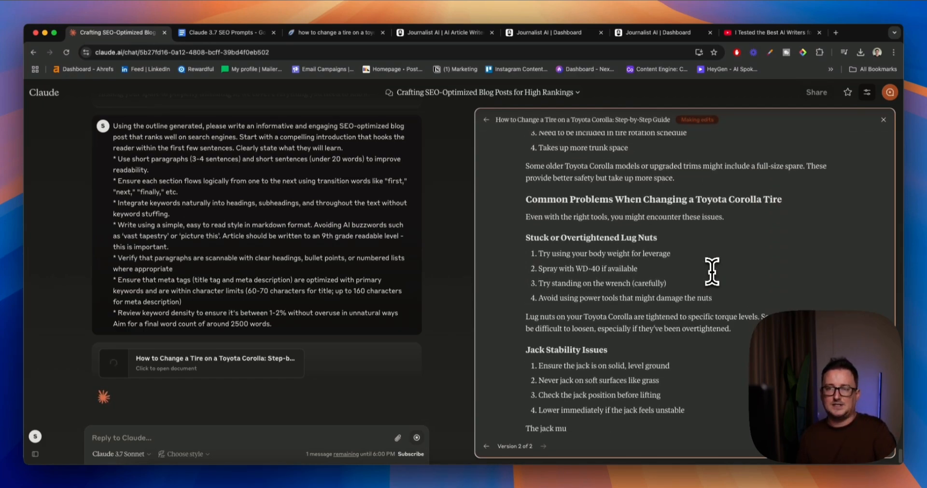
scroll("down", 3)
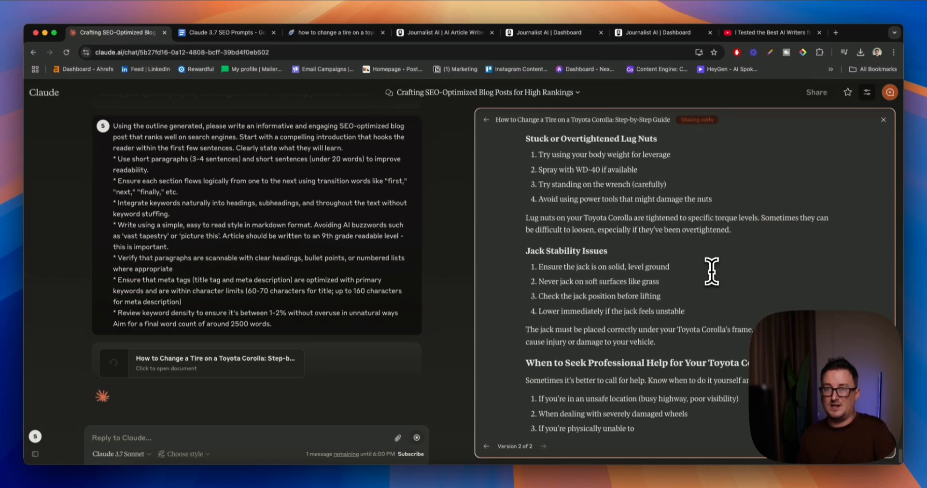
scroll("down", 3)
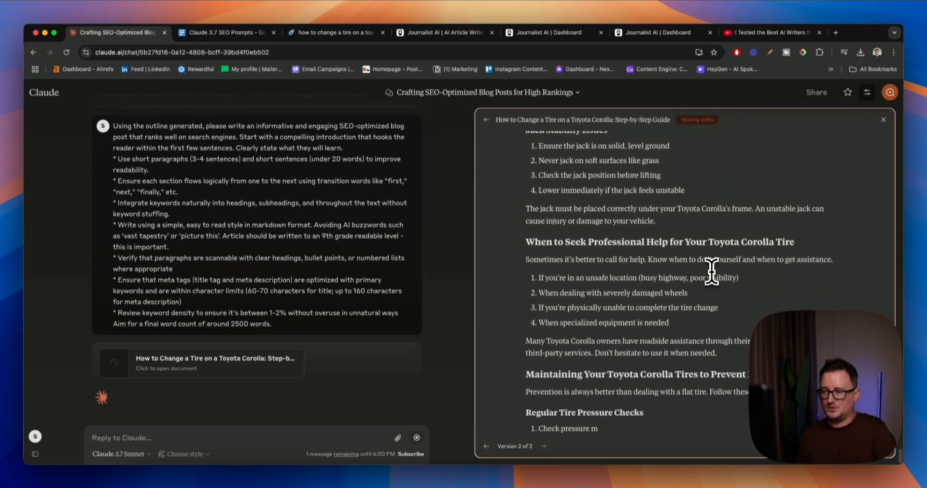
scroll("down", 3)
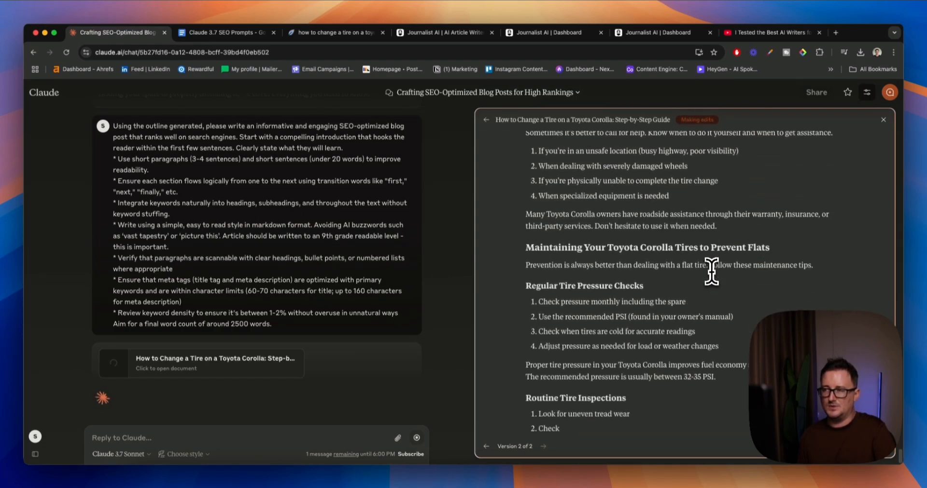
scroll("down", 3)
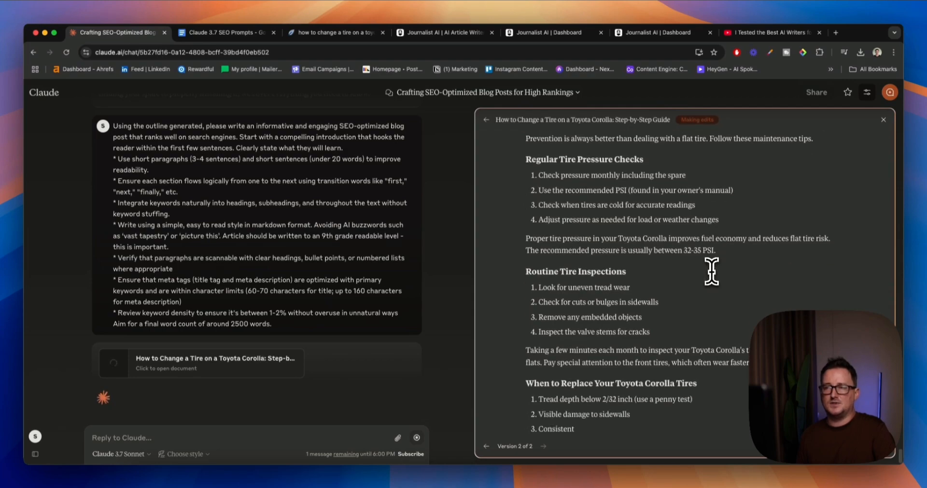
scroll("down", 3)
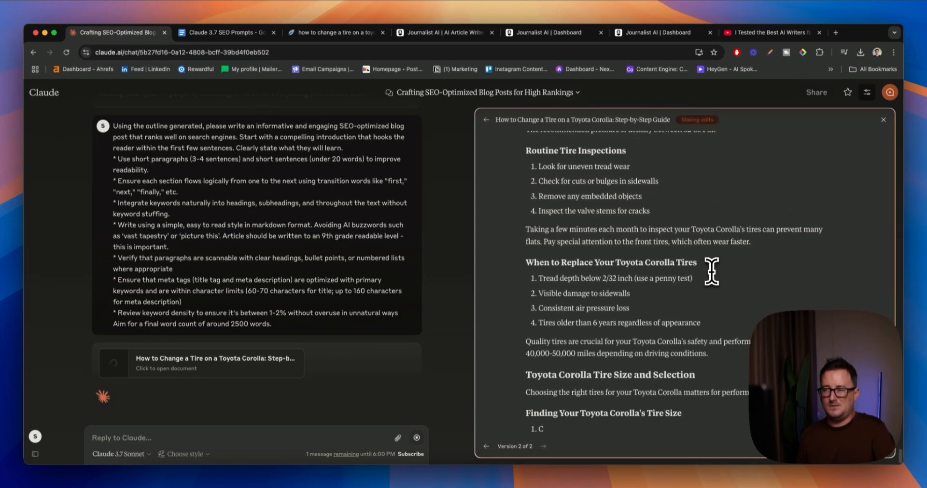
scroll("down", 3)
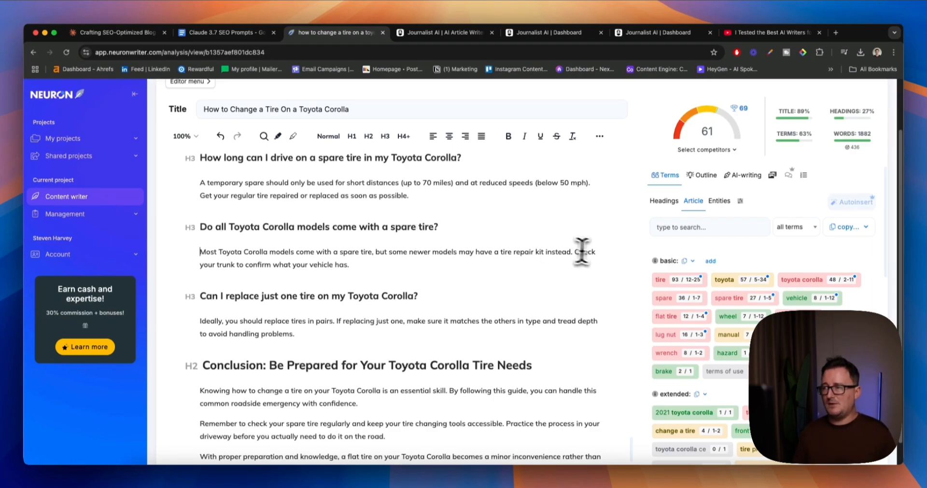
- Scroll NeuronWriter's editor to the pasted post's tire maintenance and inspection sections
scroll("down", 3)
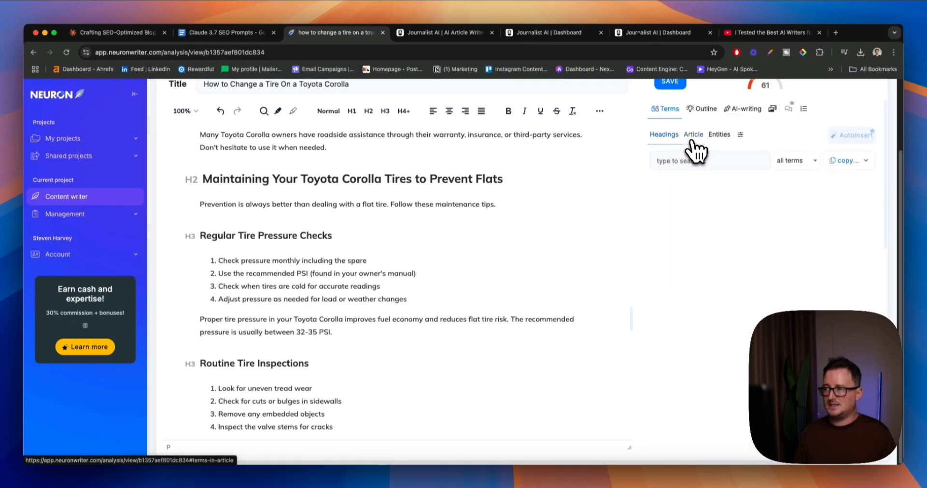
- Open NeuronWriter's Outline suggestions and switch from Smart headings to the 66 Questions list
left_click(719, 134)
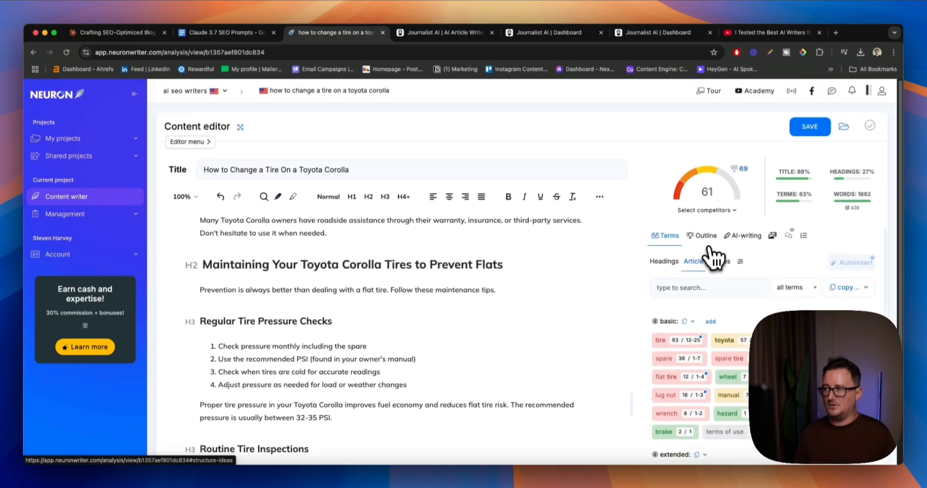
left_click(705, 236)
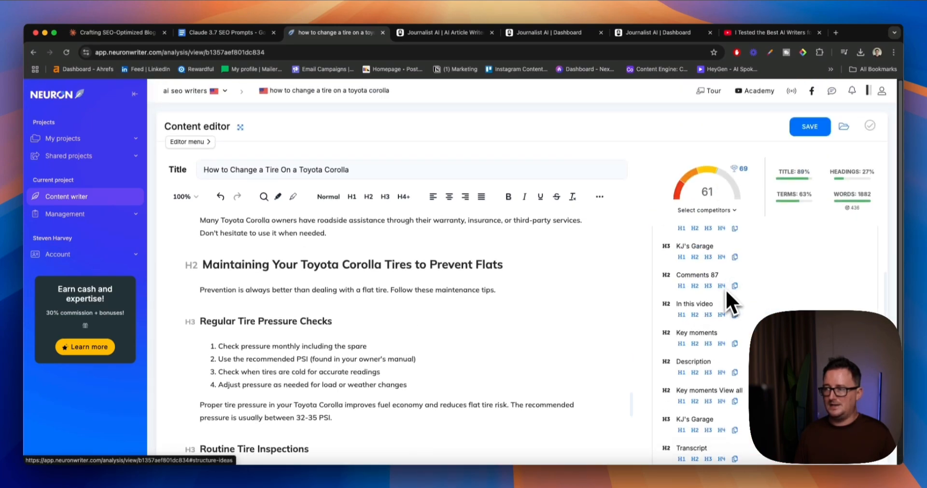
left_click(785, 262)
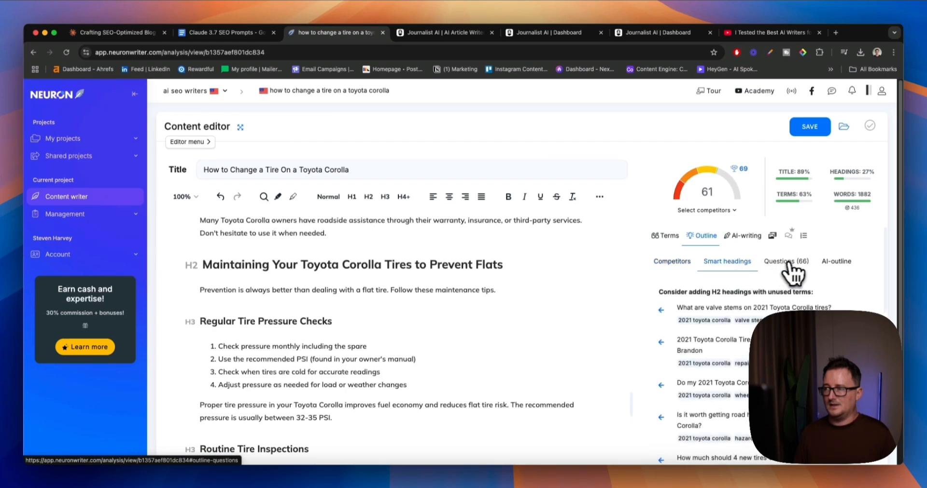
left_click(785, 261)
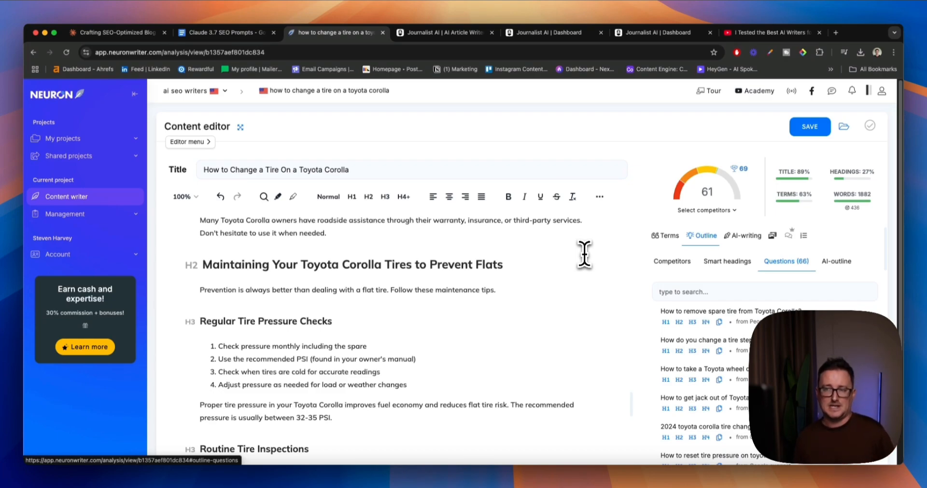
scroll("down", 3)
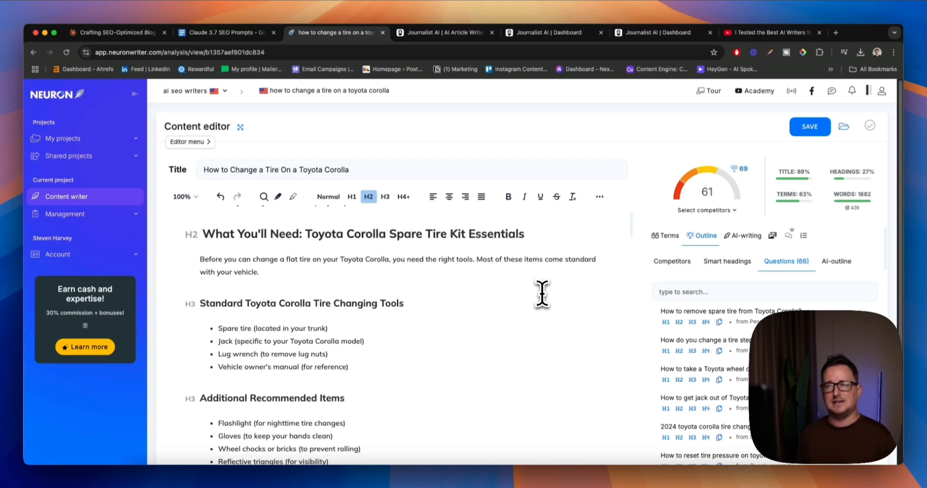
- Bring the Journalist AI homepage to the front and scroll through its AI SEO writer pitch
left_click(441, 33)
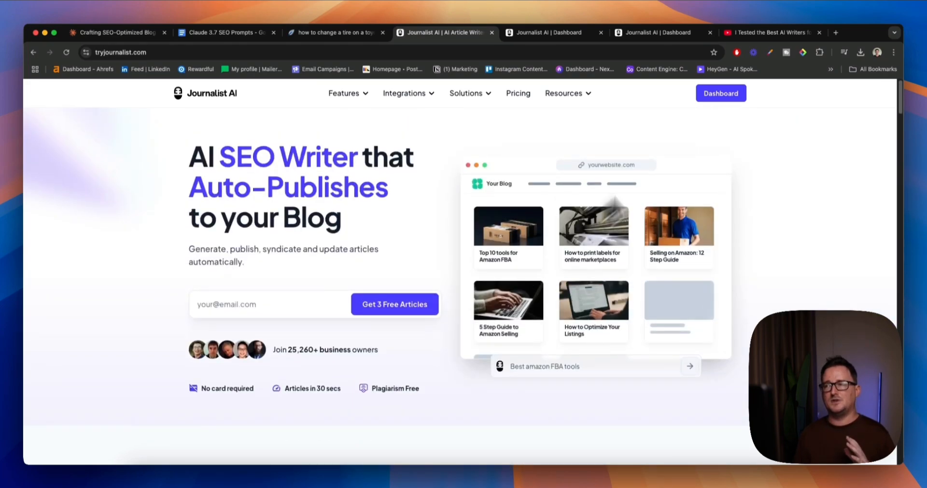
left_click(768, 32)
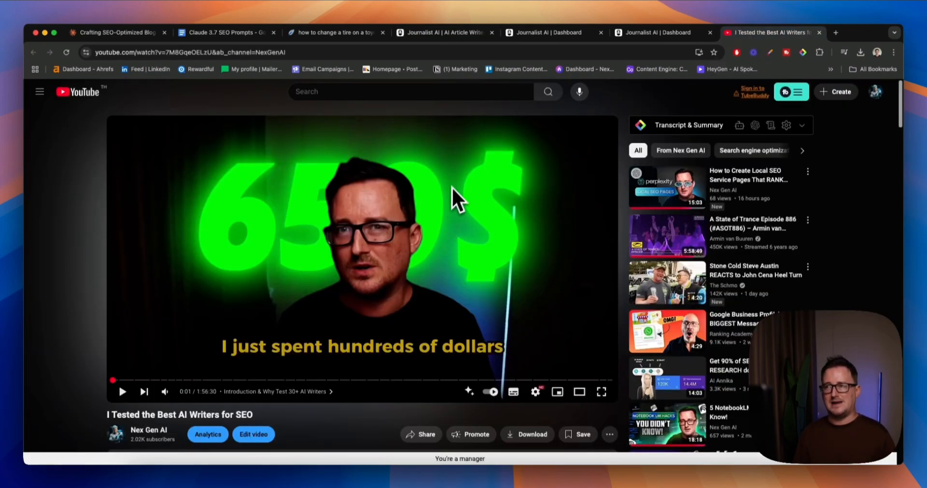
left_click(443, 33)
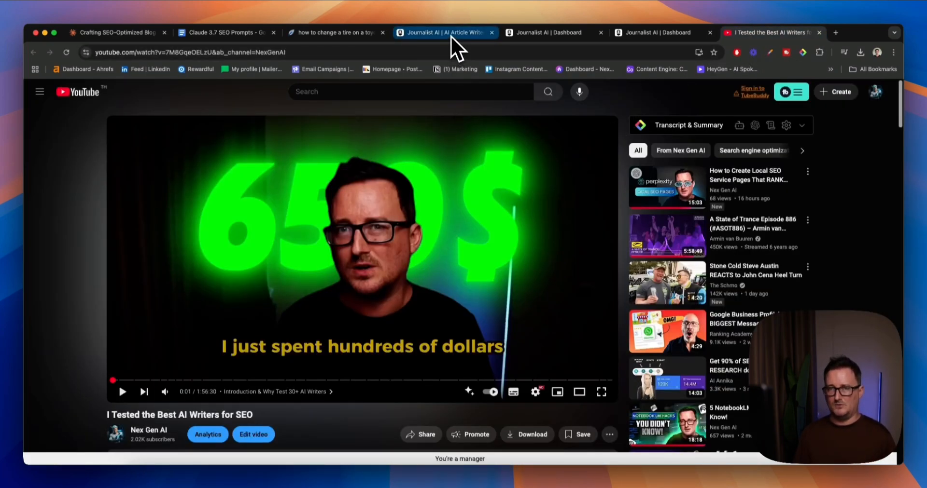
left_click(443, 33)
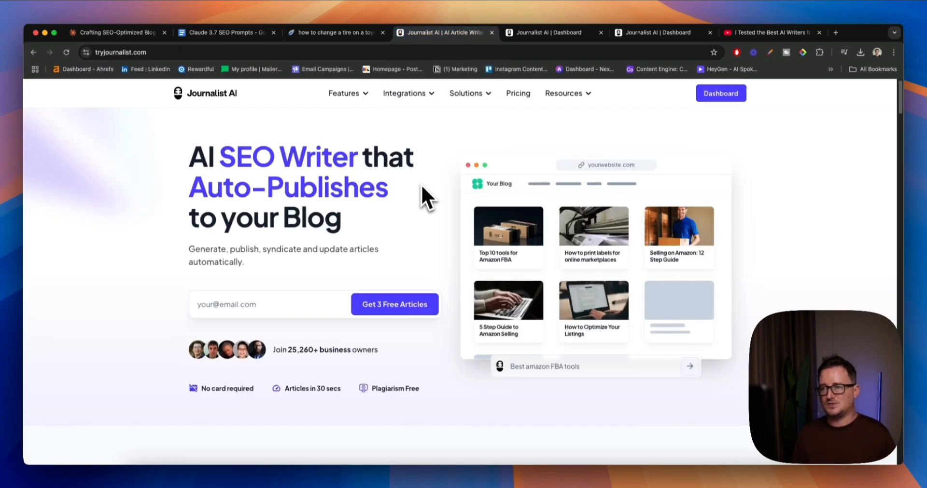
scroll("down", 3)
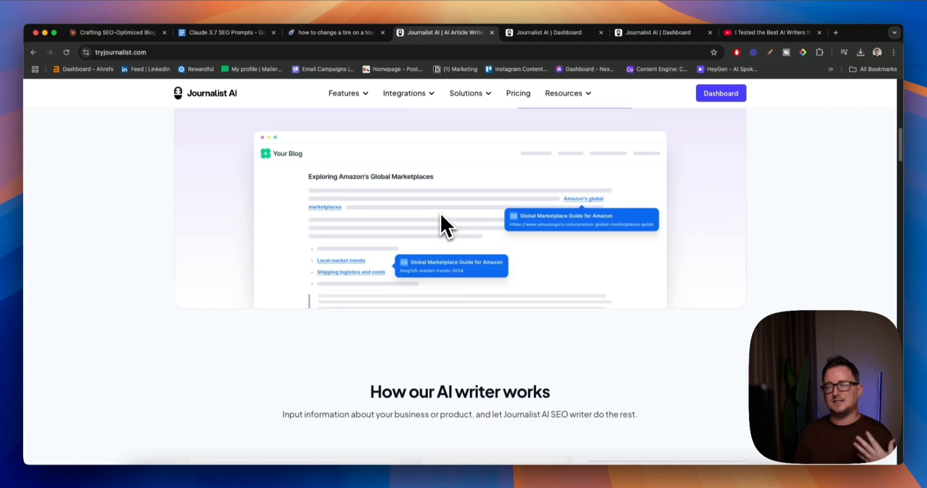
scroll("down", 3)
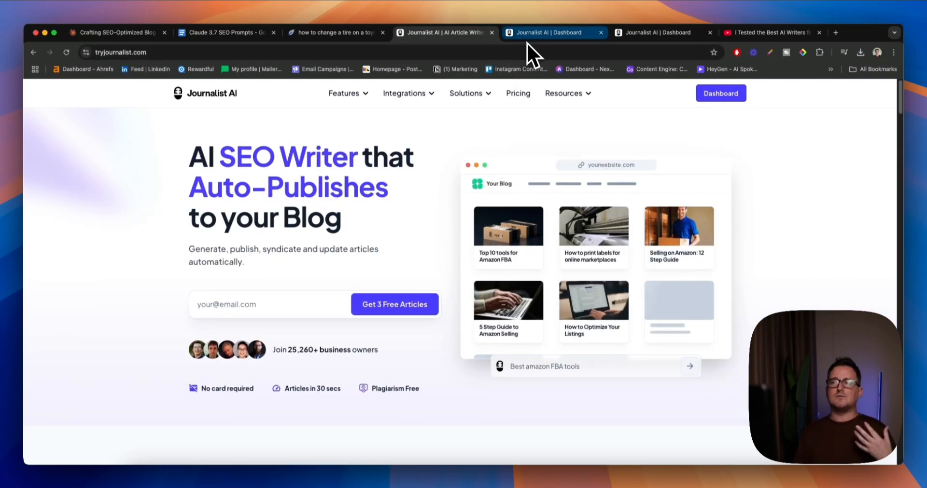
- Switch to the Journalist AI Dashboard tab listing SEO Article, AI News, Amazon review and YouTube-to-blog
left_click(553, 32)
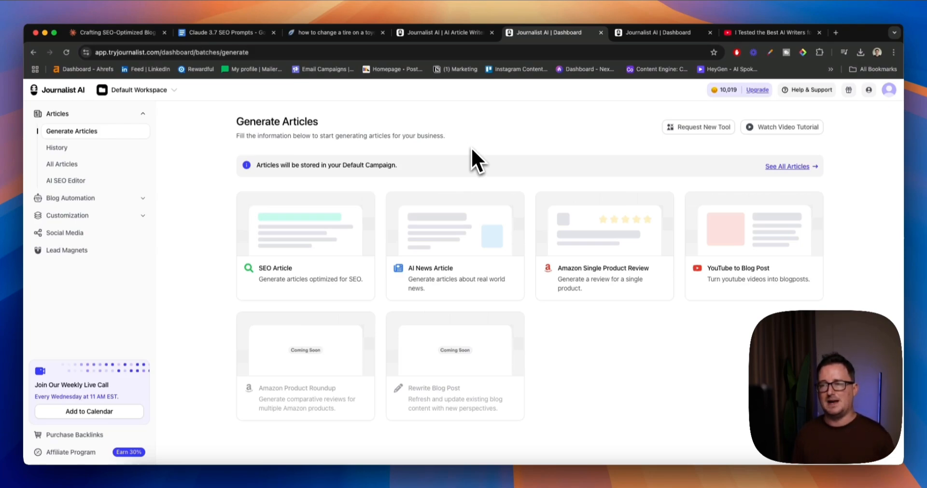
mouse_move(371, 225)
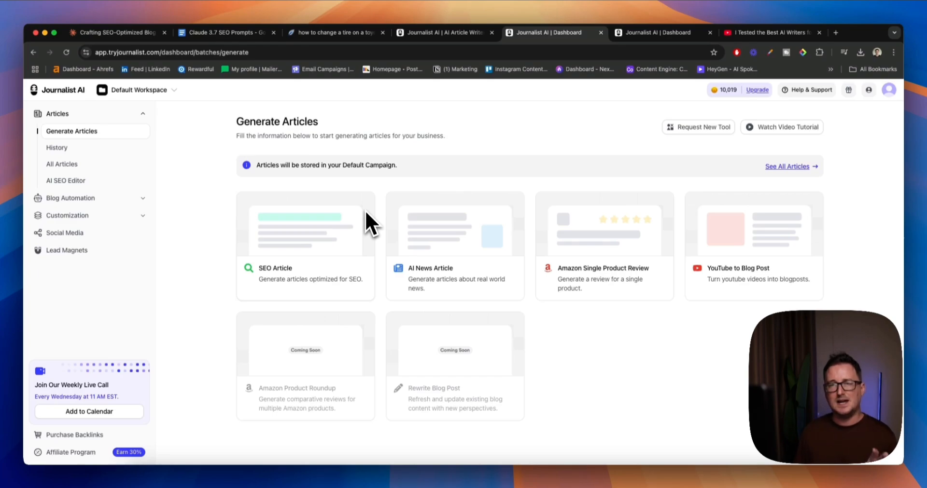
mouse_move(390, 242)
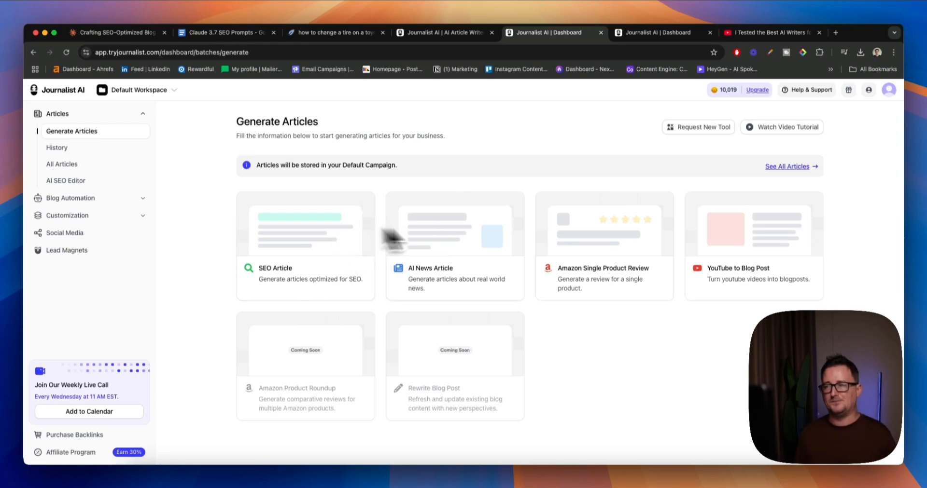
mouse_move(298, 256)
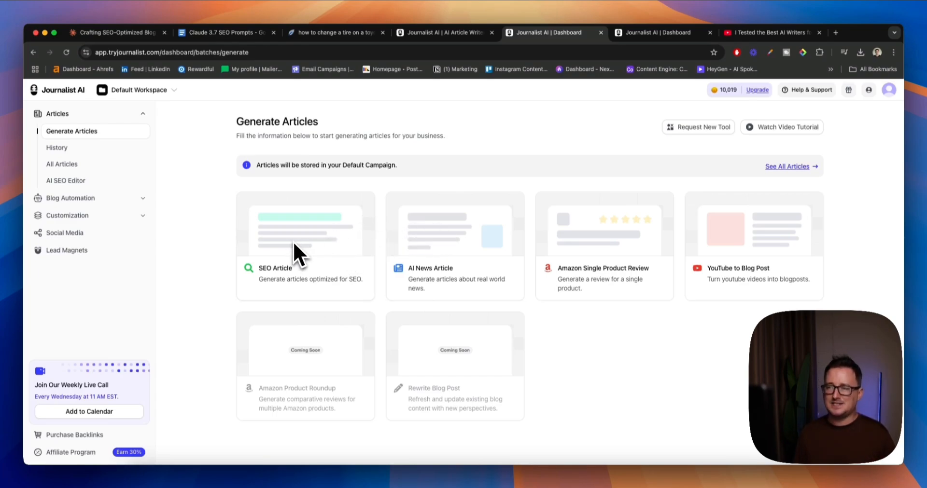
mouse_move(620, 245)
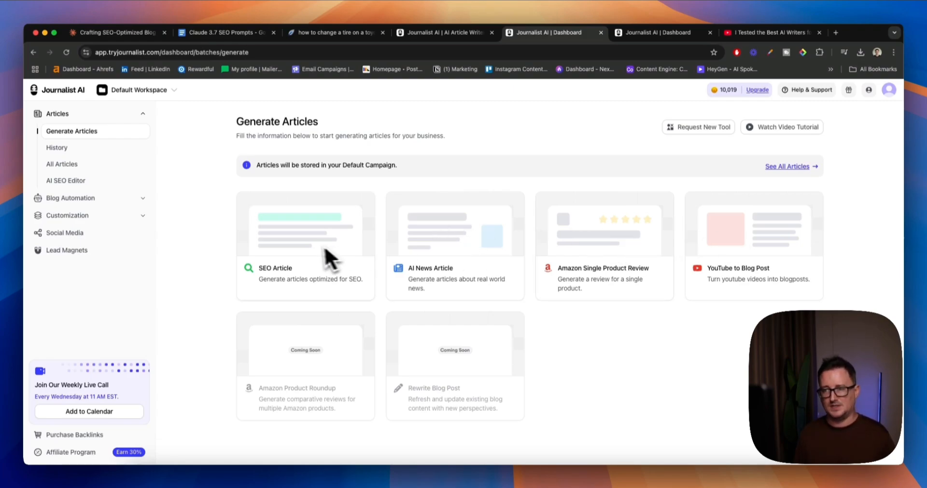
- Start a new SEO Article and enter the keyword 'How to Change a Tire On a Toyota'
left_click(305, 242)
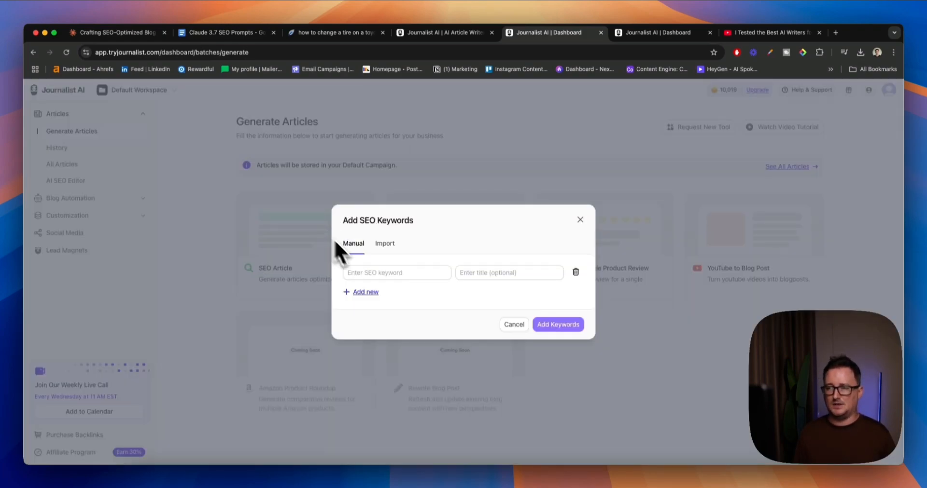
left_click(334, 32)
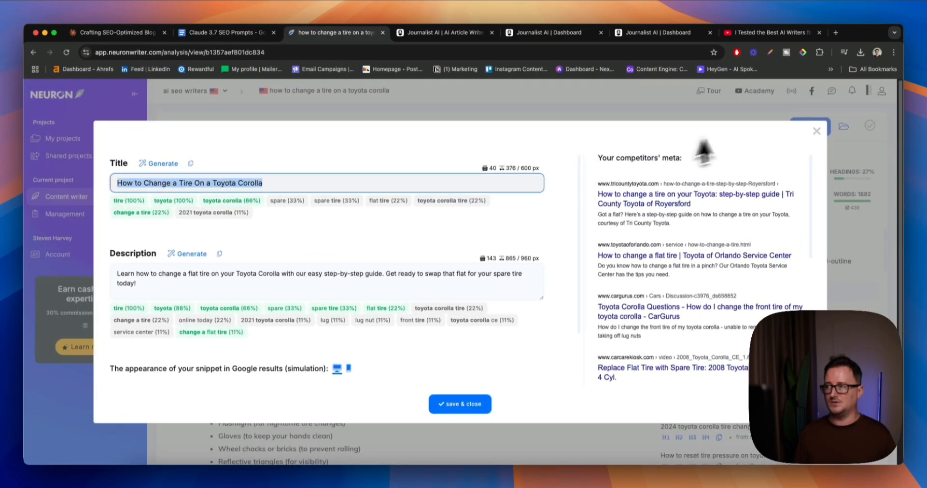
left_click(544, 32)
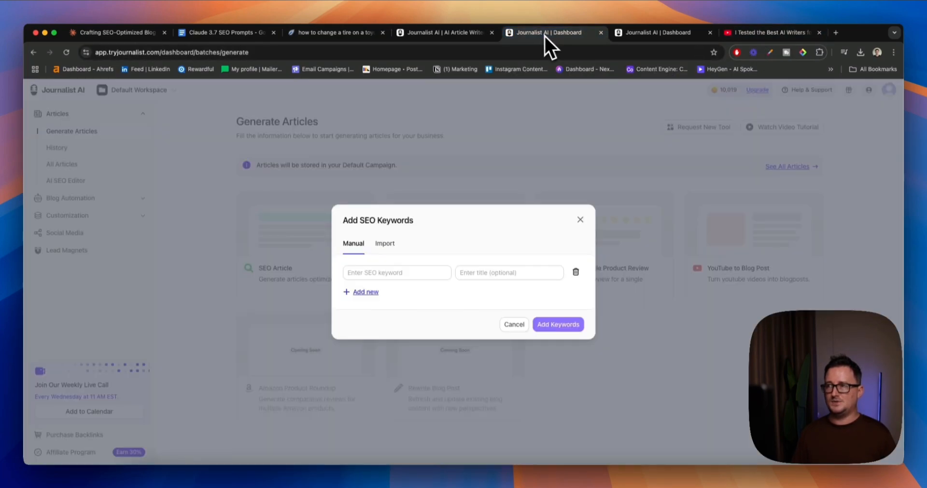
type("How to Change a Tire On a Toyota")
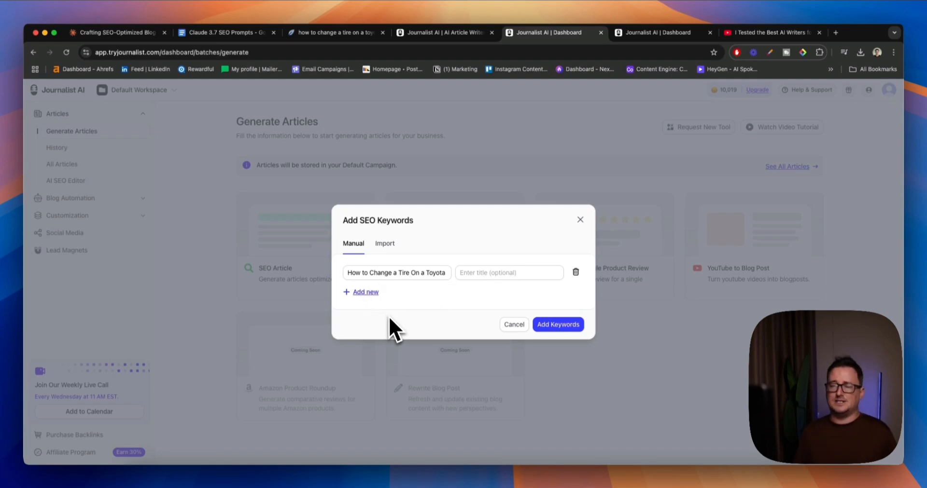
left_click(364, 292)
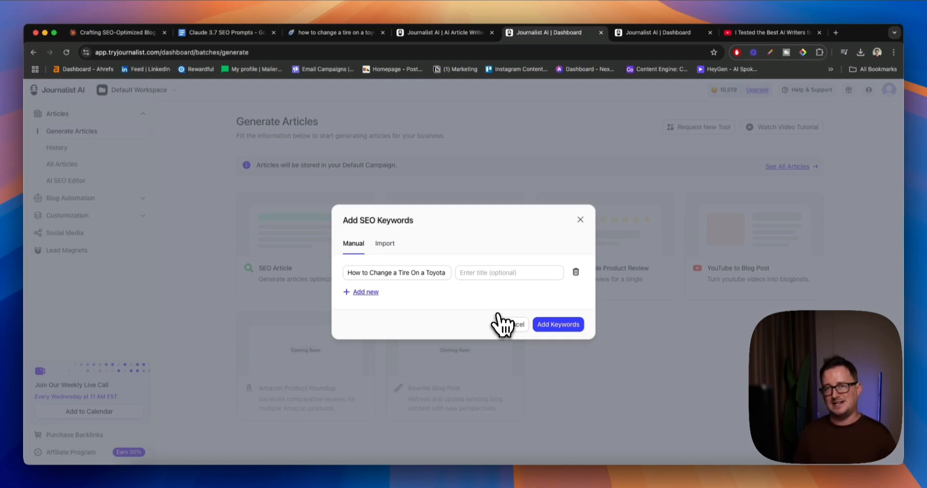
- Enter 'Change a Tire On a Toyota Corolla' manually and add it to the Default Campaign
left_click(384, 244)
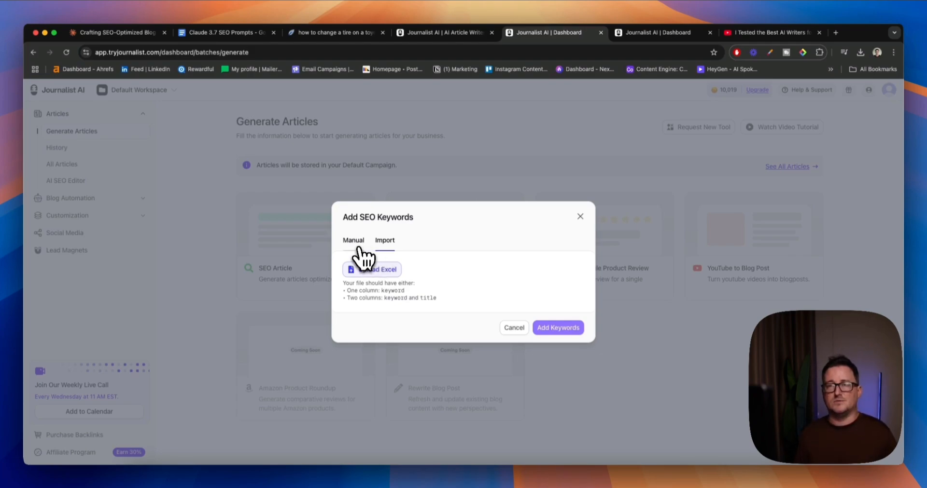
left_click(353, 243)
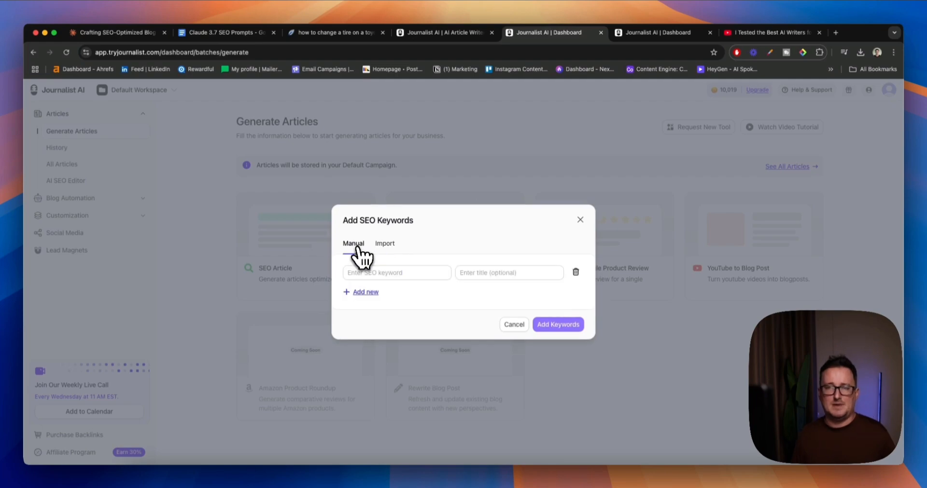
type("Change a Tire On a Toyota Corolla")
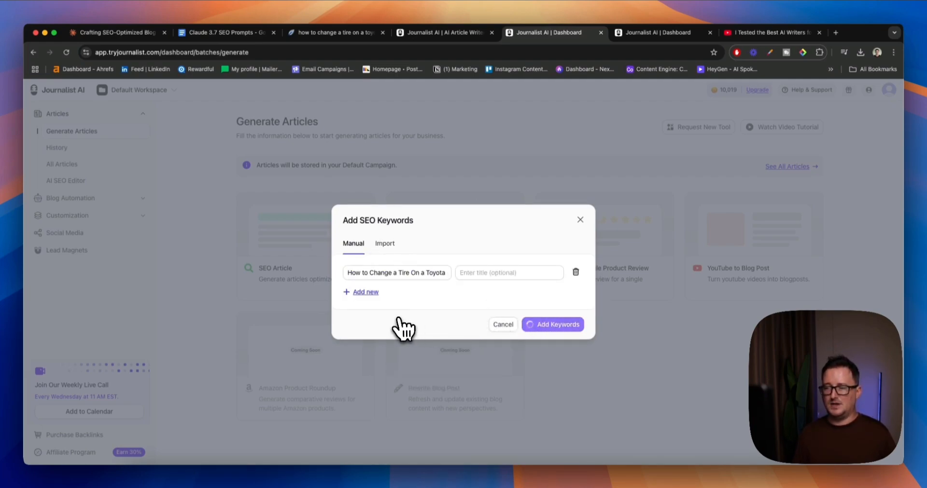
left_click(552, 324)
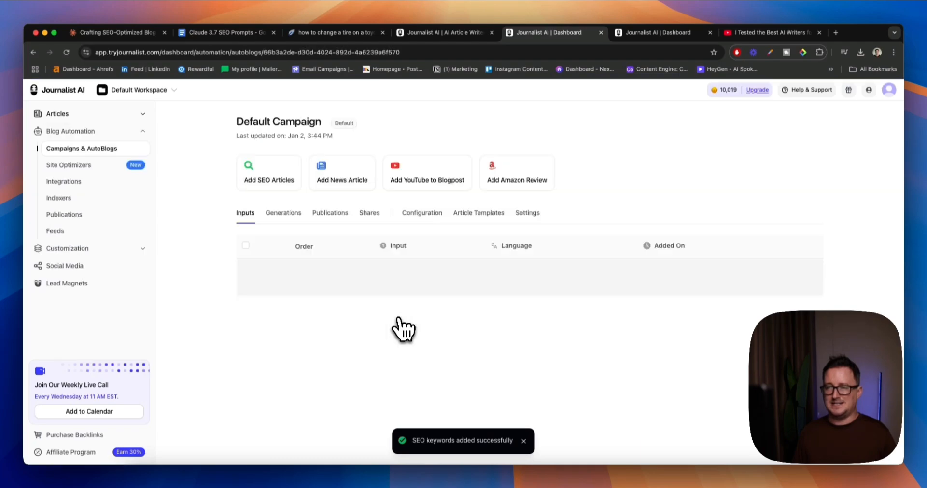
mouse_move(582, 311)
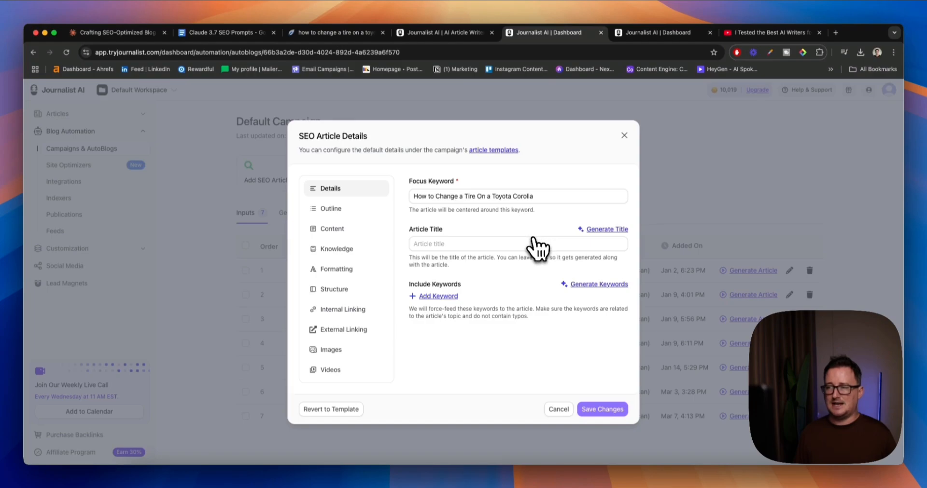
mouse_move(537, 299)
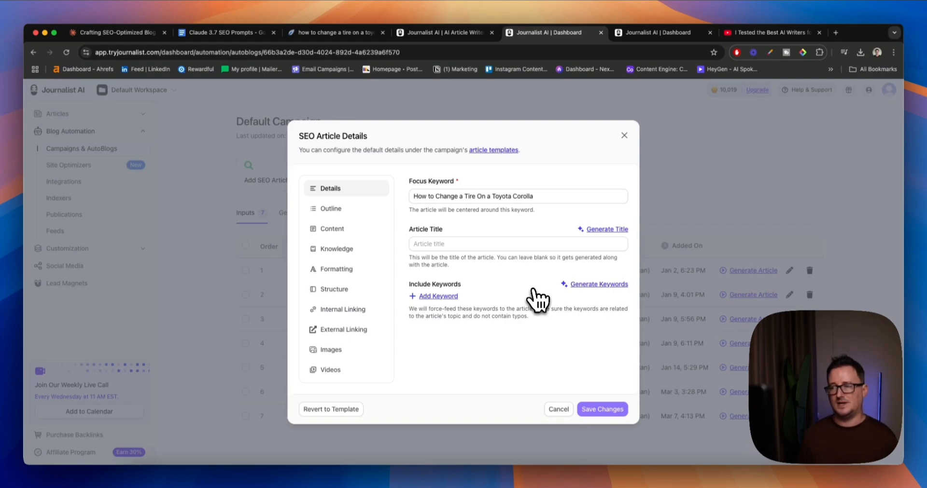
mouse_move(550, 333)
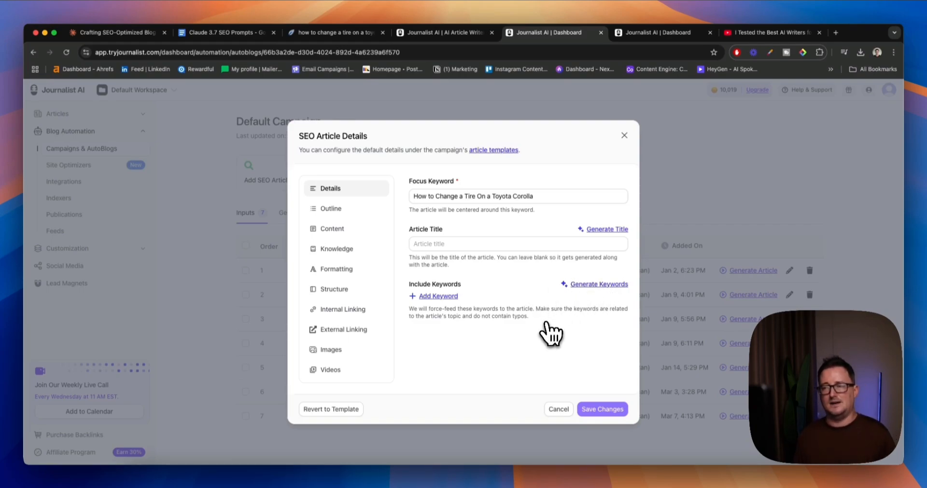
- Switch the Corolla tire keyword's SEO Article Details dialog to its Outline section
left_click(331, 208)
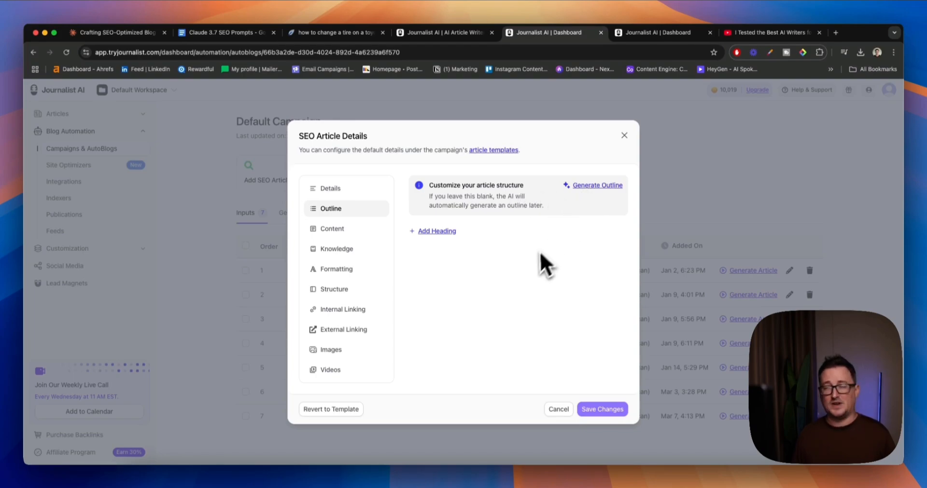
mouse_move(537, 273)
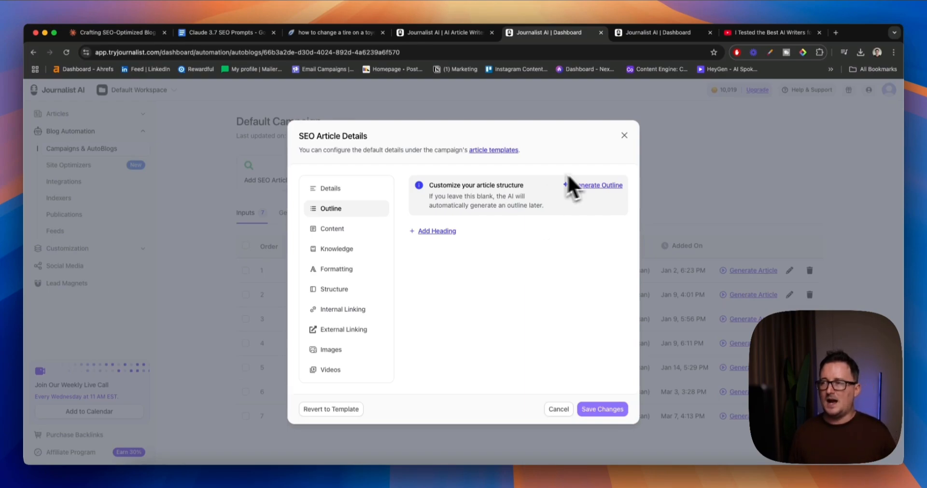
mouse_move(532, 201)
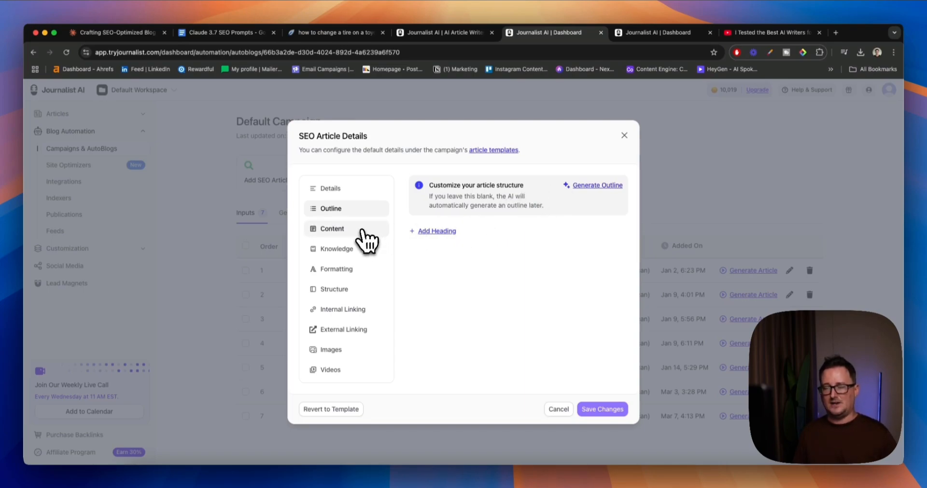
- Step through Content, Knowledge, Formatting, Structure, Internal Linking, Images and Videos settings, then return to Details
left_click(332, 228)
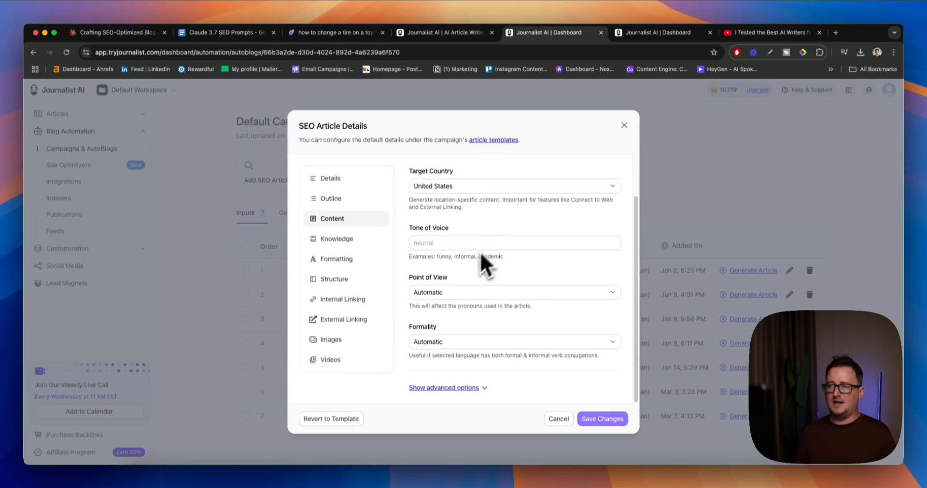
mouse_move(438, 305)
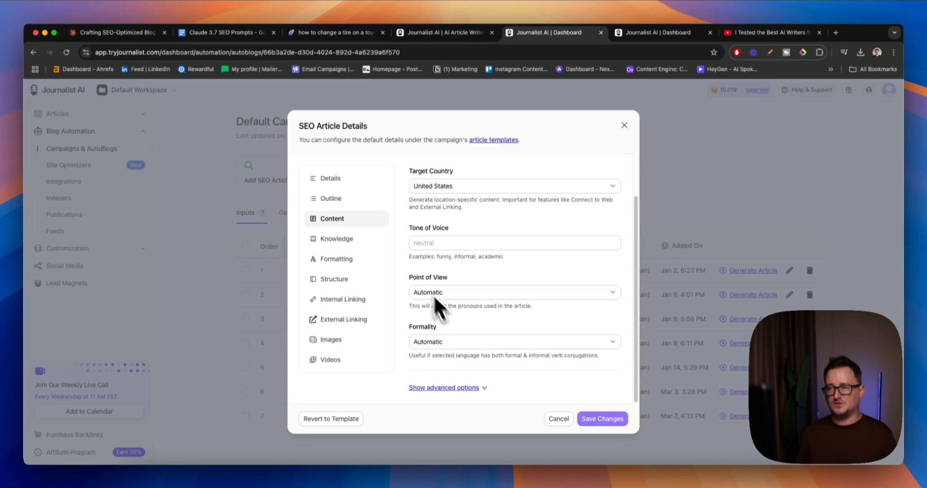
left_click(336, 238)
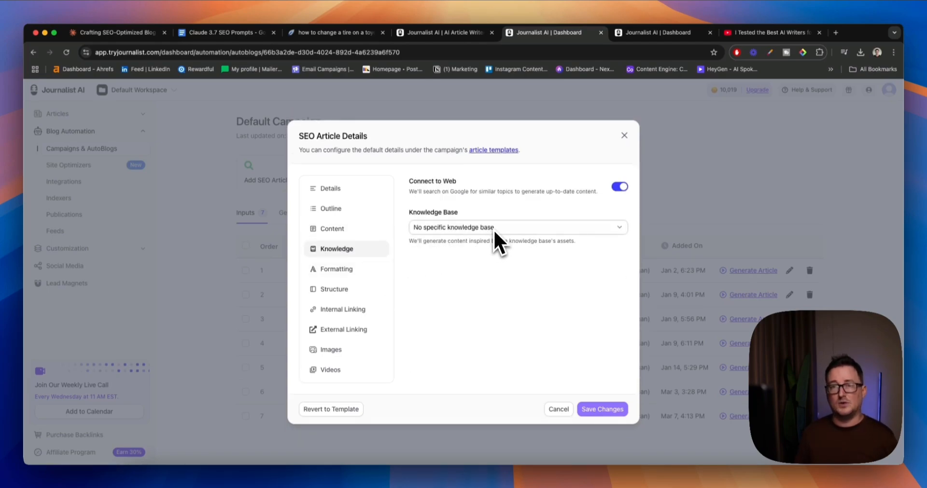
left_click(336, 268)
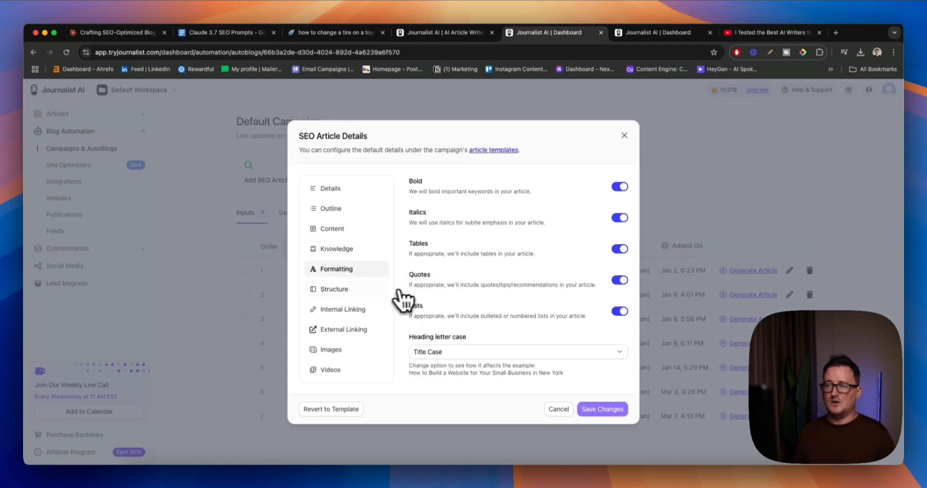
left_click(334, 289)
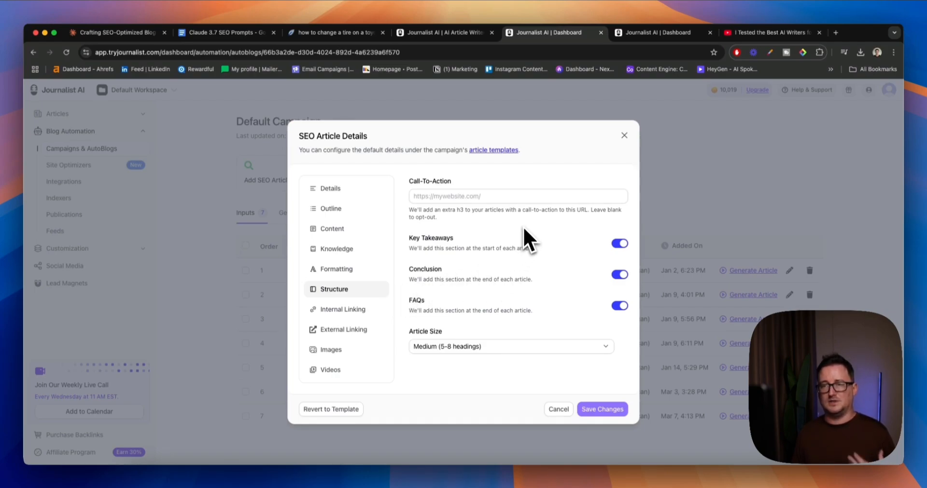
mouse_move(482, 304)
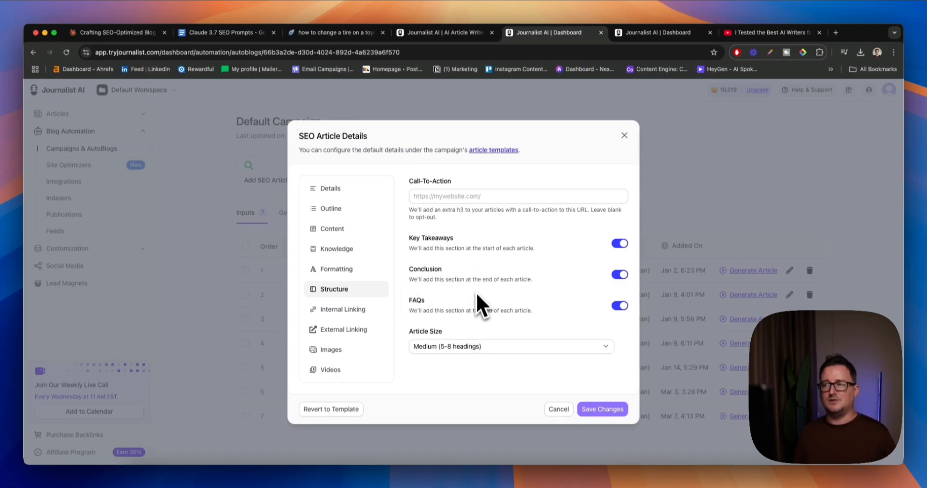
left_click(341, 309)
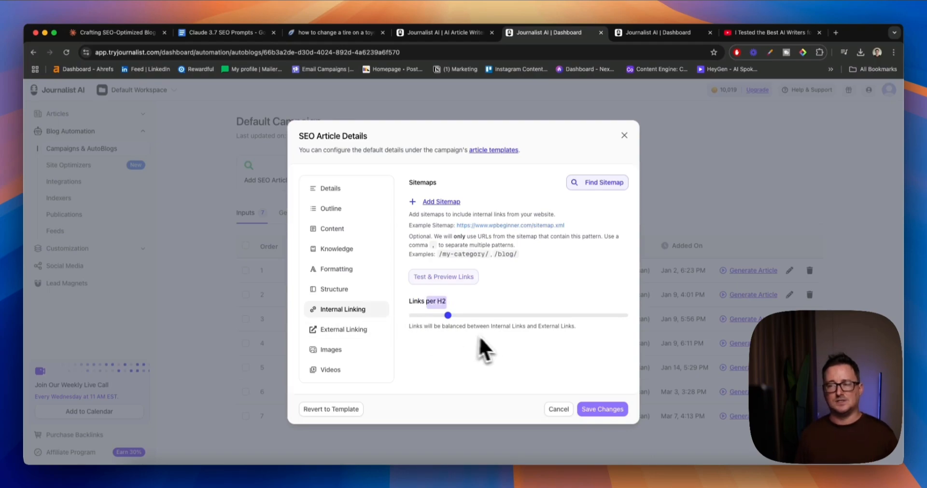
mouse_move(490, 358)
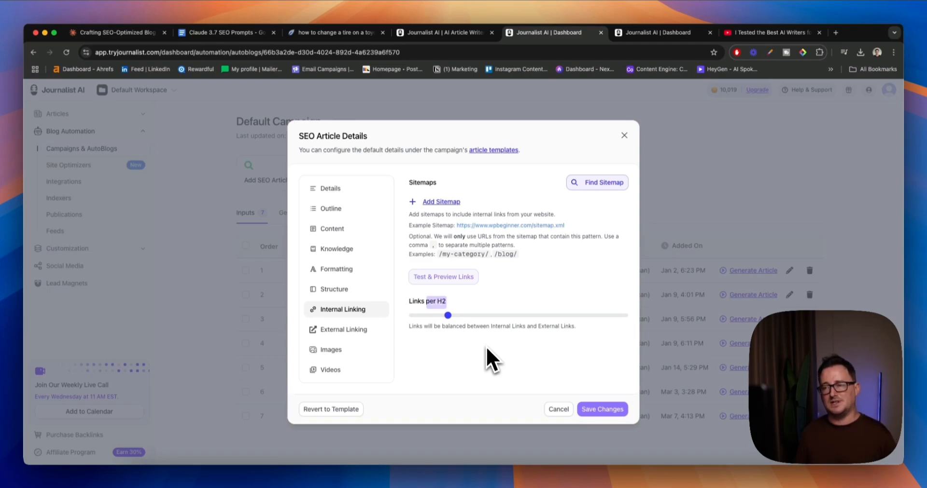
left_click(330, 343)
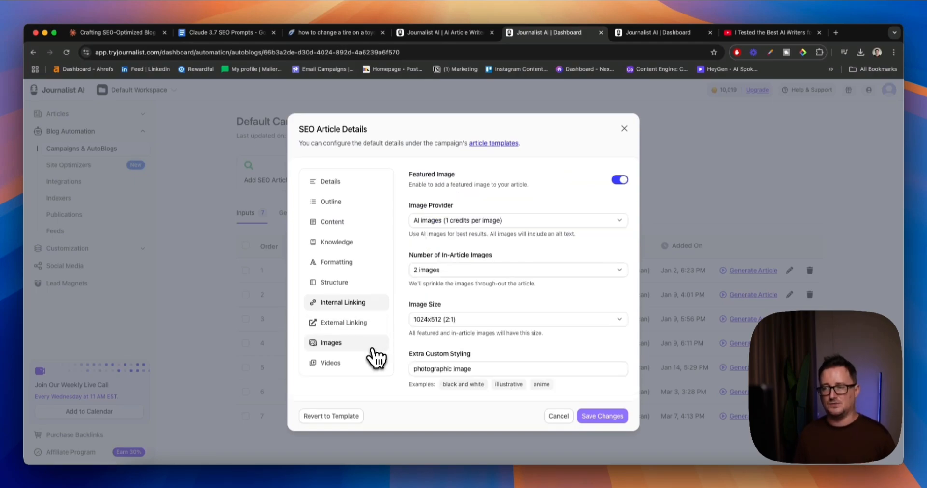
left_click(329, 363)
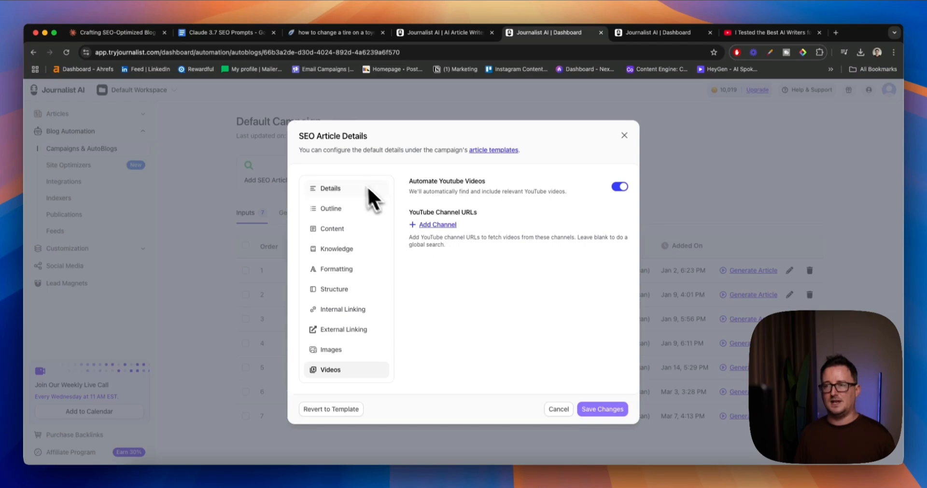
left_click(329, 189)
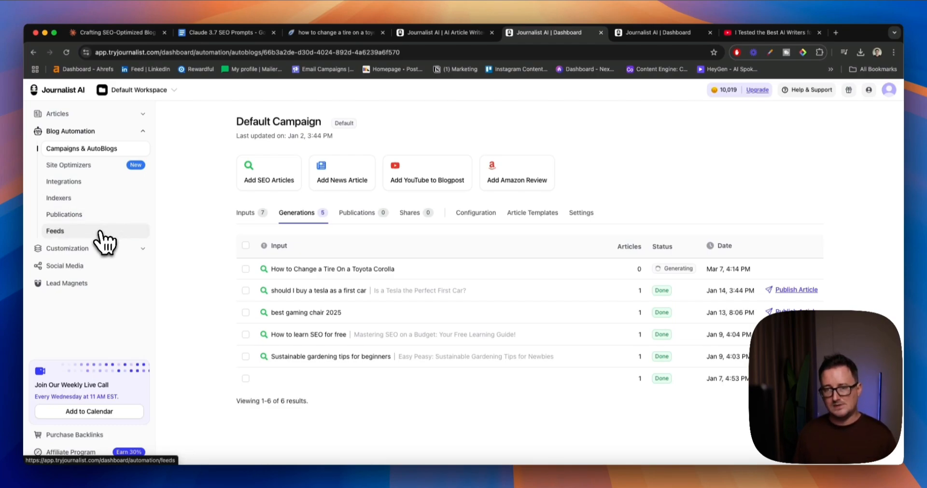
mouse_move(74, 245)
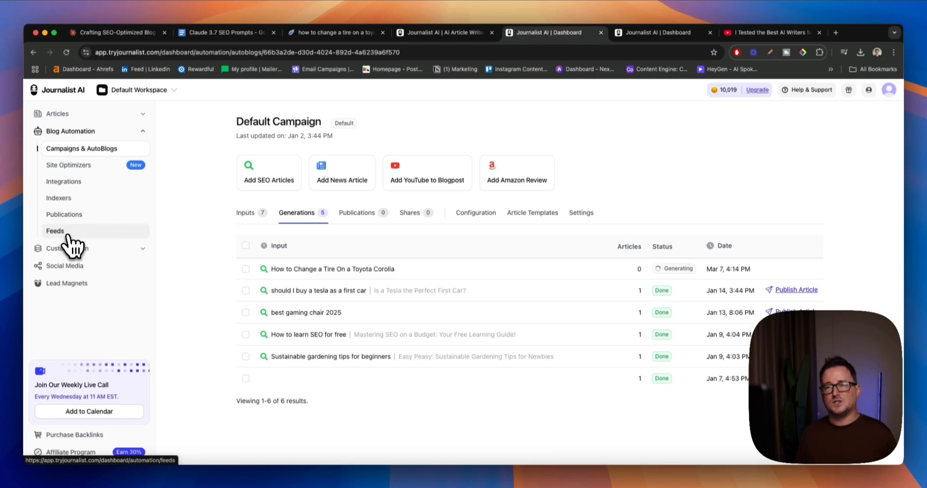
- Open the My Competitors feed and review its Configuration seeds and collected Keywords list
left_click(55, 230)
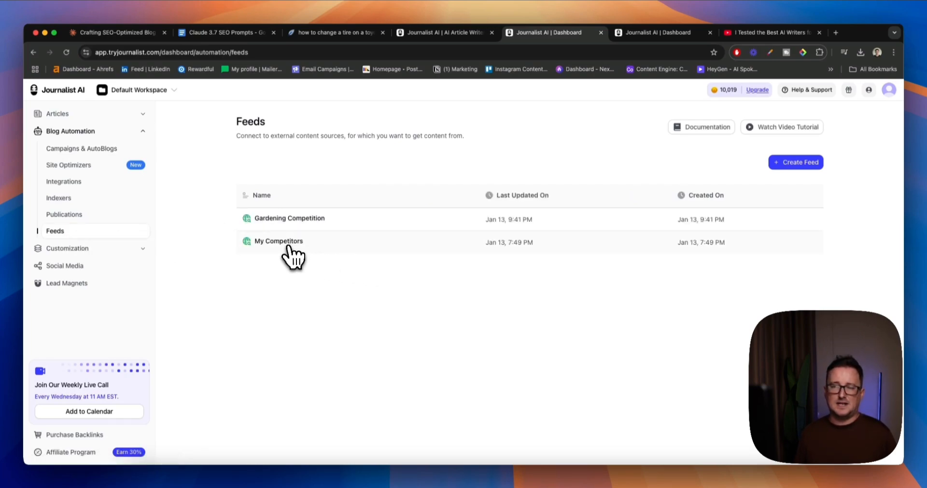
left_click(278, 242)
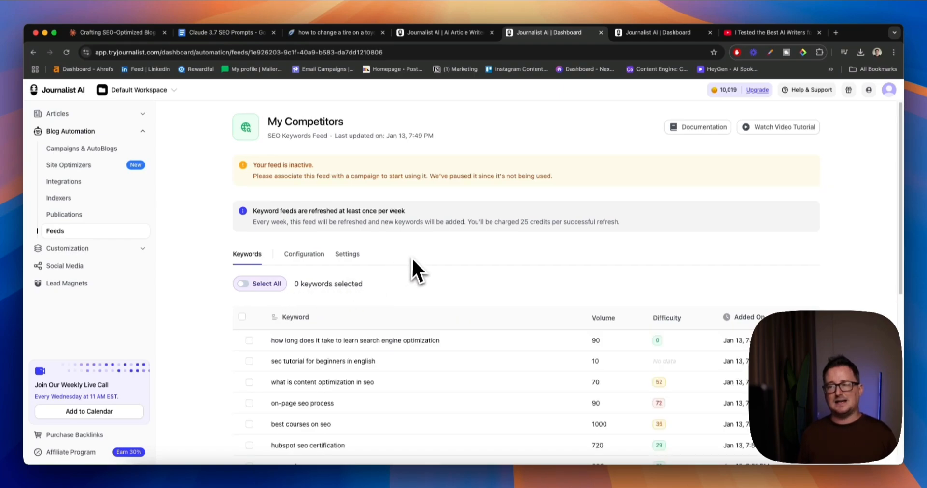
scroll("down", 3)
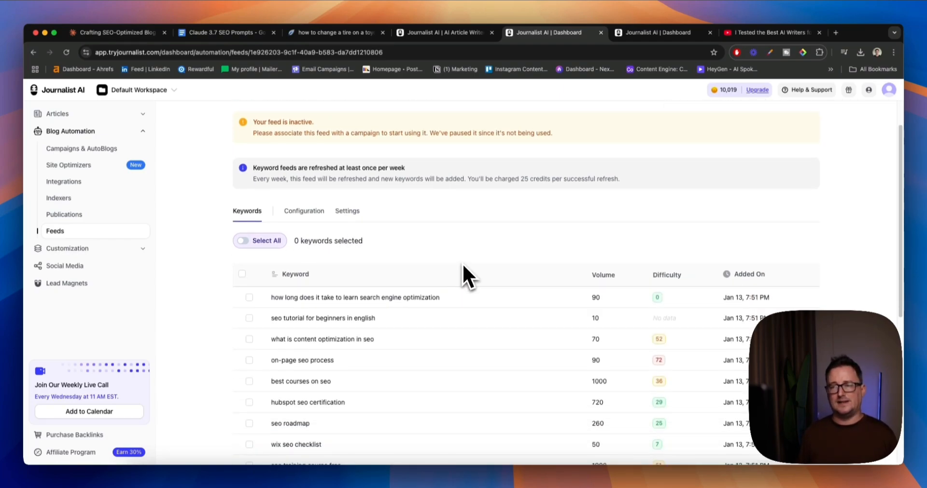
scroll("down", 3)
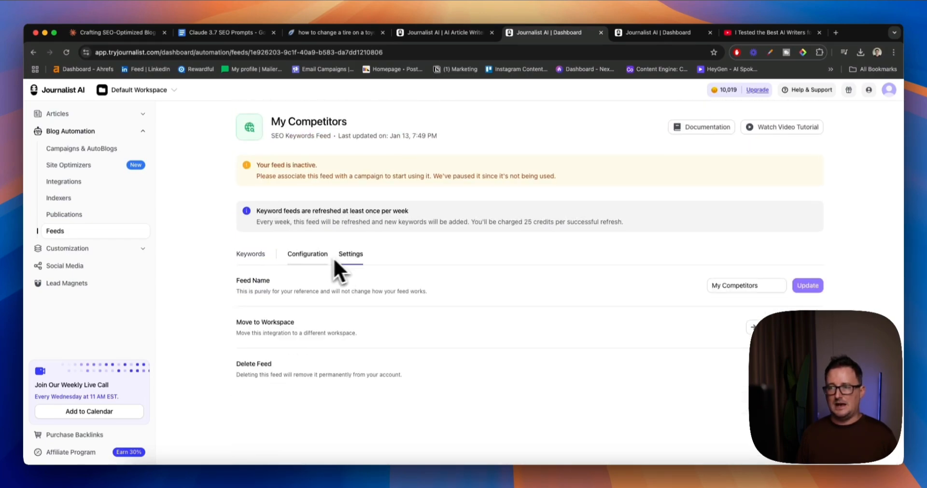
left_click(307, 254)
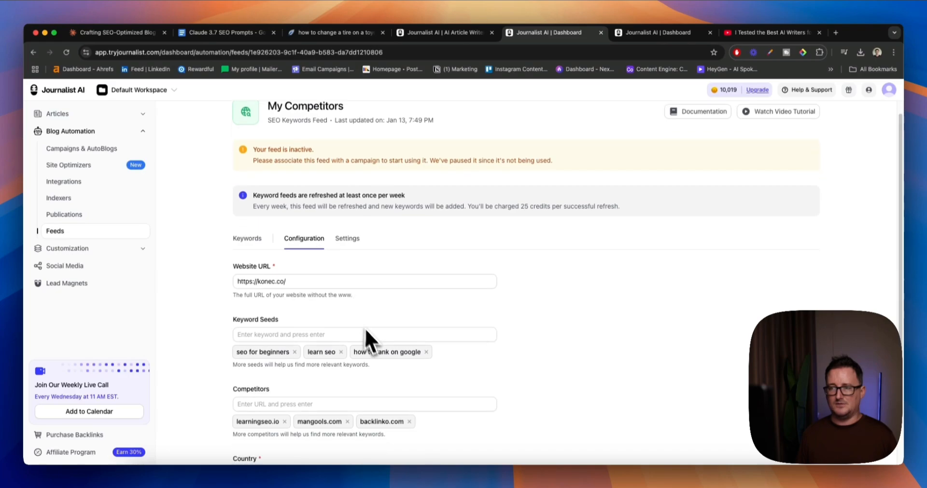
left_click(247, 239)
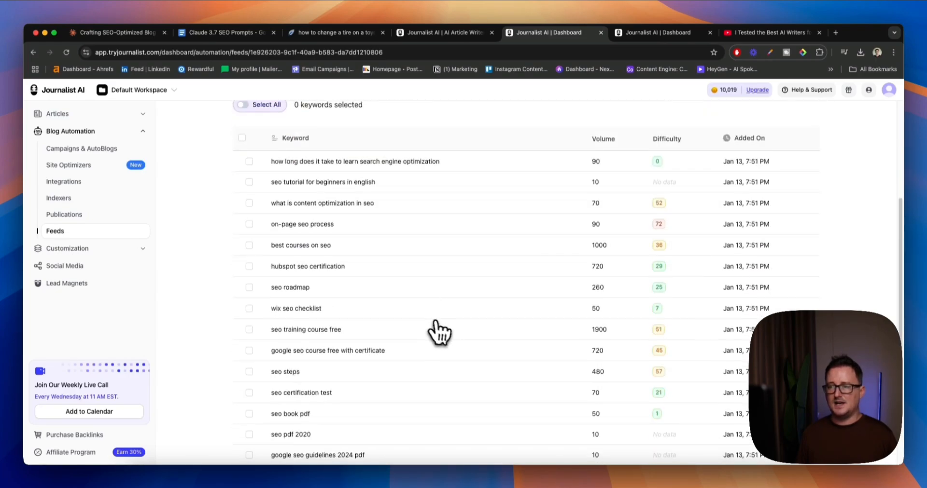
scroll("down", 3)
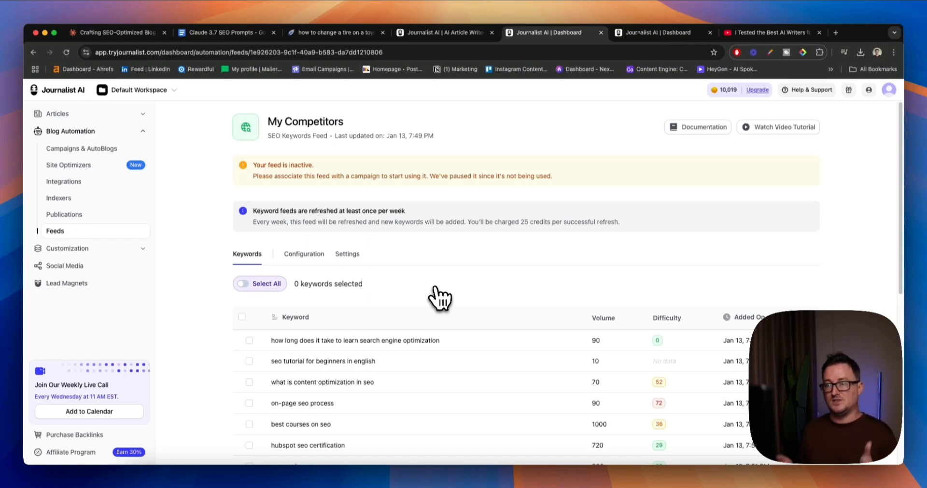
mouse_move(160, 192)
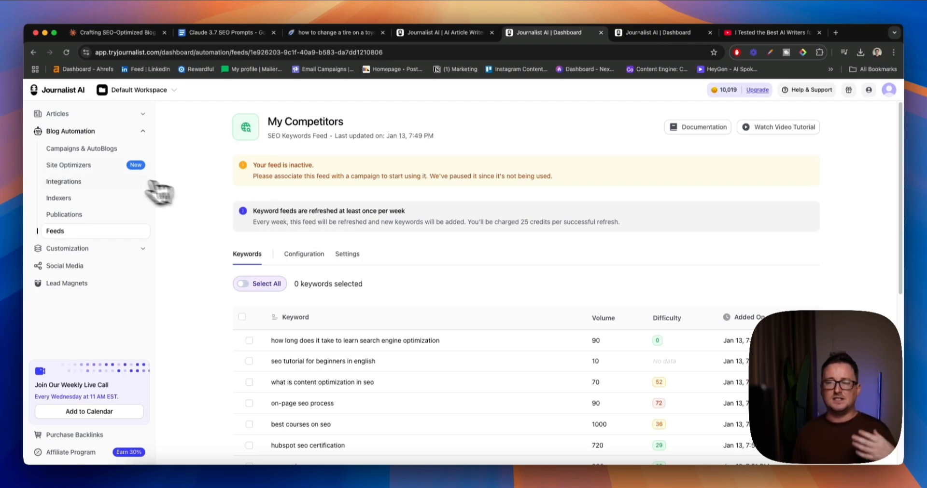
- Visit Site Optimizers, Indexers, Publications and Campaigns & AutoBlogs, ending on Generate Articles
left_click(68, 165)
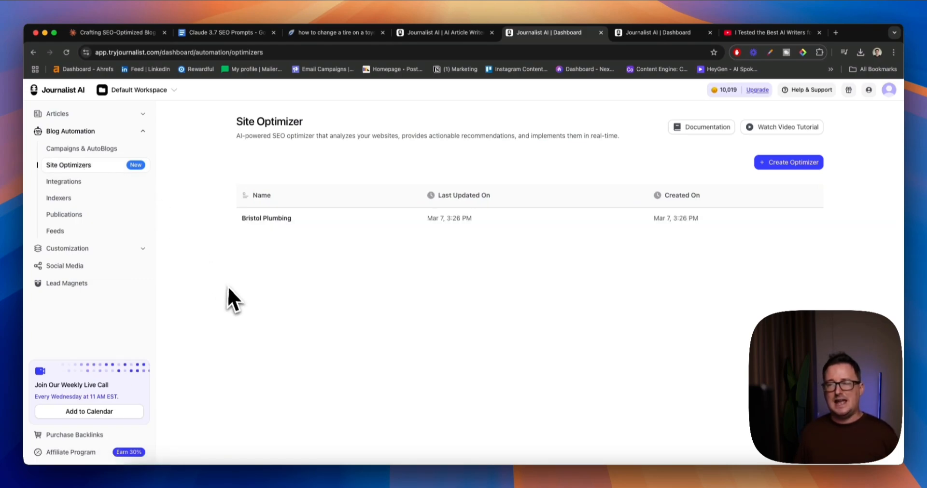
mouse_move(279, 269)
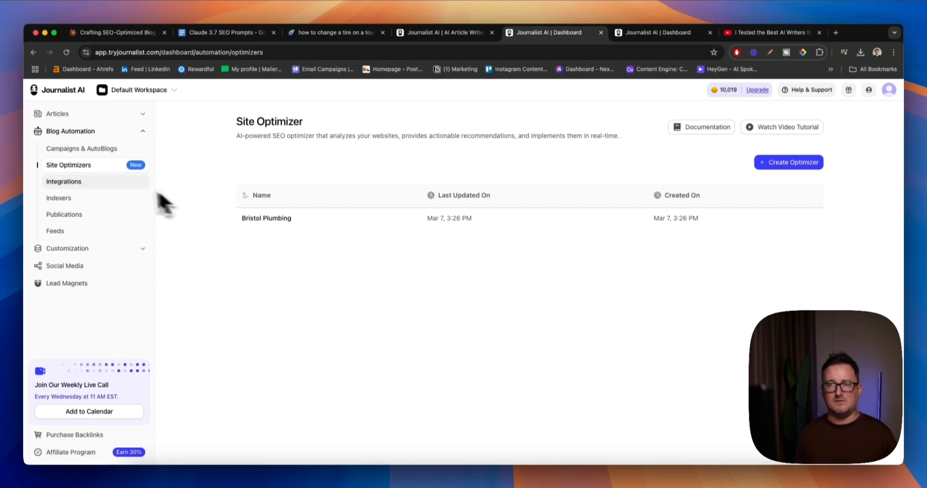
left_click(59, 198)
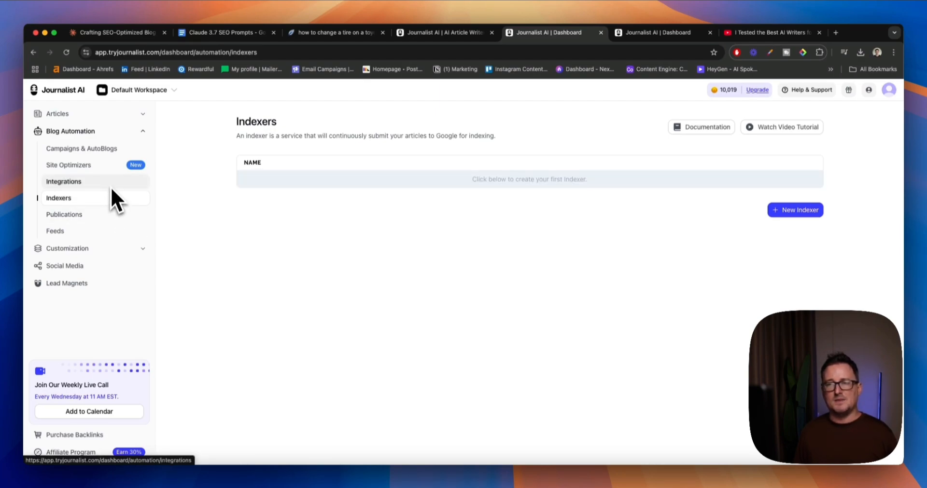
left_click(64, 215)
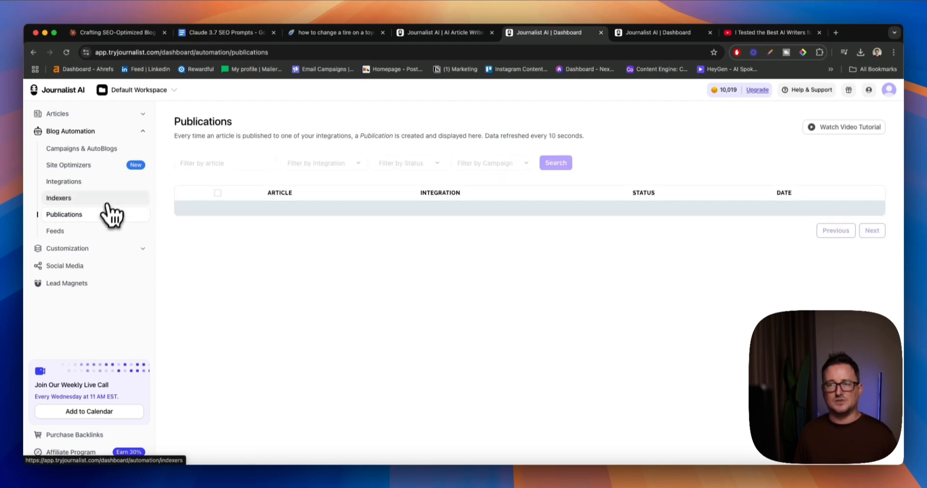
left_click(81, 148)
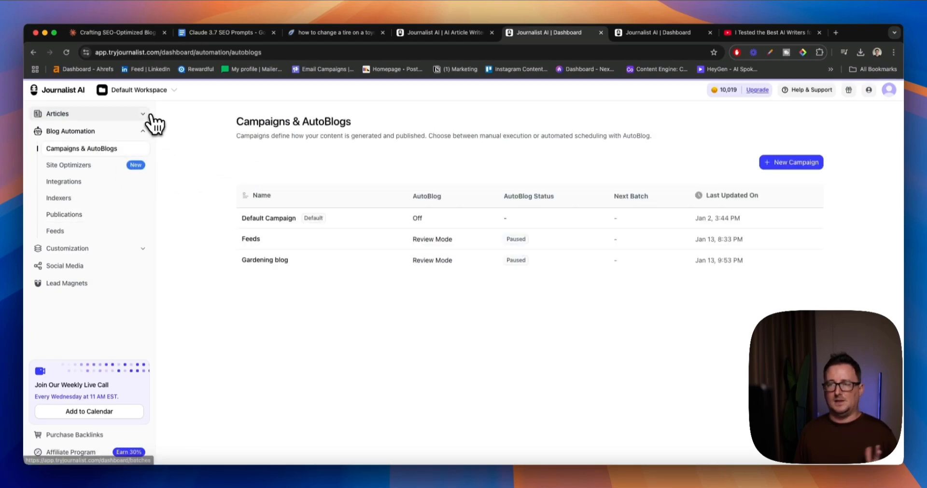
left_click(57, 113)
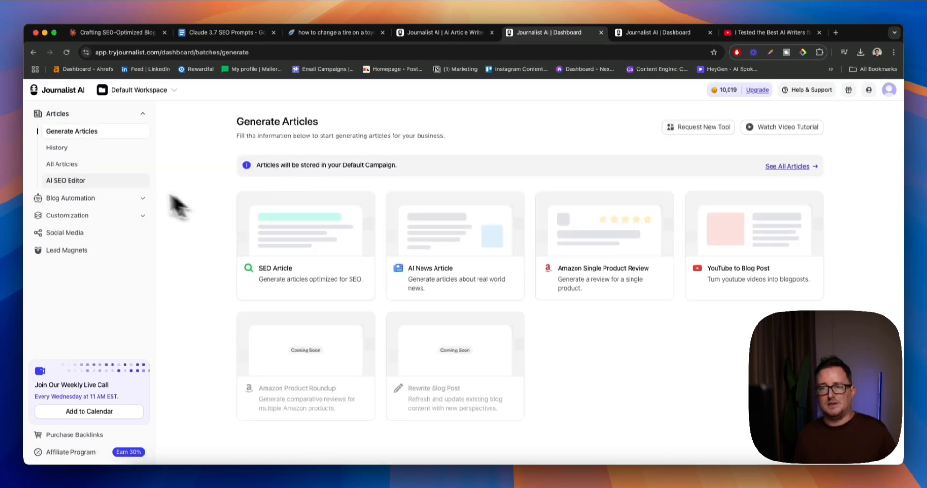
- Open the full article from the 'Changing Tires on a Toyota Corolla' batch, glancing at Claude's version
left_click(57, 147)
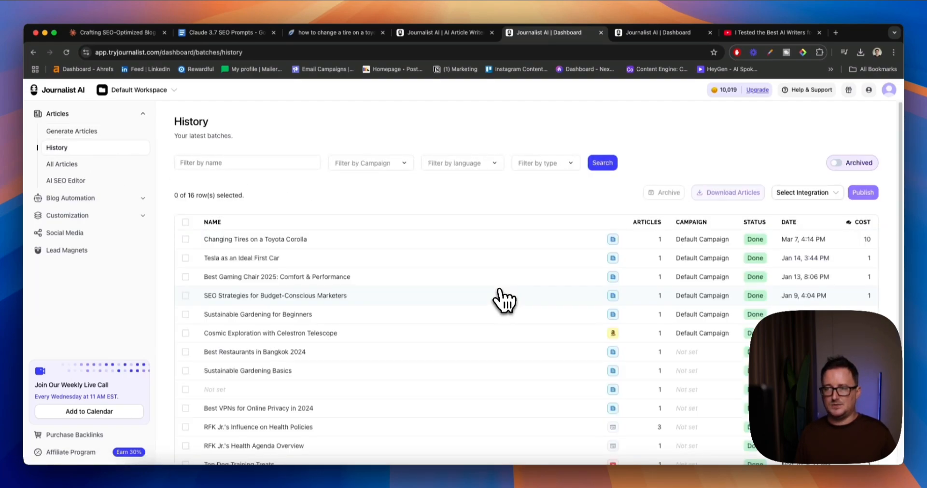
mouse_move(310, 258)
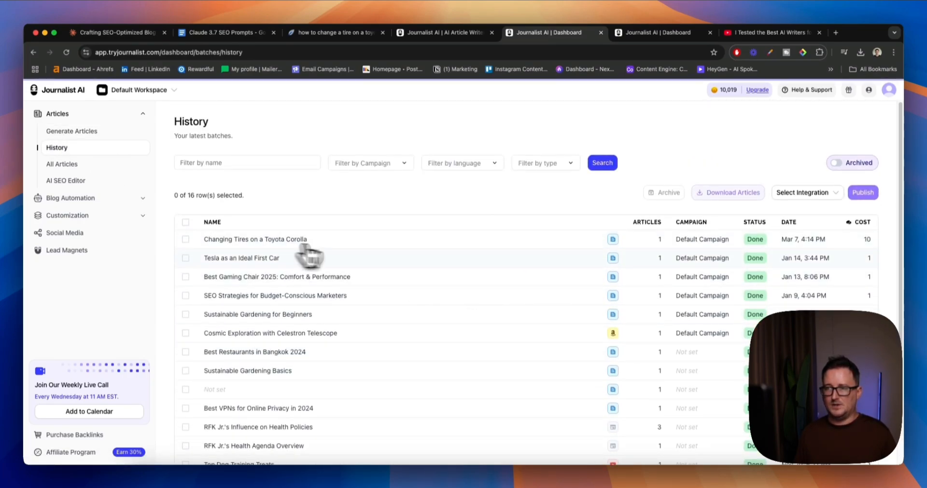
left_click(255, 238)
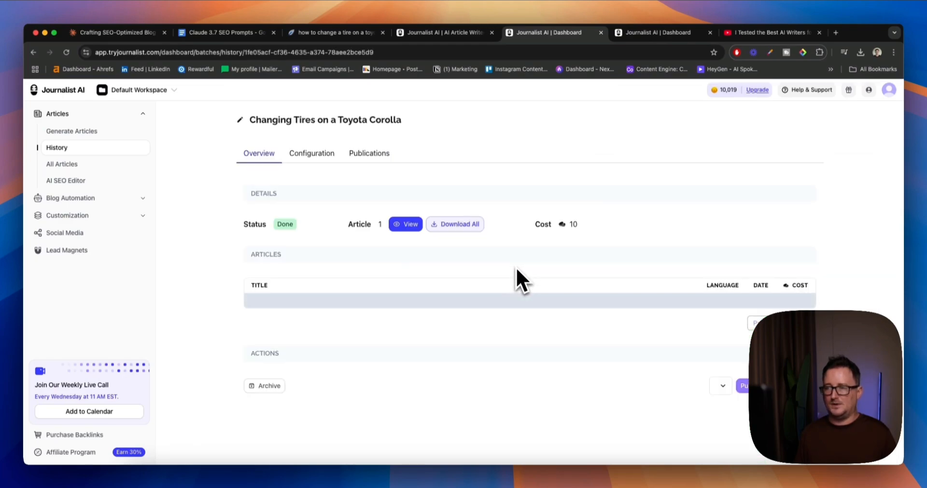
left_click(405, 224)
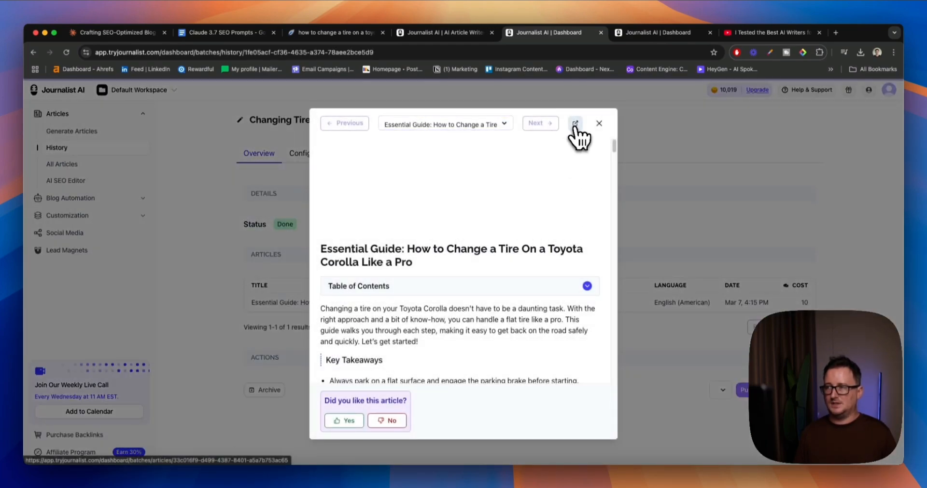
left_click(574, 123)
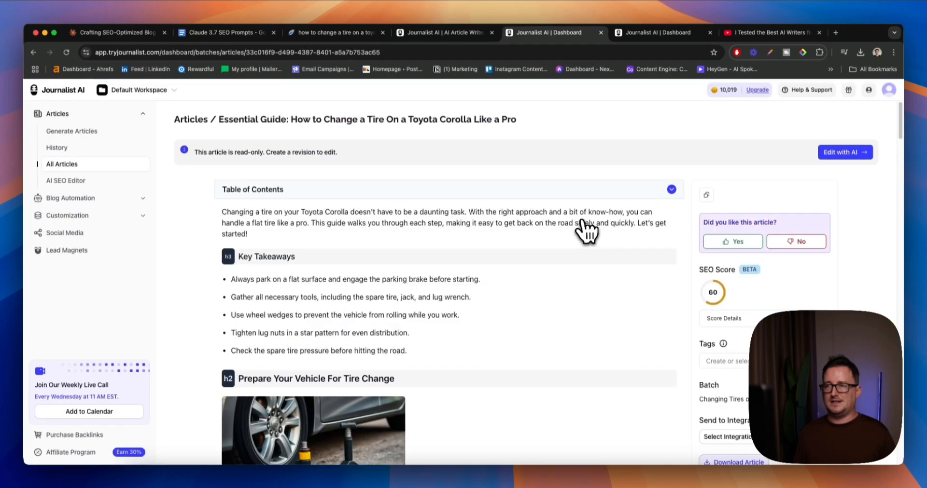
left_click(116, 32)
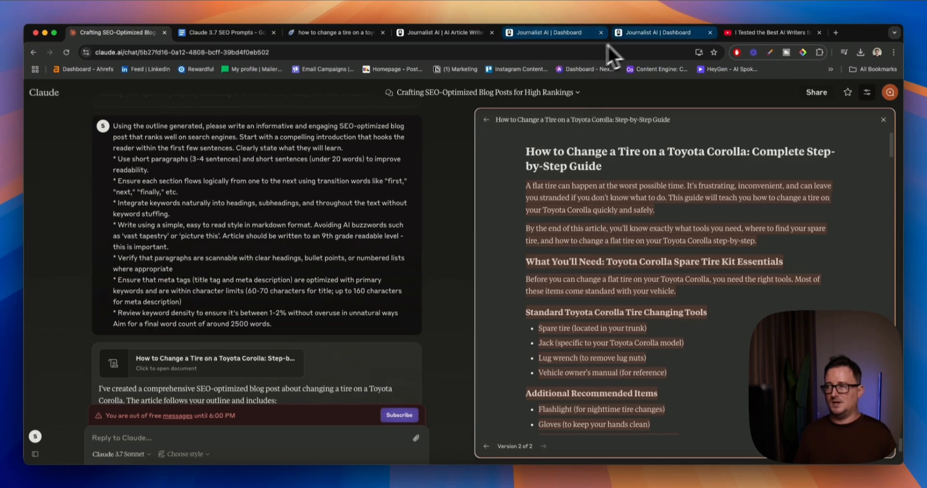
left_click(546, 32)
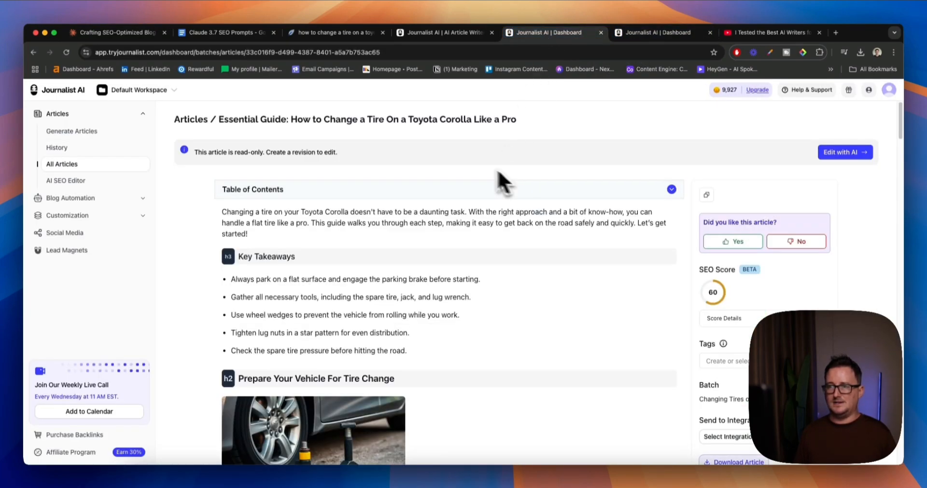
mouse_move(450, 139)
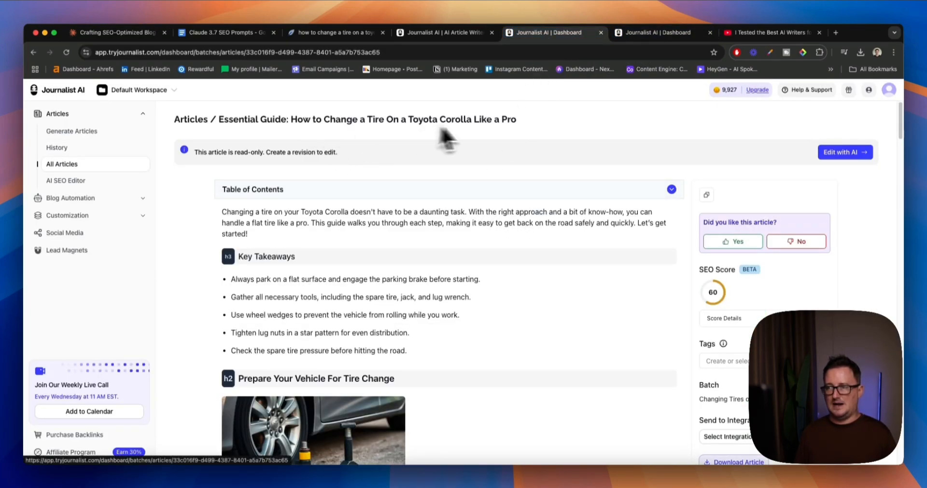
mouse_move(484, 139)
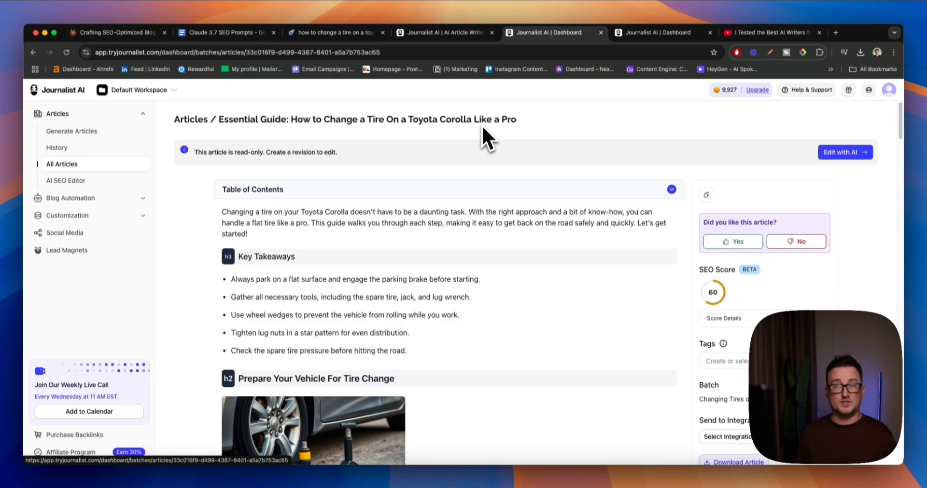
- Scroll through the article and highlight the Check Tire Pressure paragraph
left_click(671, 189)
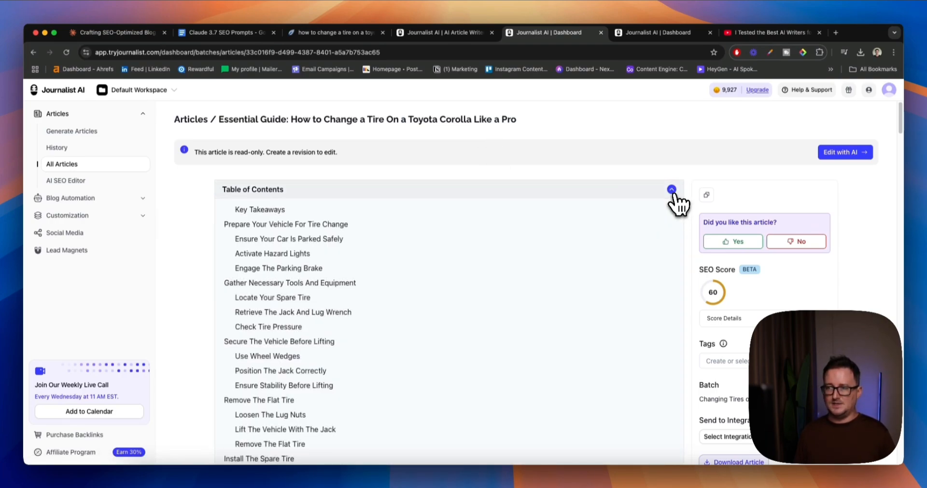
left_click(670, 190)
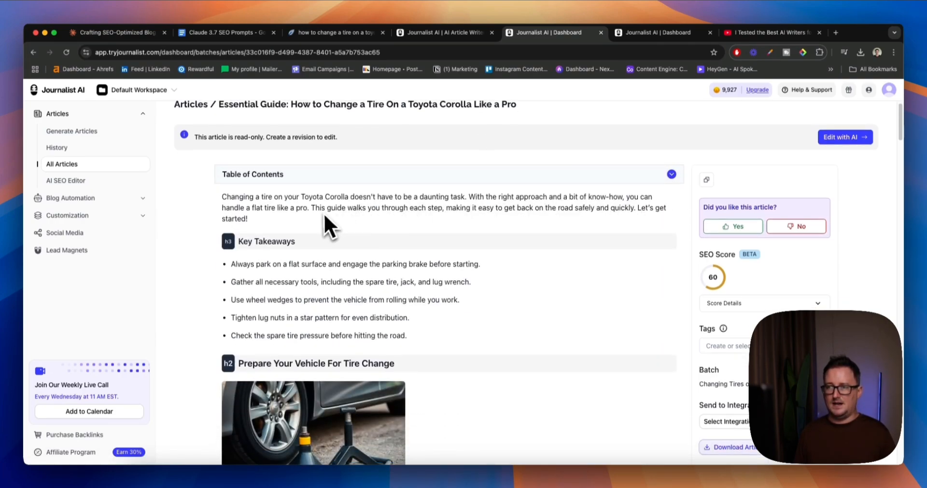
scroll("down", 3)
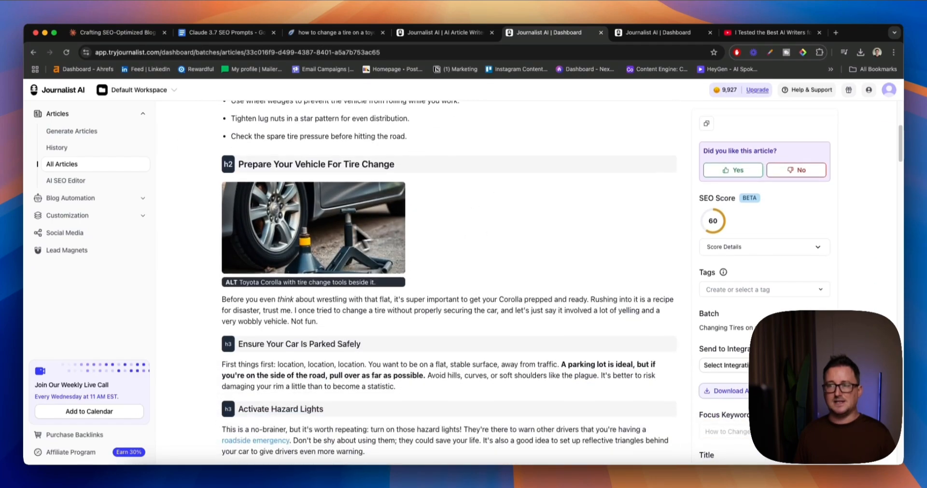
scroll("down", 3)
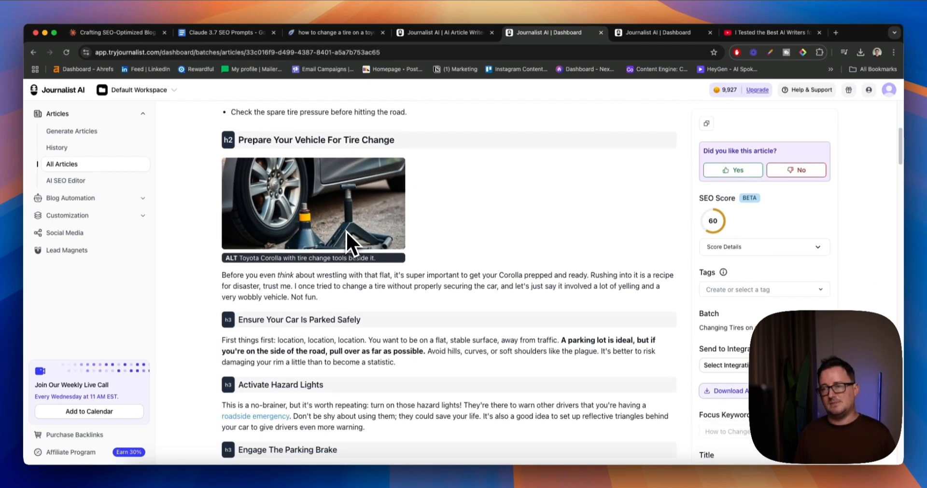
scroll("down", 3)
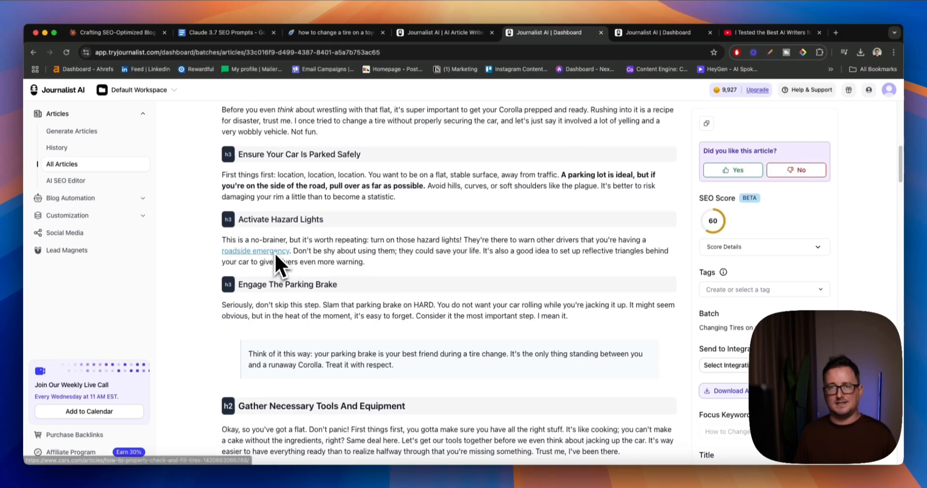
scroll("down", 3)
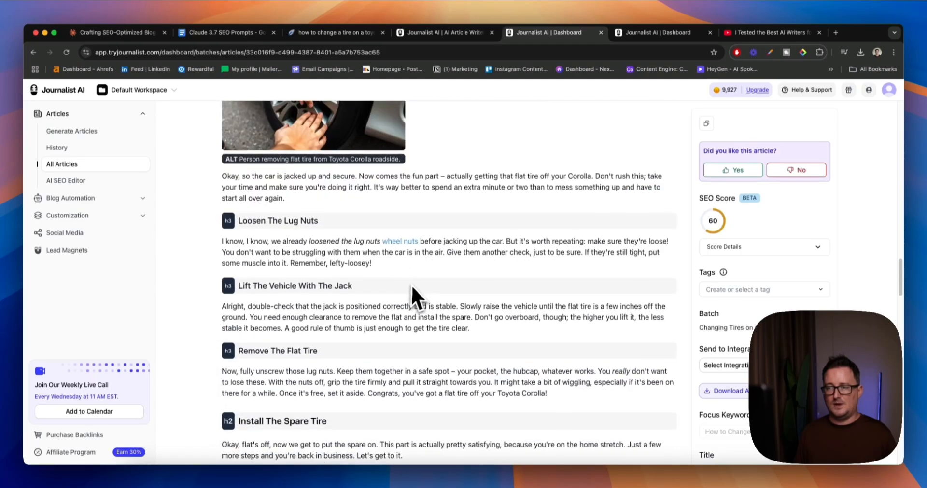
scroll("down", 3)
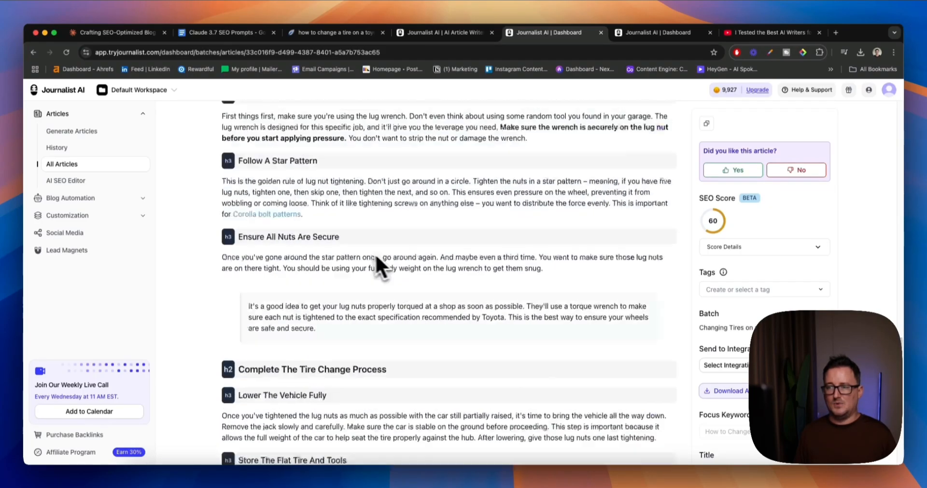
scroll("down", 3)
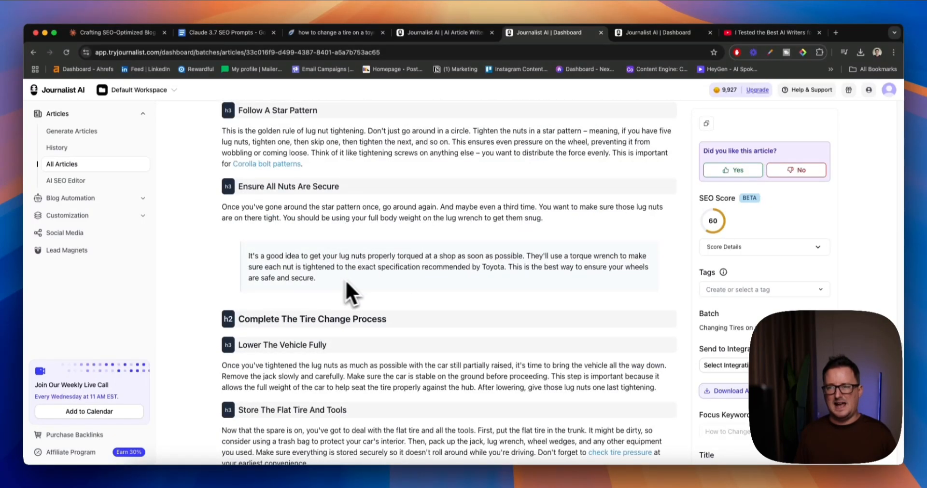
scroll("down", 3)
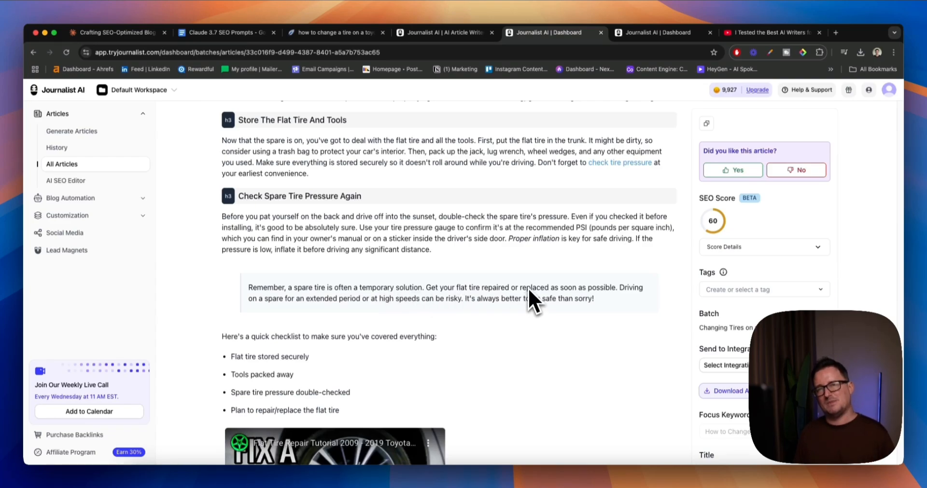
scroll("down", 3)
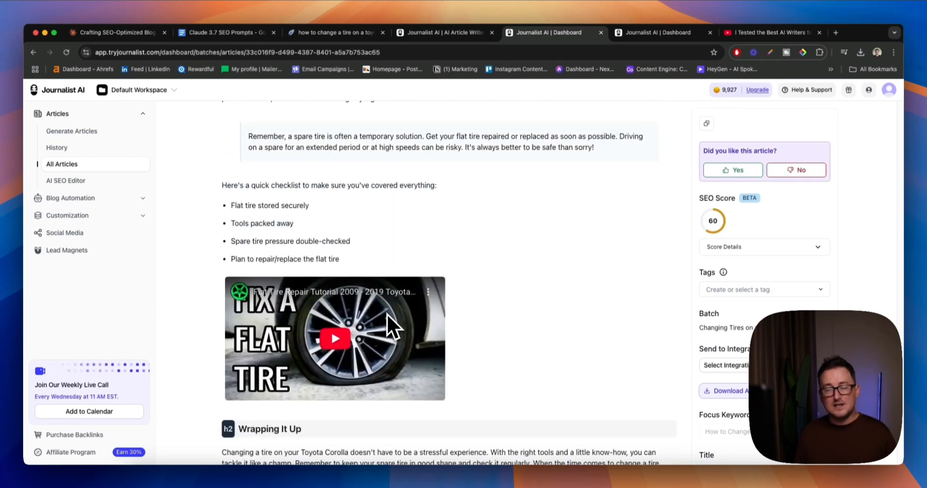
scroll("down", 3)
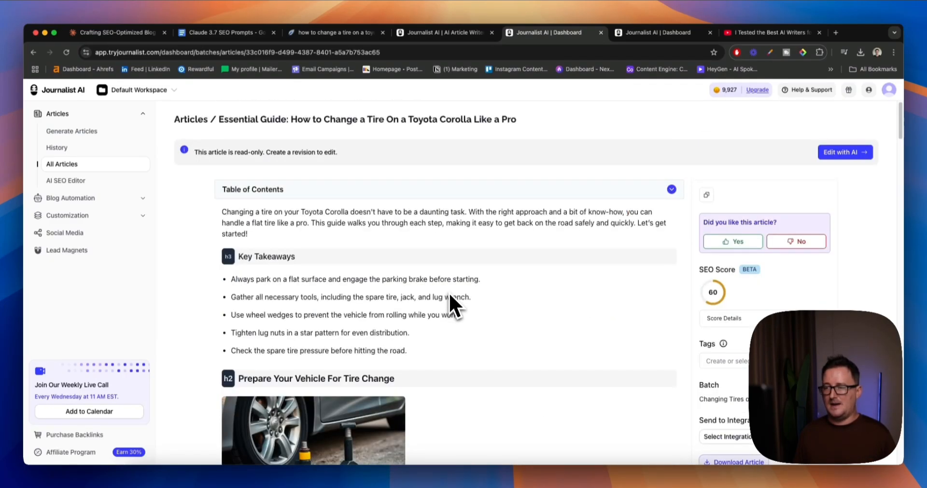
scroll("down", 3)
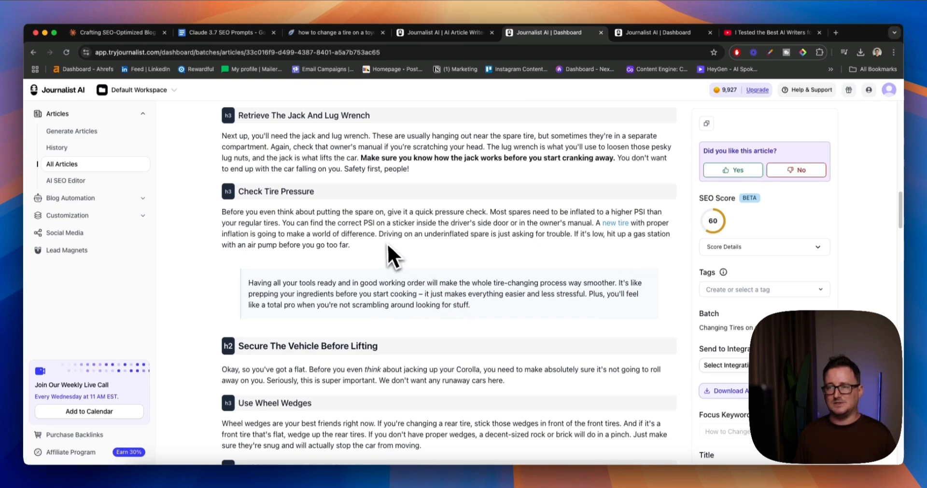
left_click_drag(222, 211, 349, 245)
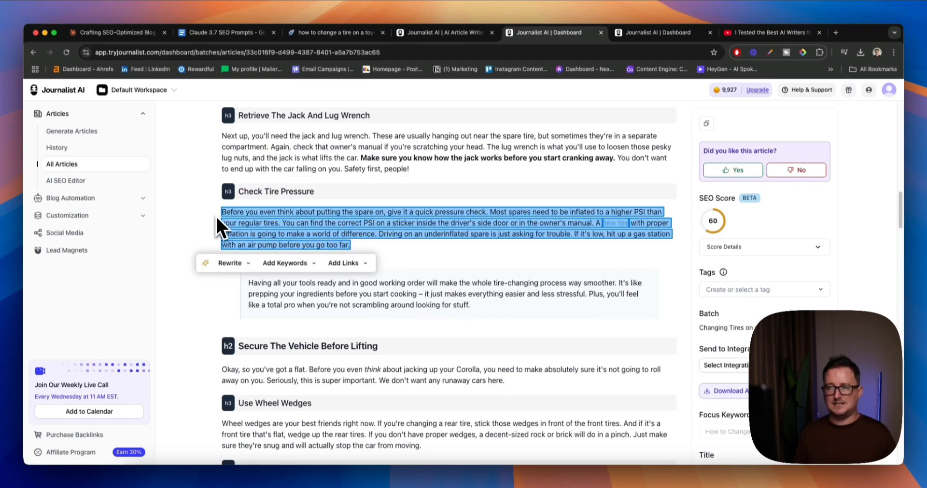
left_click(230, 262)
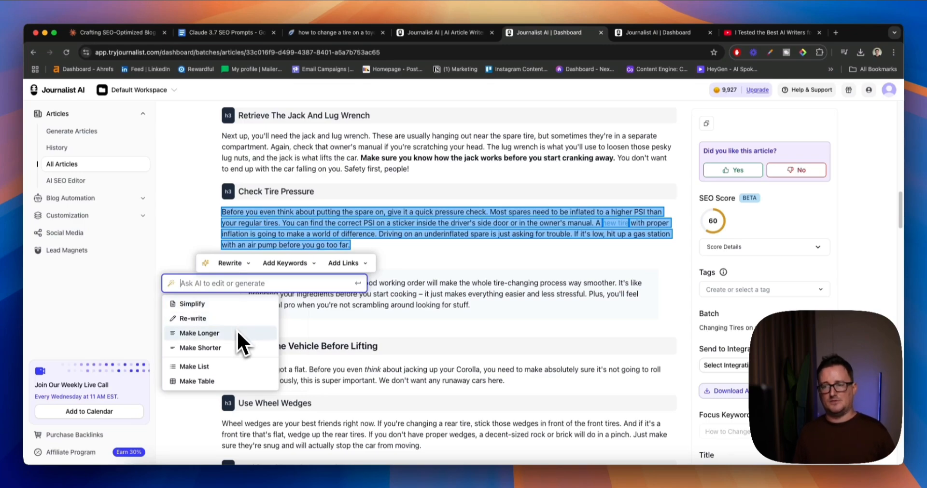
mouse_move(200, 347)
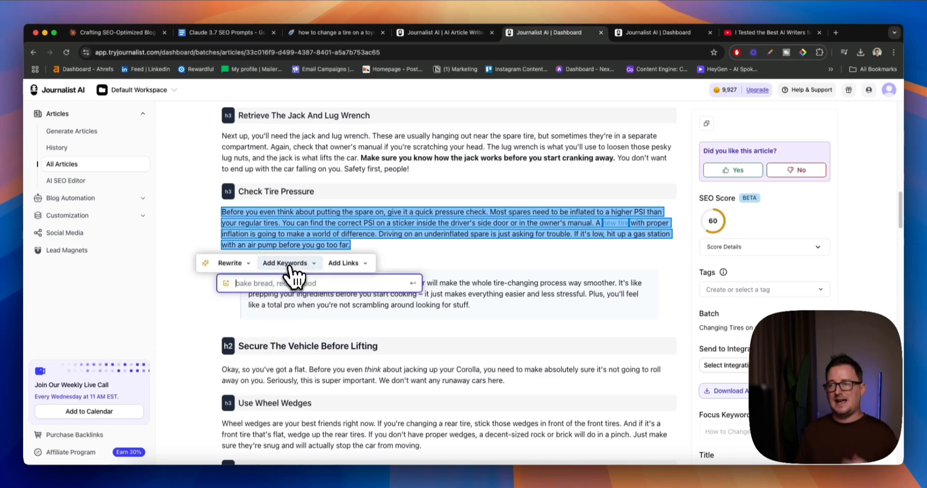
left_click(345, 263)
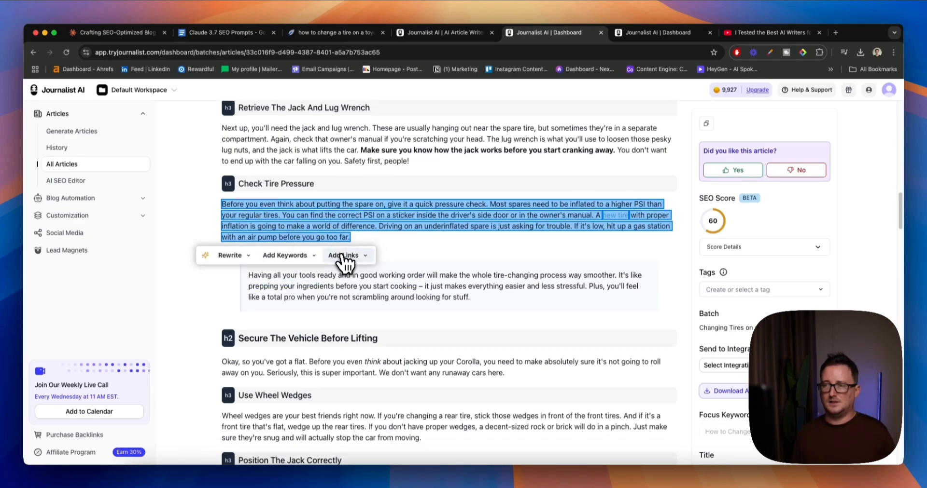
left_click(344, 255)
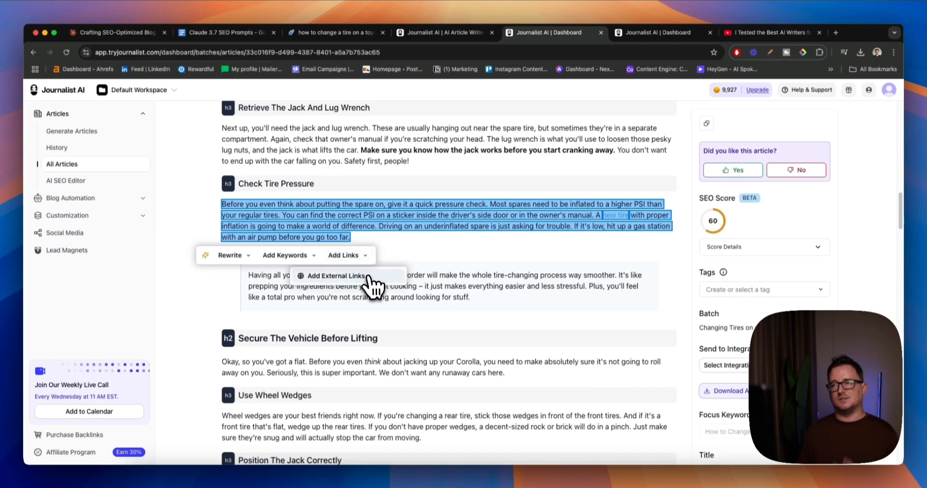
mouse_move(395, 260)
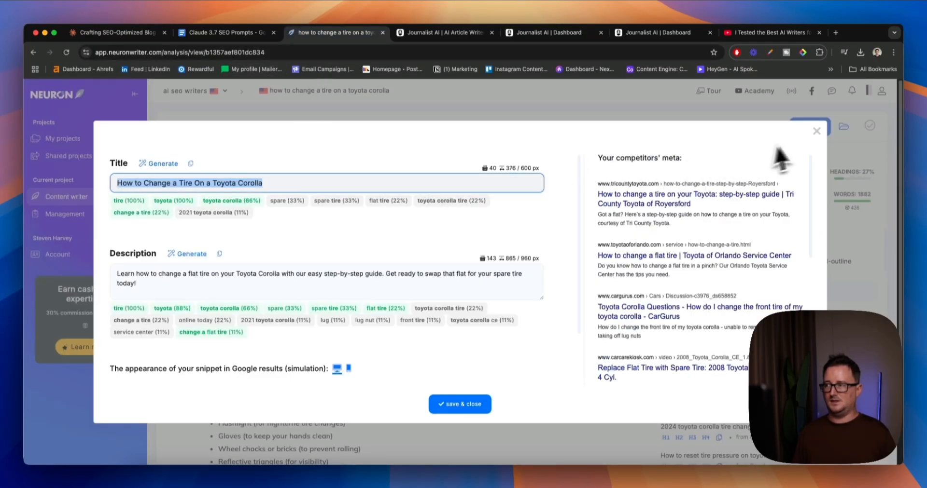
- Close NeuronWriter's title and description panel, then scroll and review the 67-score editor results
left_click(459, 404)
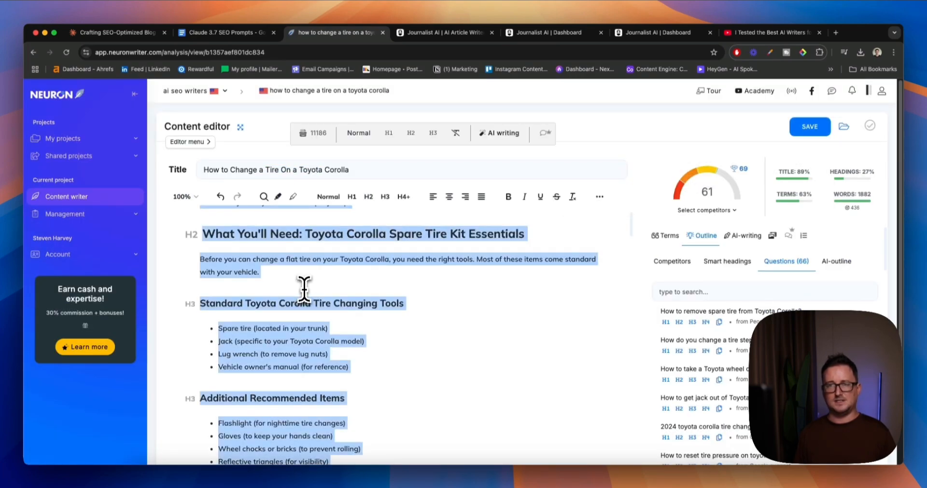
scroll("down", 3)
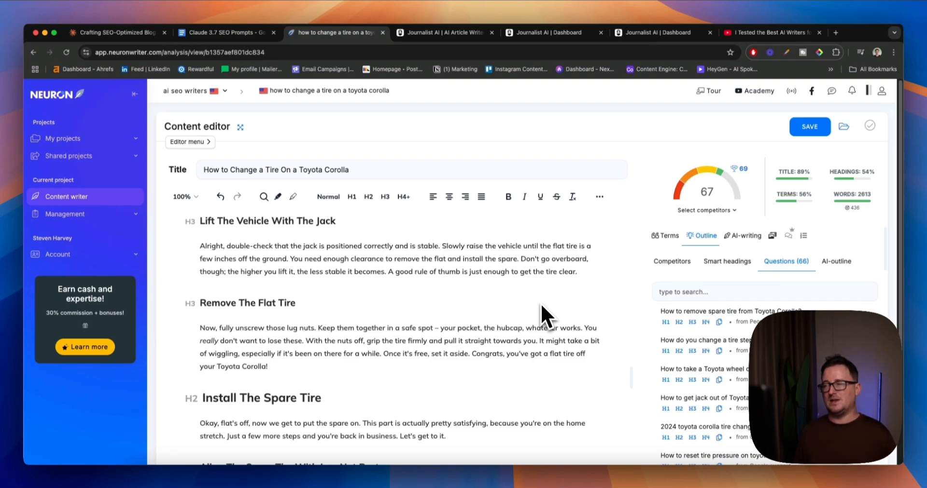
mouse_move(724, 227)
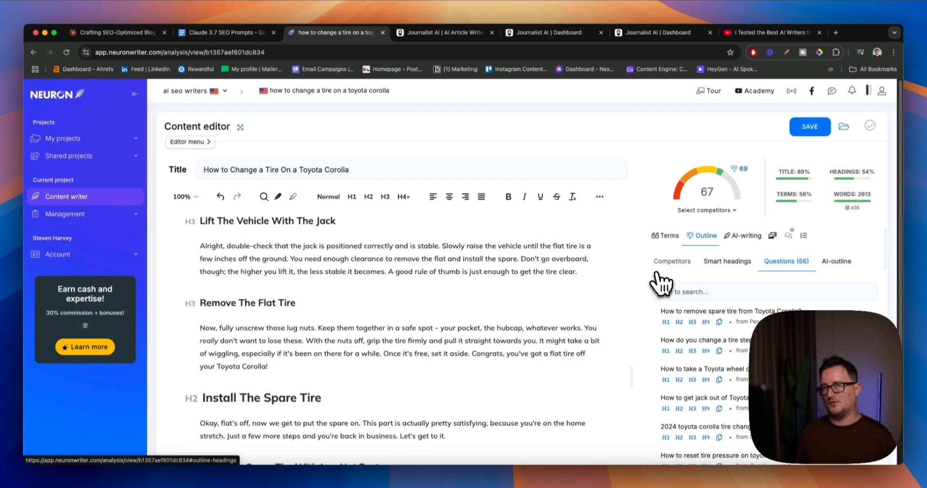
mouse_move(665, 284)
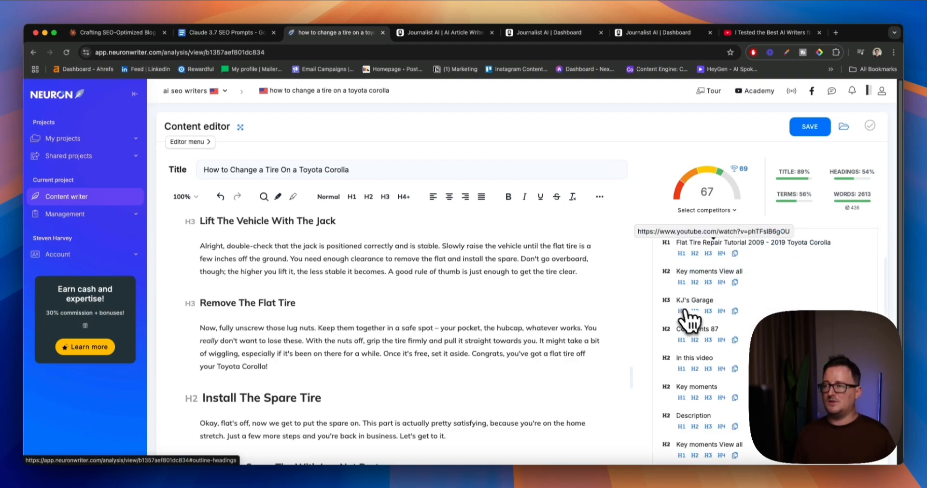
left_click(705, 236)
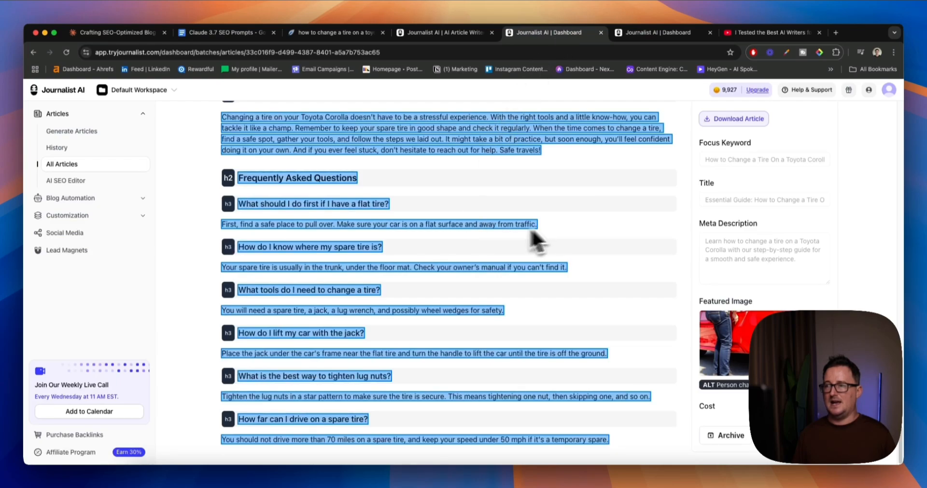
mouse_move(555, 212)
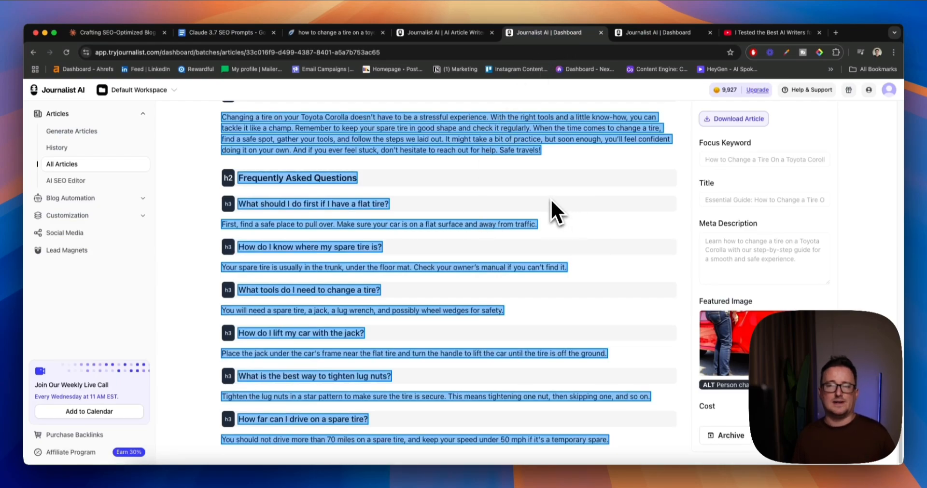
mouse_move(227, 112)
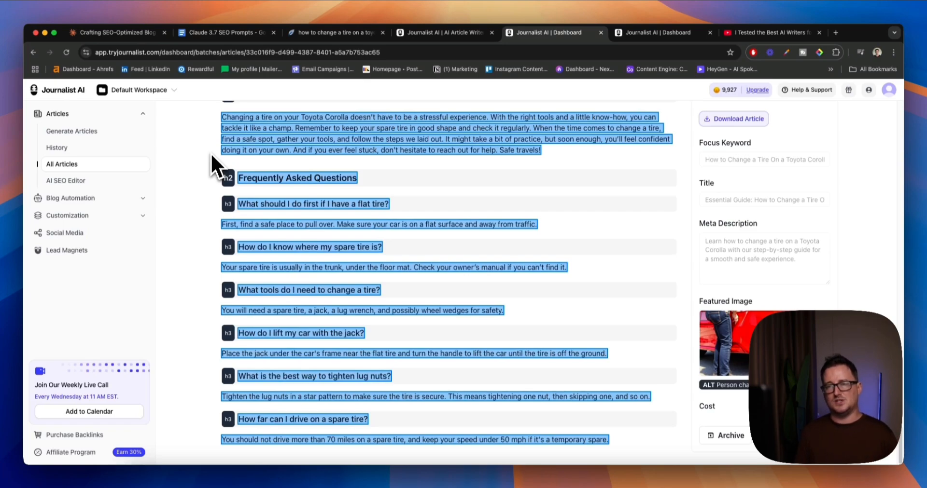
left_click(201, 190)
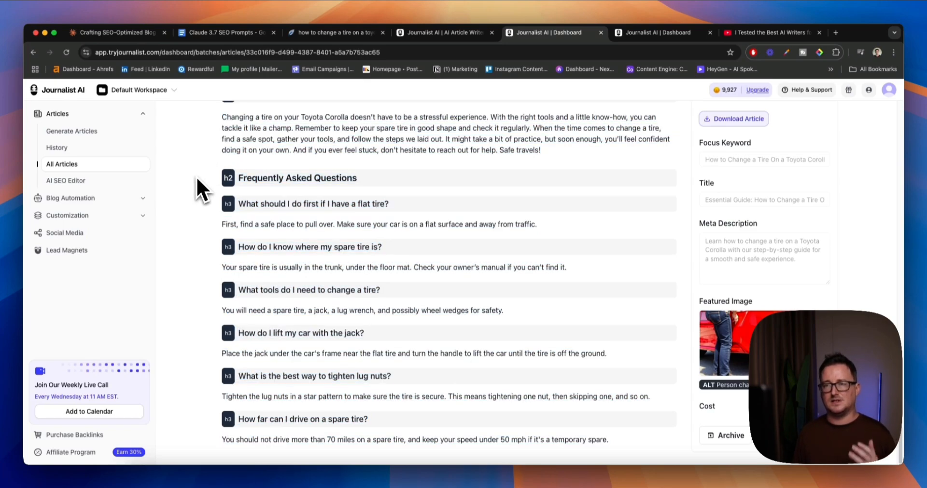
mouse_move(67, 249)
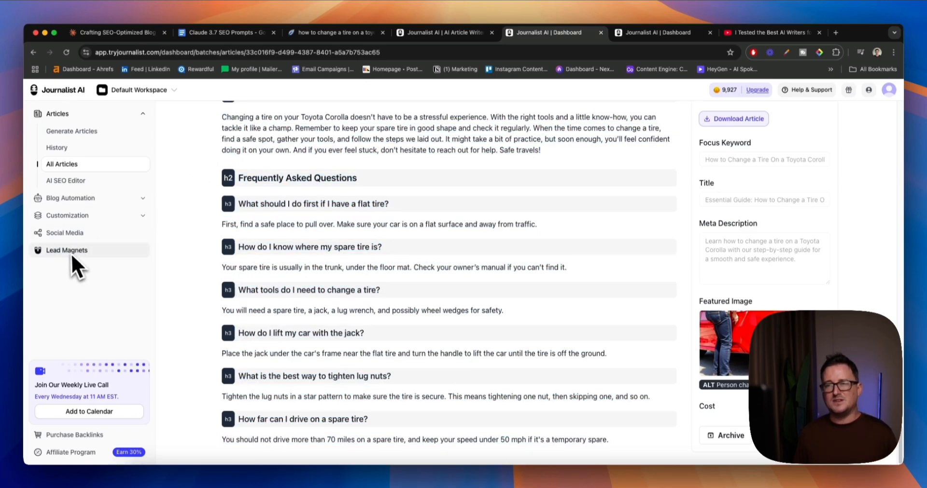
scroll("down", 3)
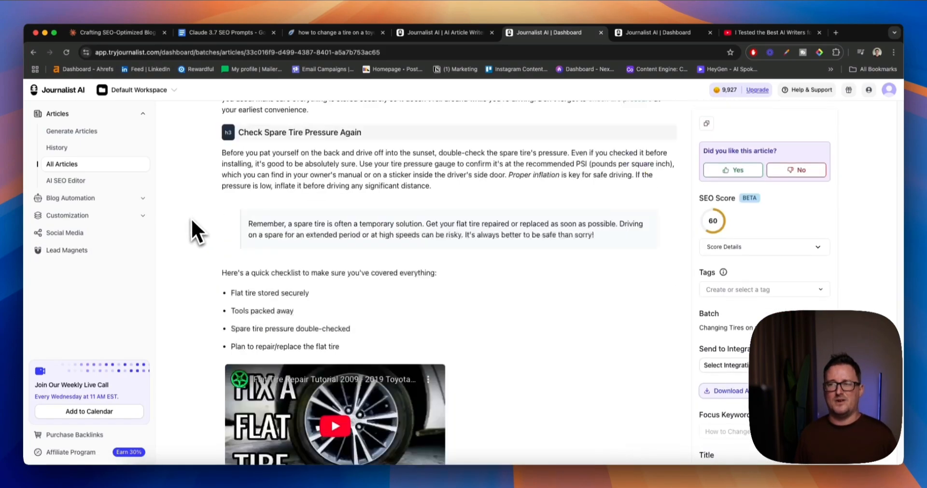
scroll("down", 3)
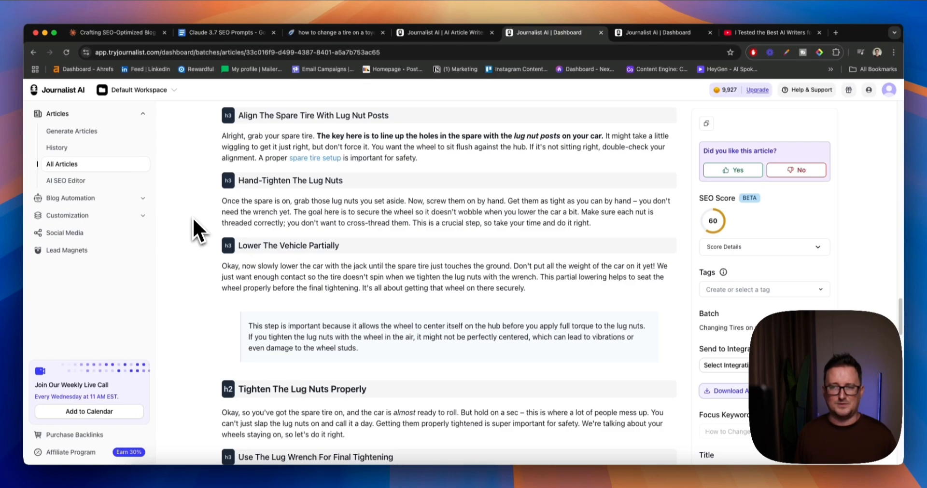
- Open Blog Automation > Campaigns & AutoBlogs, listing Default Campaign, Feeds and Gardening blog
left_click(70, 131)
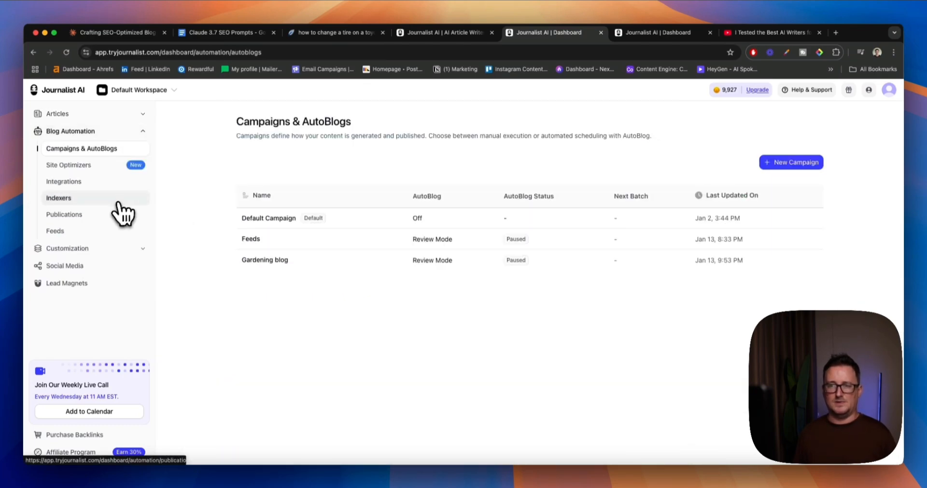
mouse_move(189, 213)
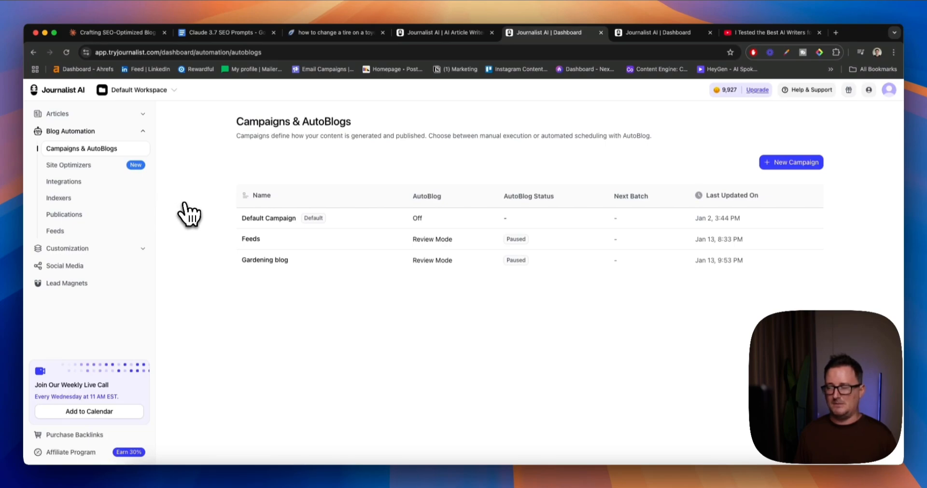
mouse_move(192, 214)
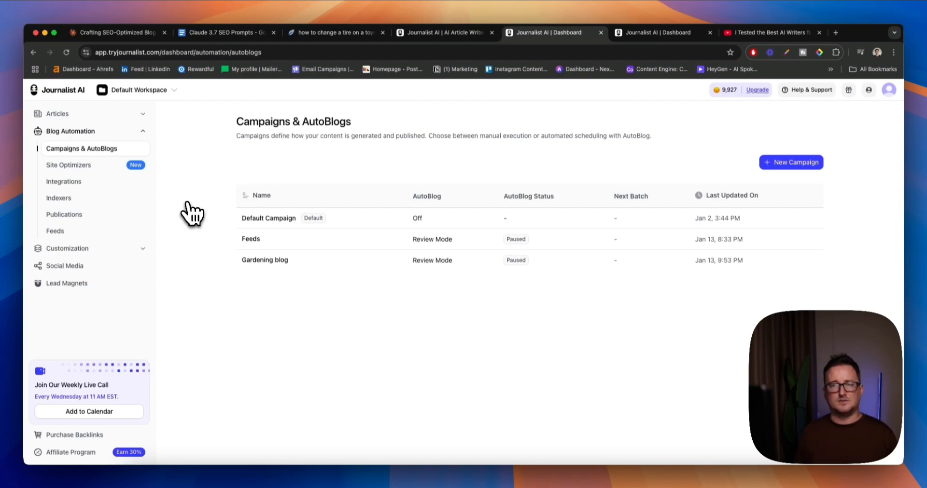
mouse_move(184, 186)
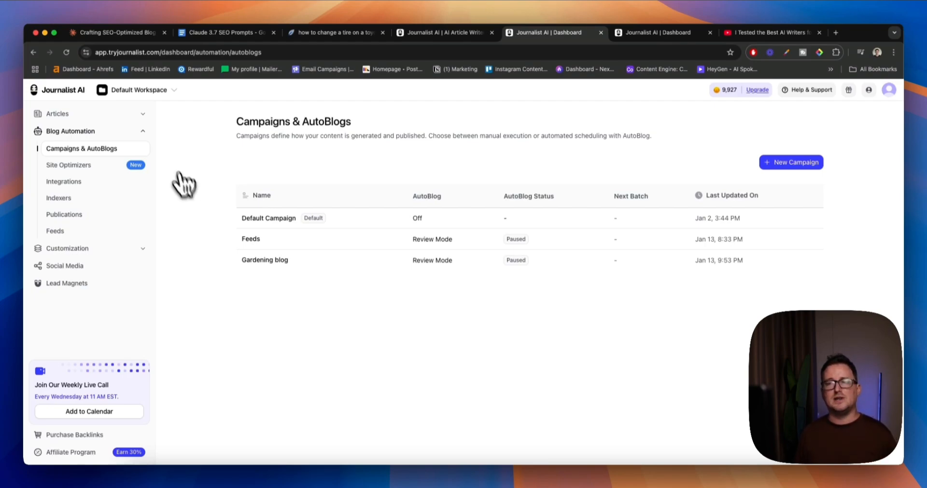
mouse_move(169, 148)
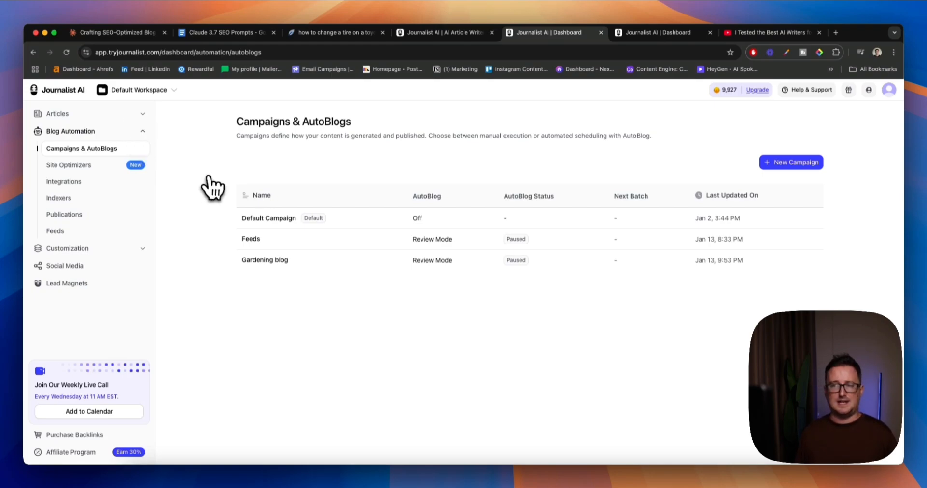
mouse_move(214, 189)
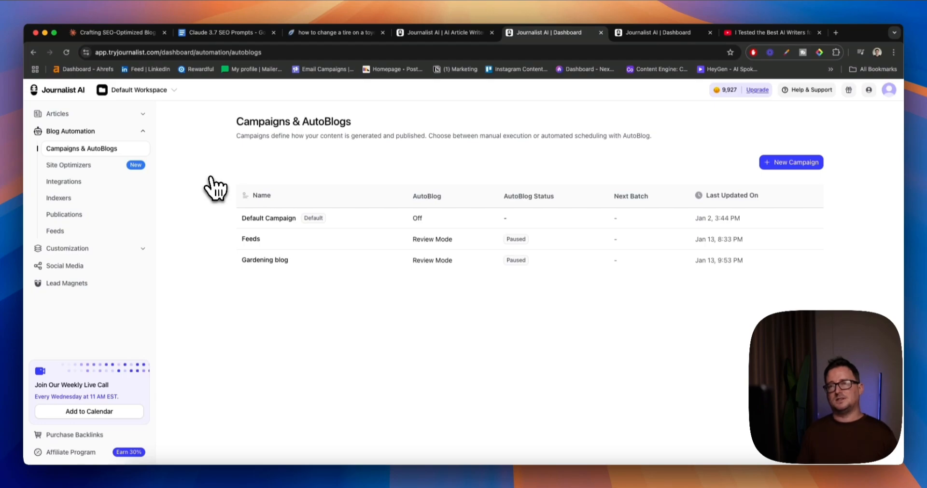
mouse_move(571, 48)
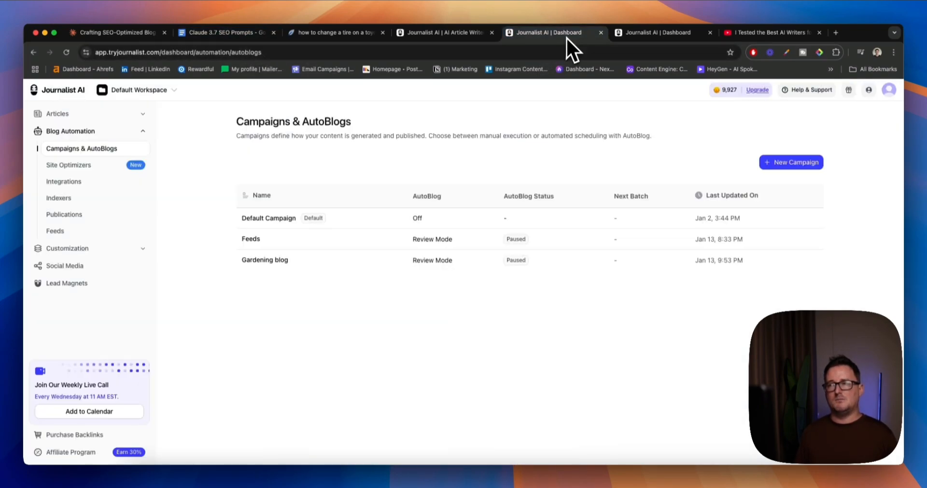
mouse_move(325, 264)
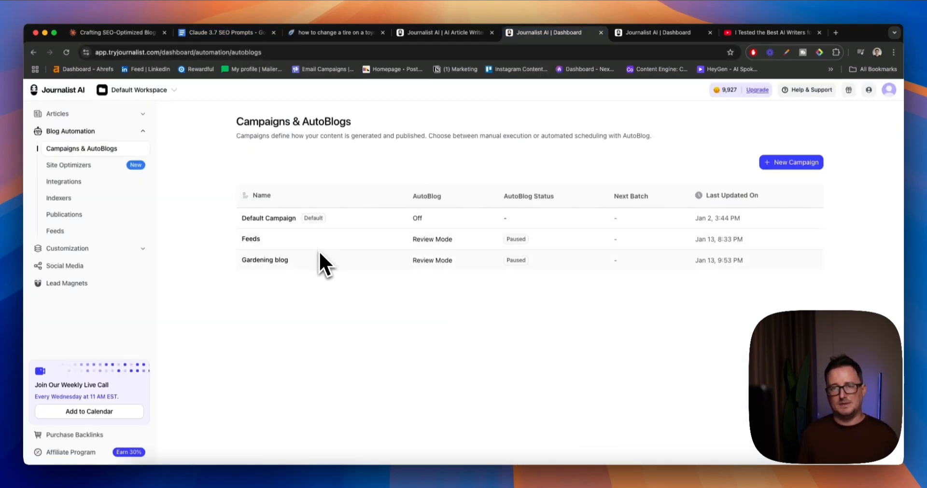